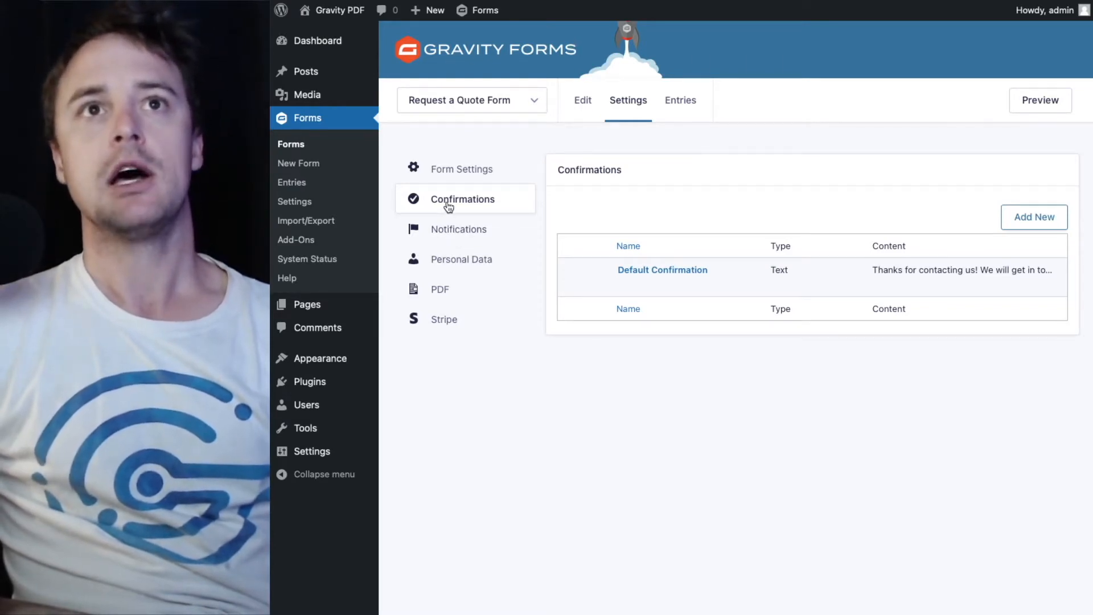
pyautogui.moveTo(474, 208)
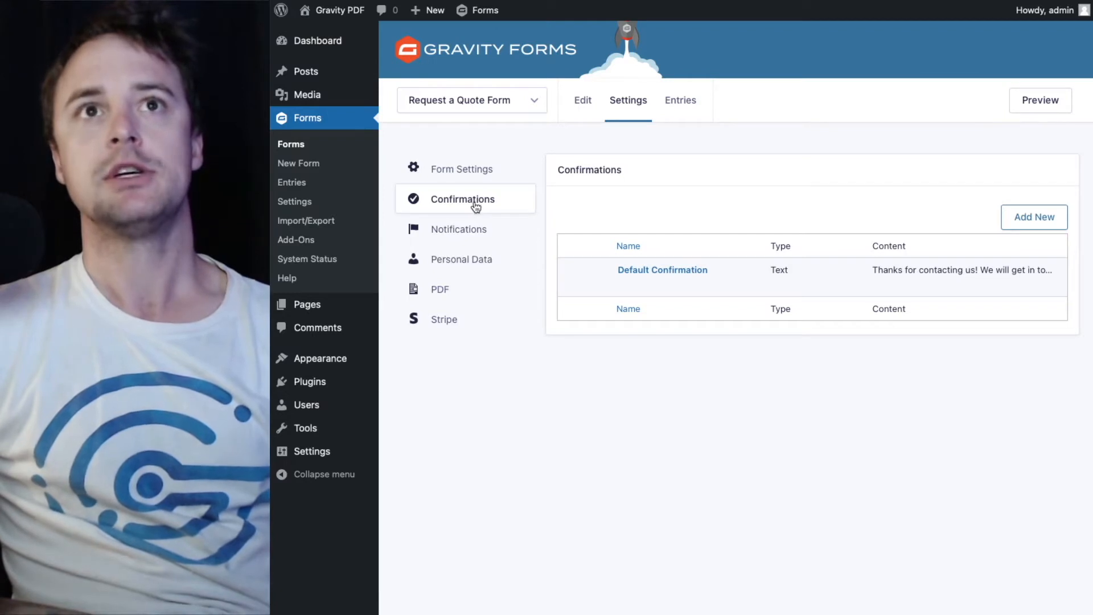
pyautogui.moveTo(650, 274)
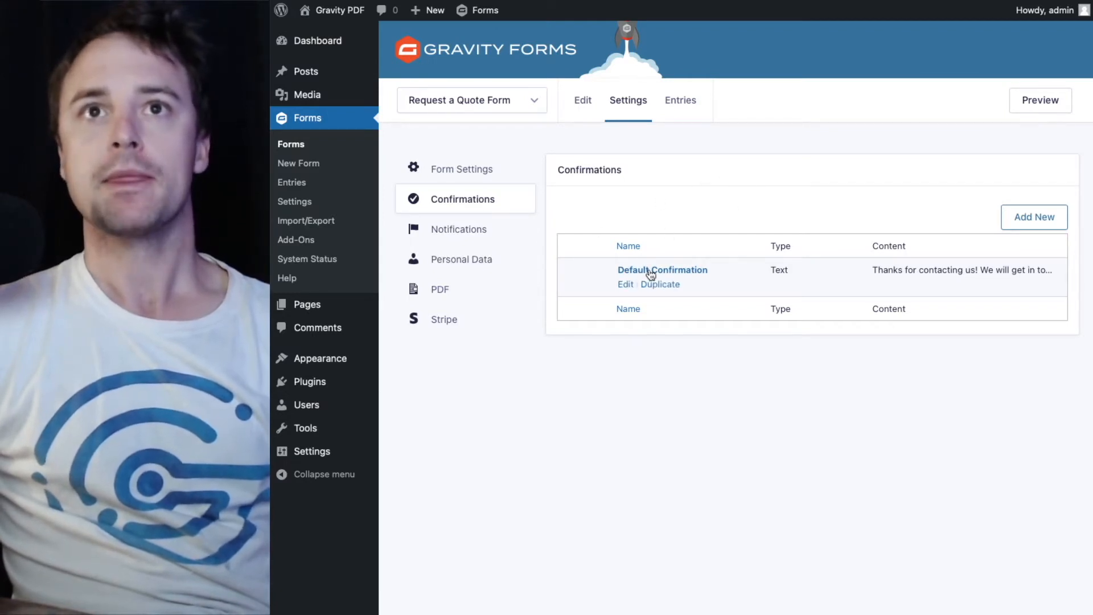
pyautogui.moveTo(643, 183)
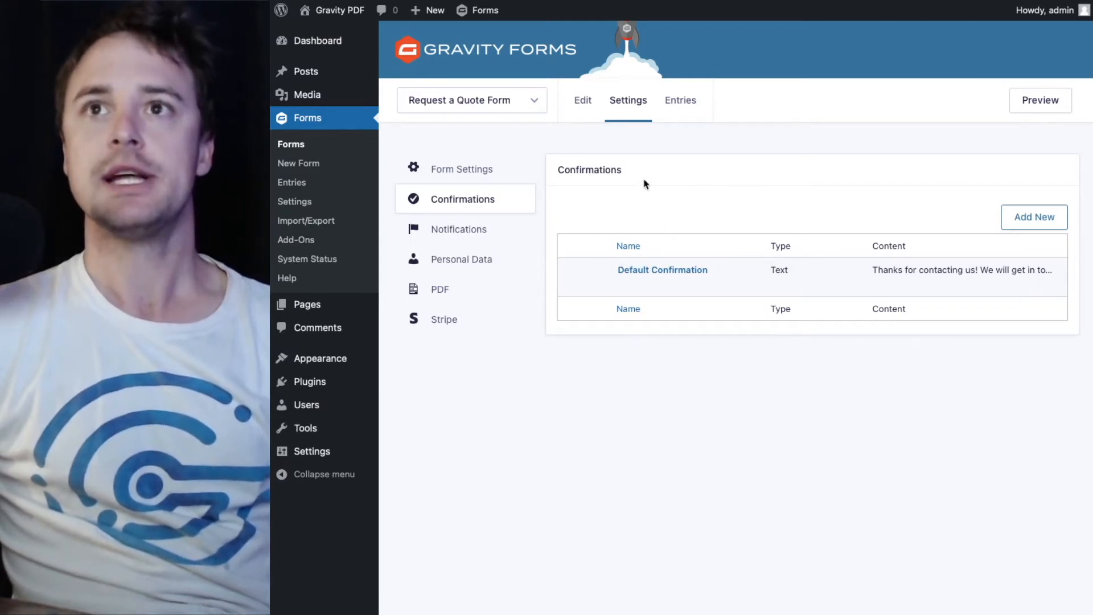
# Step: Open the Request a Quote form's Default Confirmation and place the cursor in its thank-you message
pyautogui.click(661, 270)
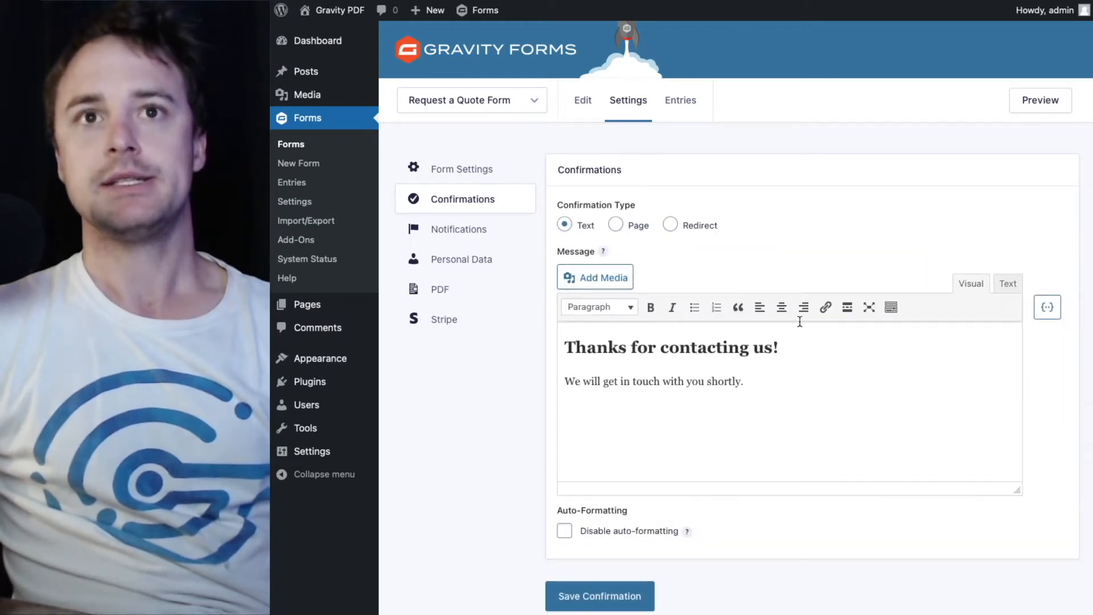
pyautogui.click(744, 381)
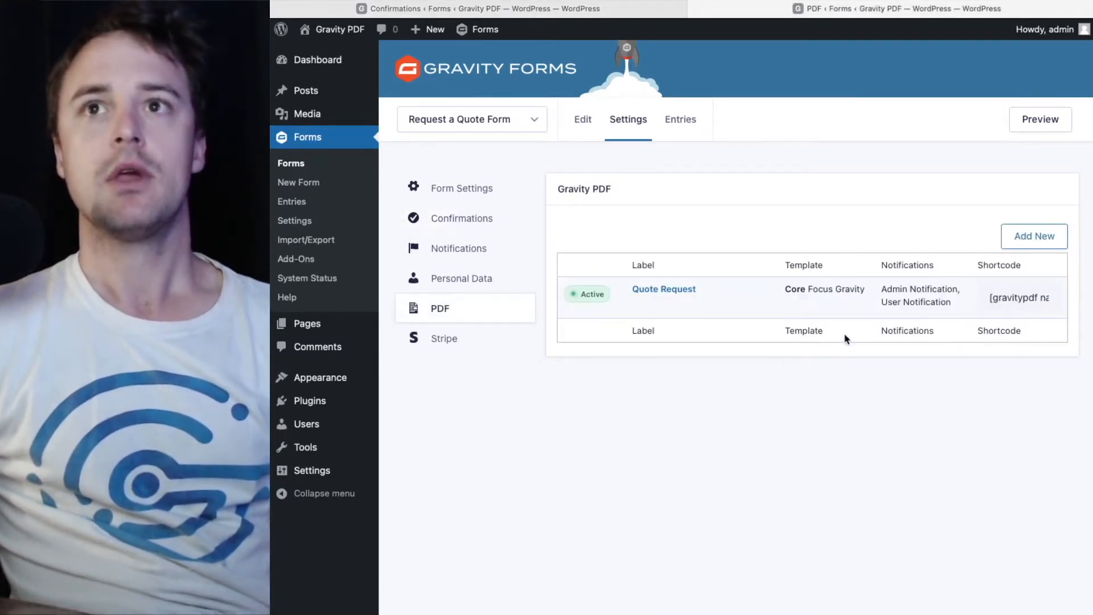
pyautogui.moveTo(663, 288)
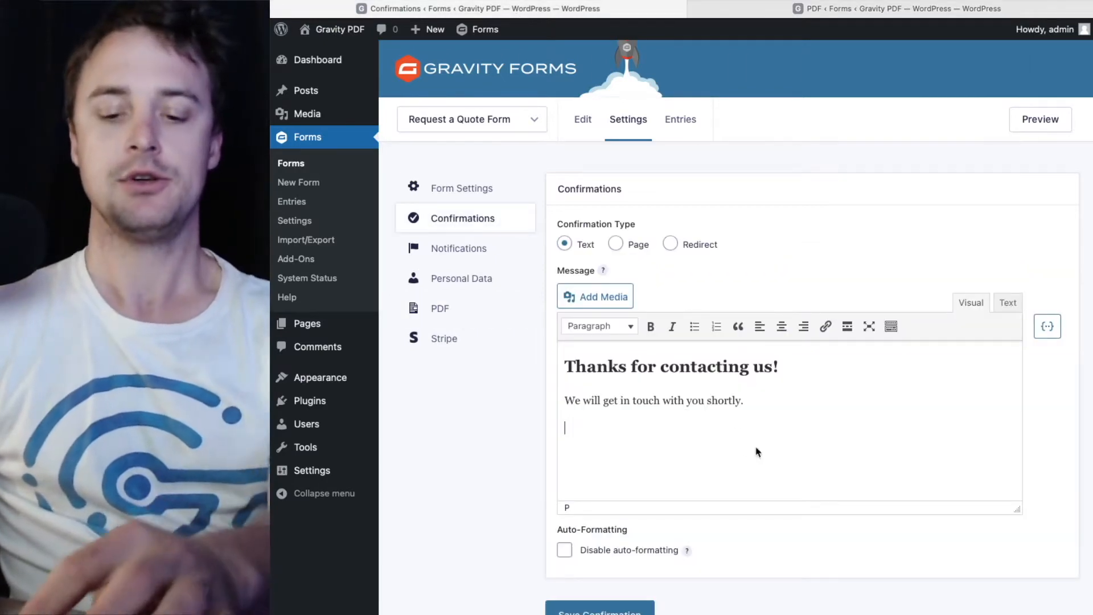
# Step: Paste the Quote Request gravitypdf shortcode with text 'Download PDF' into the message and save
pyautogui.write('[gravitypdf name="Quote Request" id="607f730eec6cc" text="Download PDF"]')
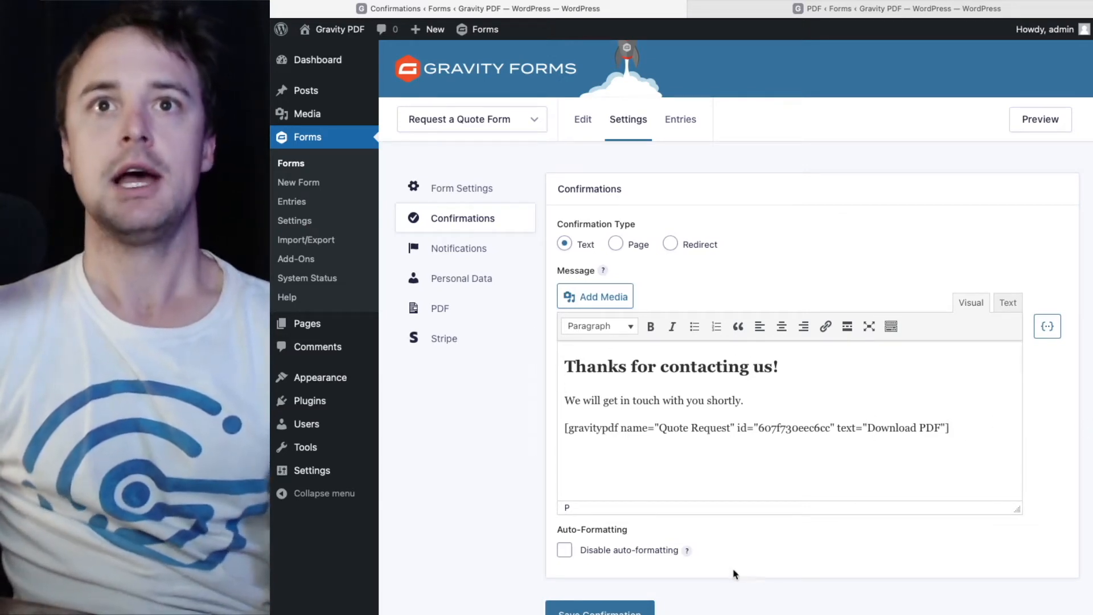
pyautogui.scroll(-3)
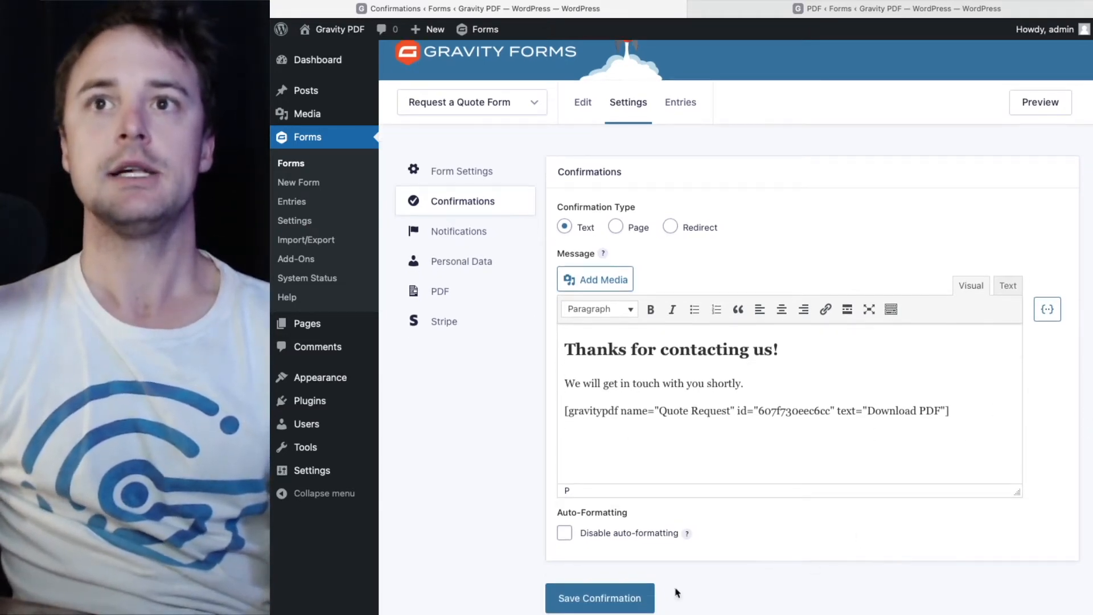
pyautogui.click(599, 597)
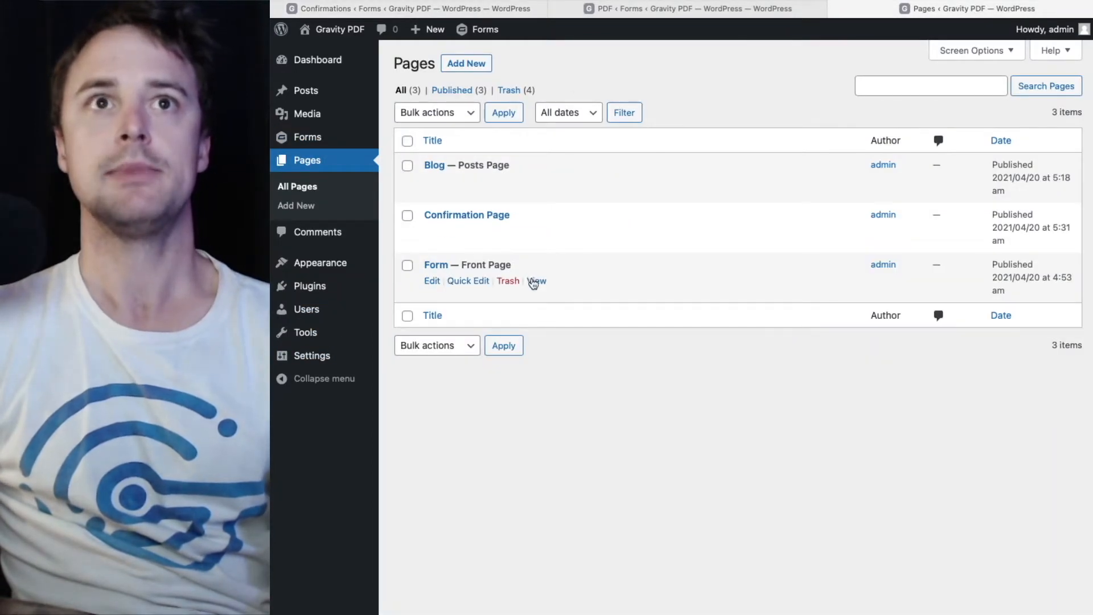
# Step: On the live Form page, fill in a quote request for front and back gardens and submit
pyautogui.click(536, 281)
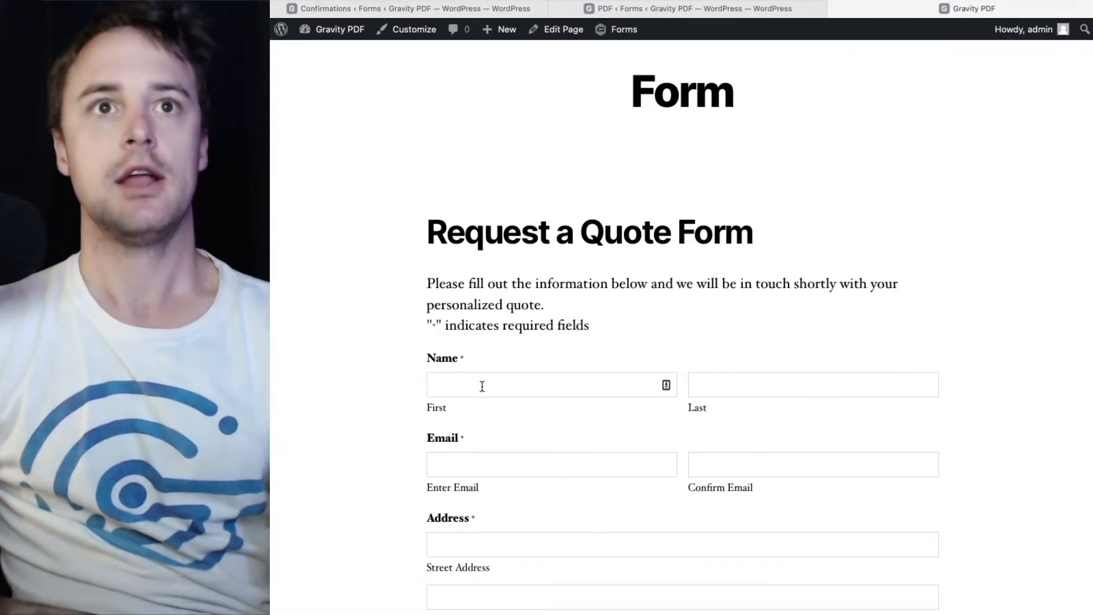
pyautogui.click(812, 384)
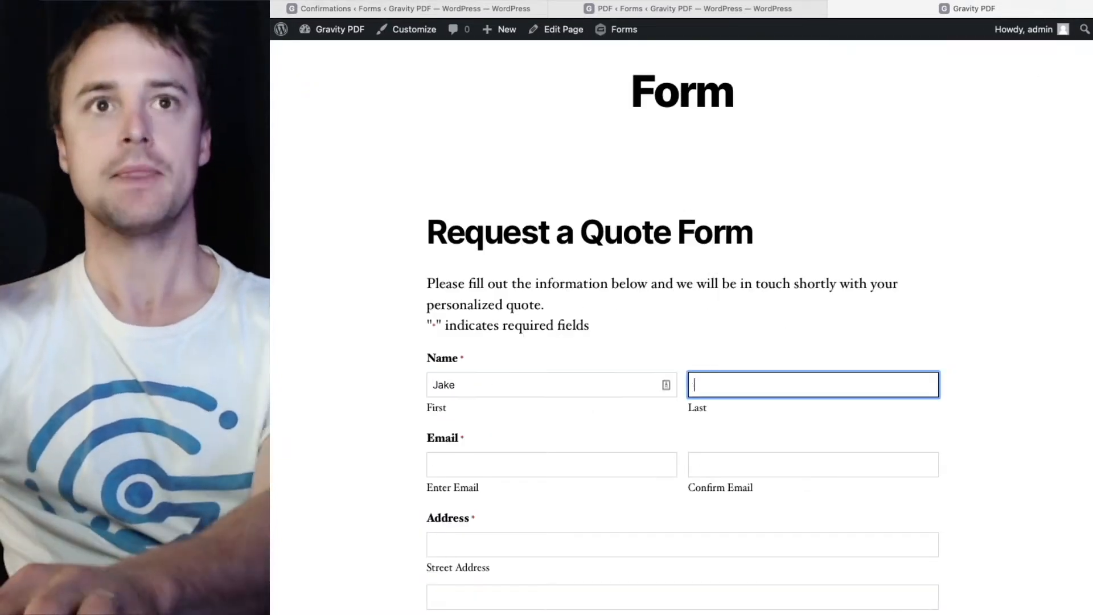
pyautogui.write('12')
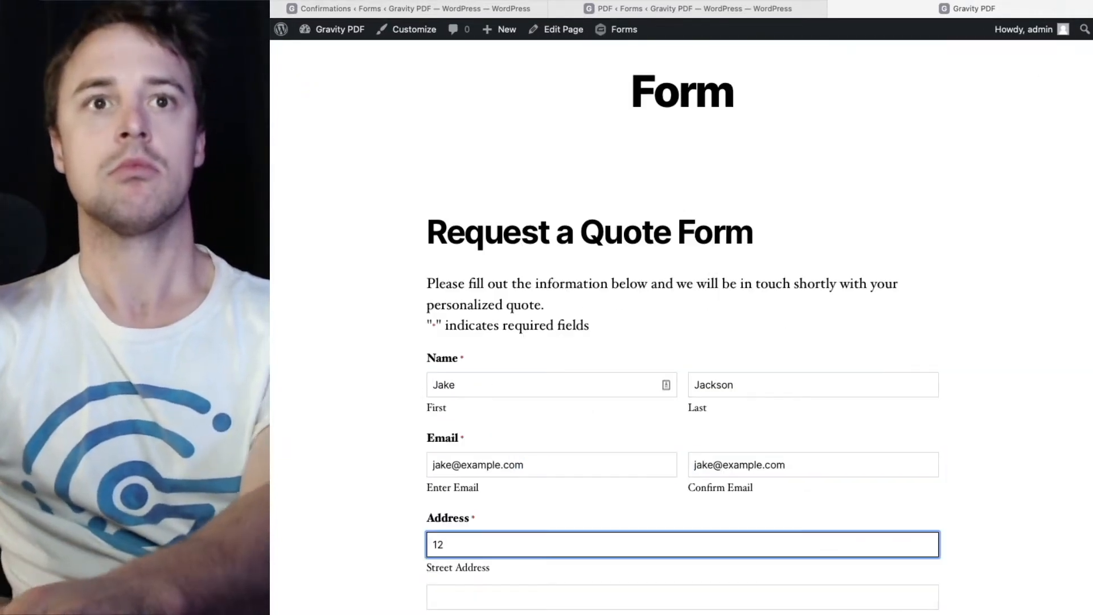
pyautogui.write('Sydney')
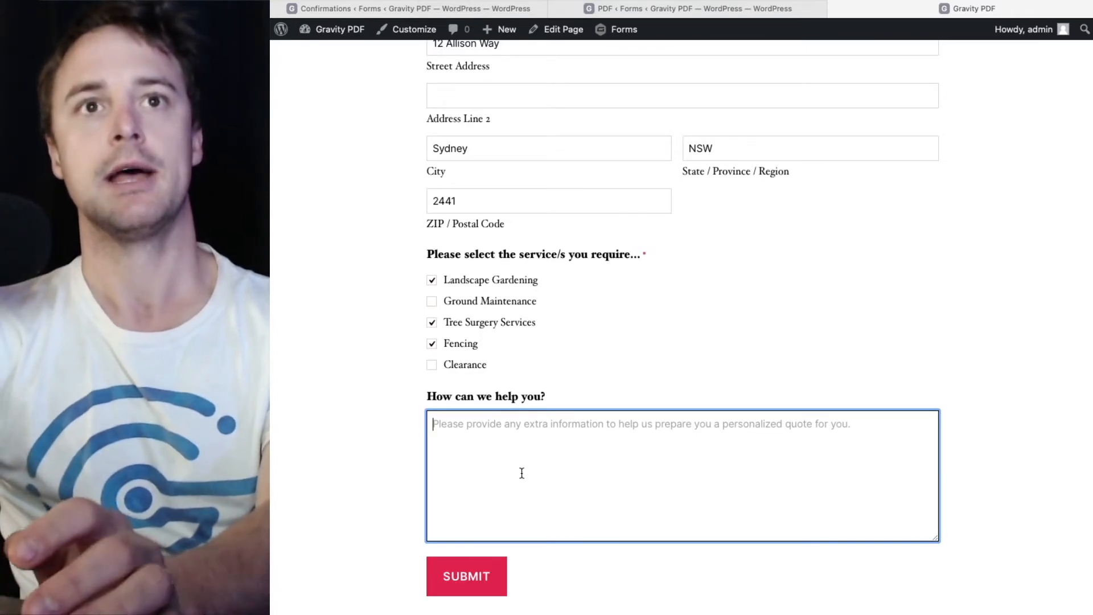
pyautogui.write('Could you please provid')
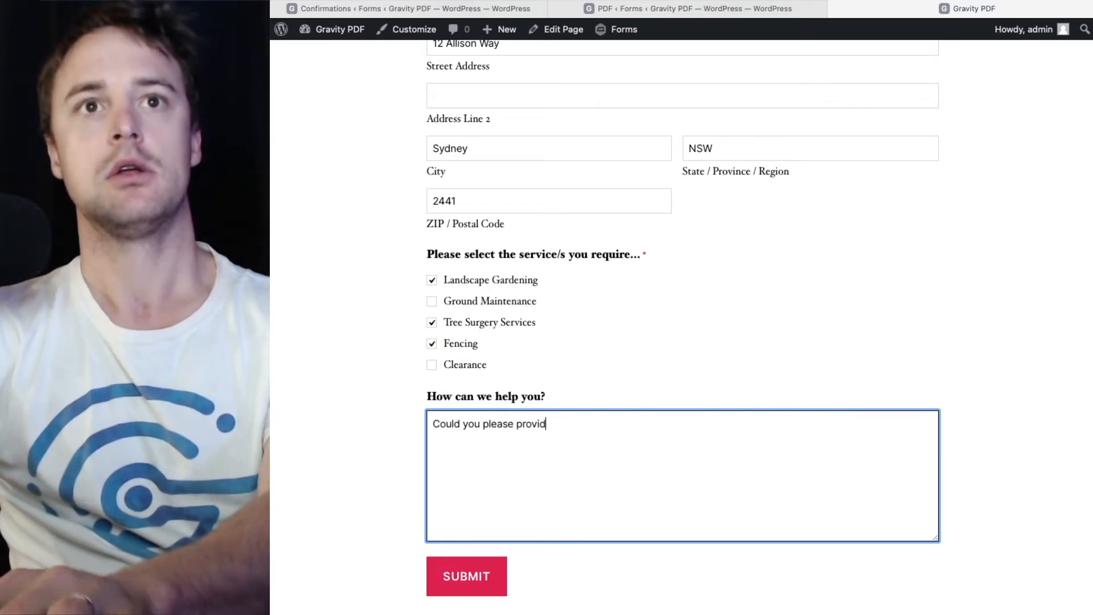
pyautogui.write('e a quote for')
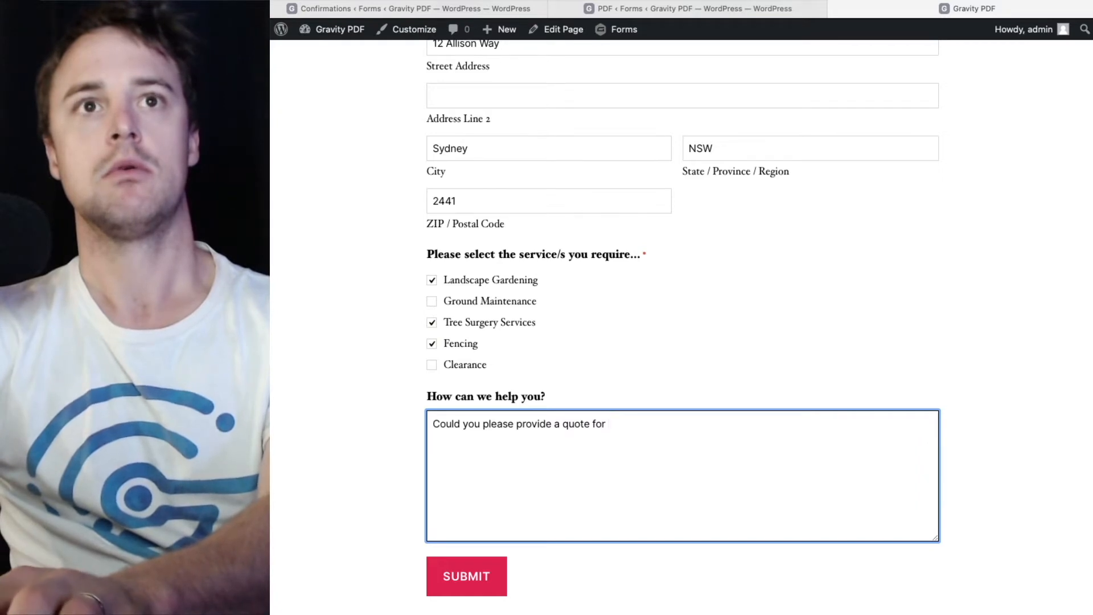
pyautogui.write('front and back')
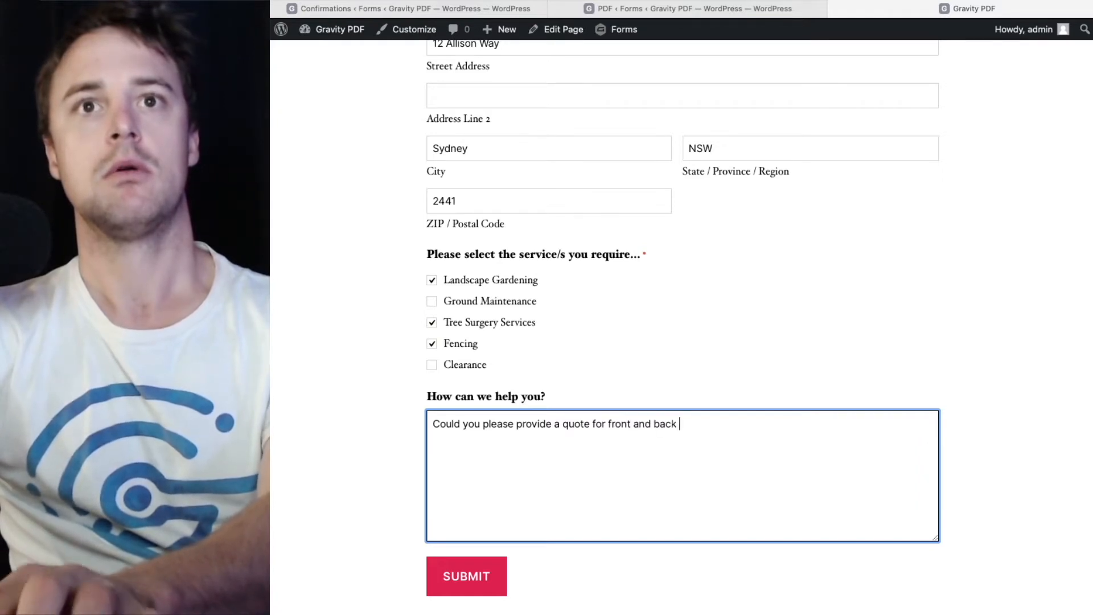
pyautogui.write('gardens.')
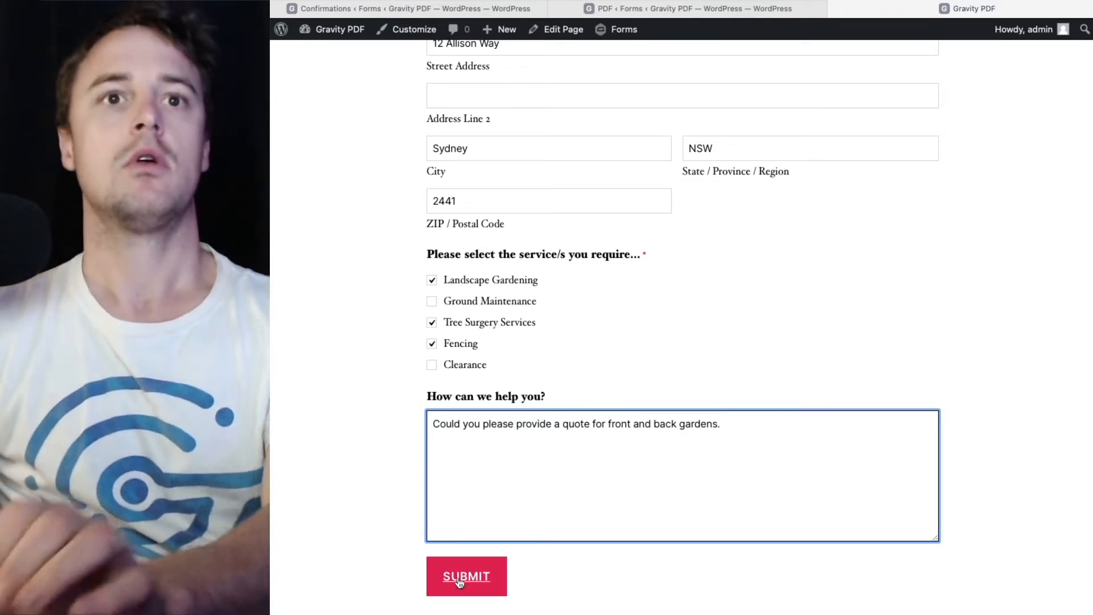
pyautogui.click(466, 576)
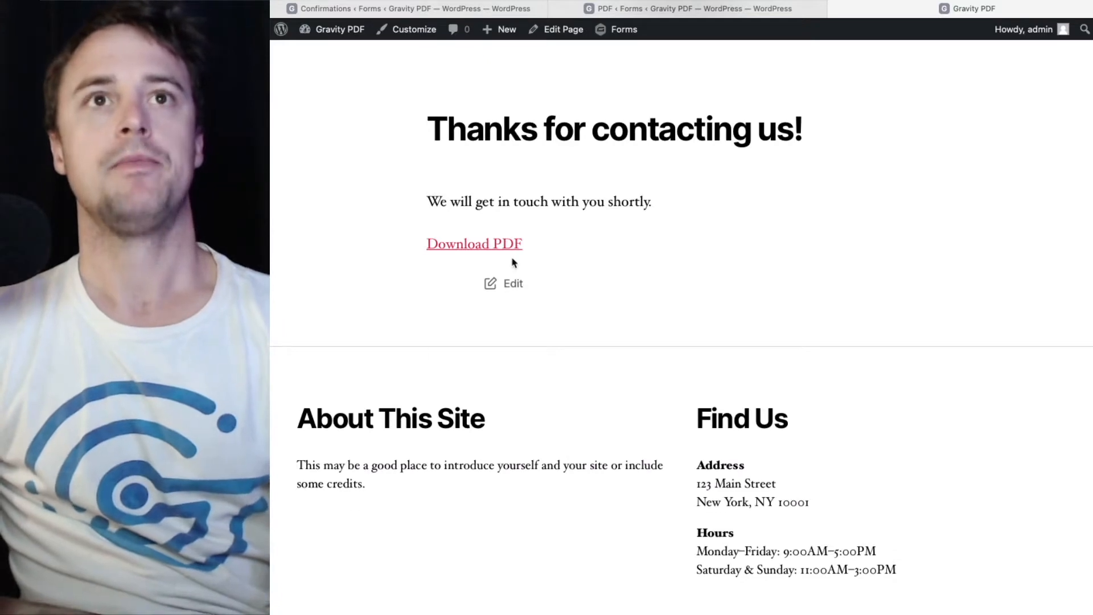
pyautogui.moveTo(767, 161)
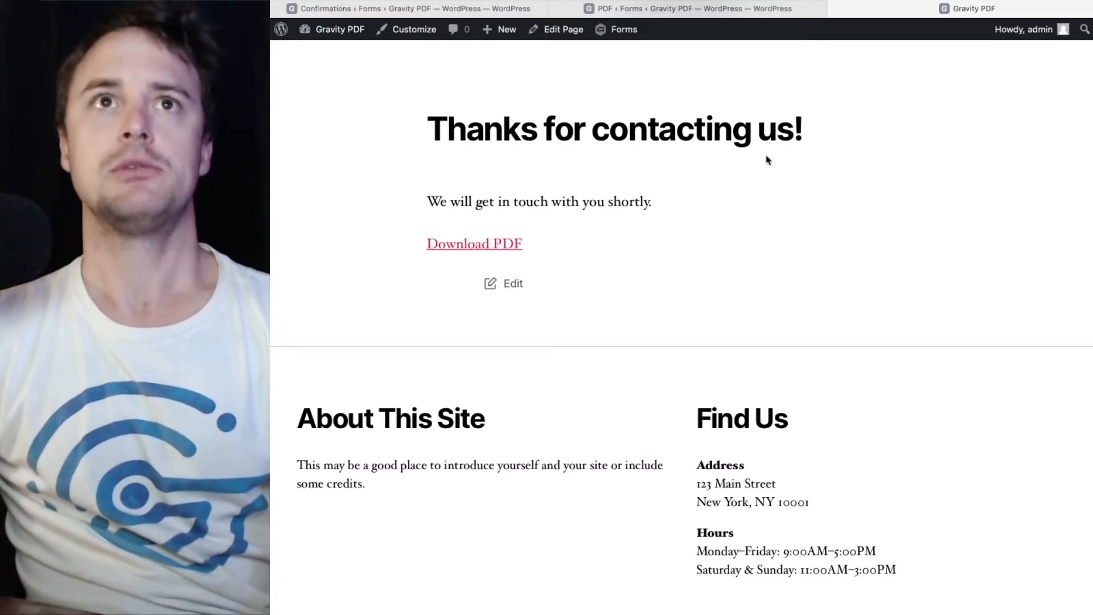
pyautogui.moveTo(413, 223)
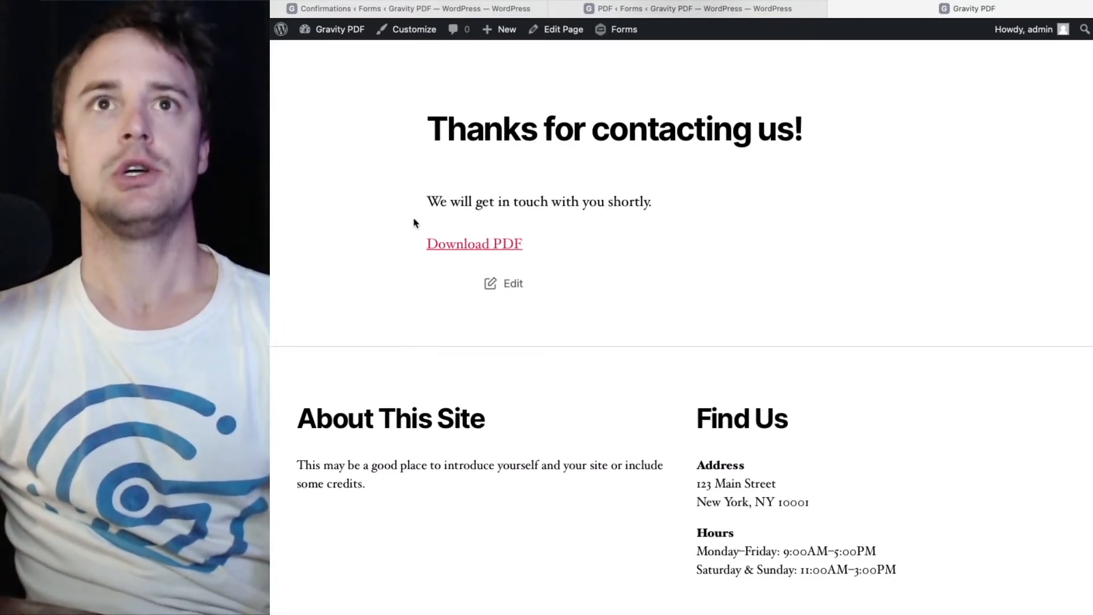
pyautogui.moveTo(540, 226)
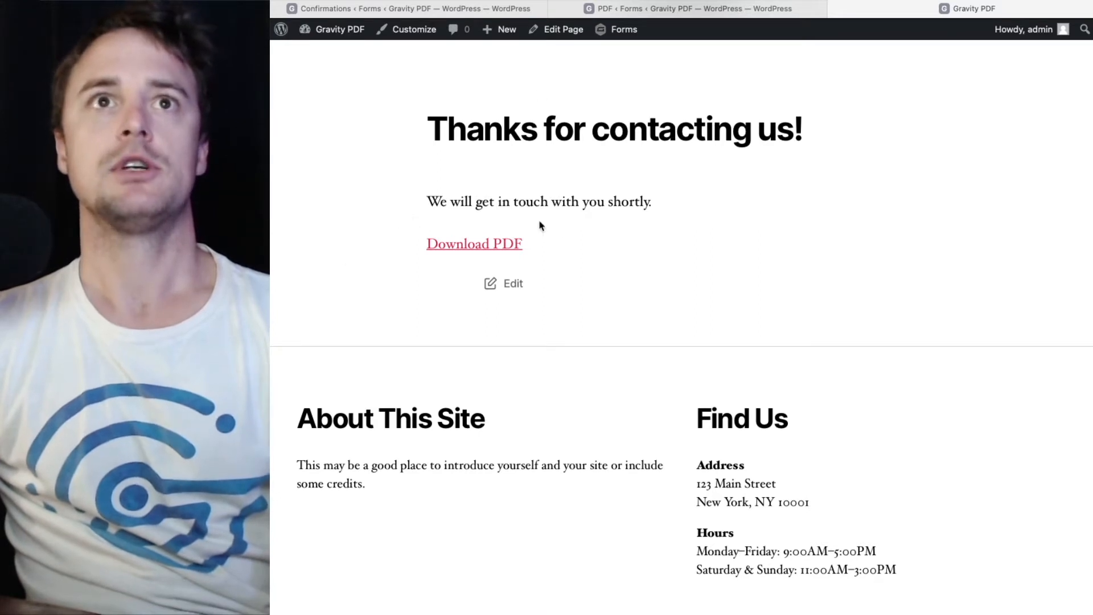
pyautogui.moveTo(474, 249)
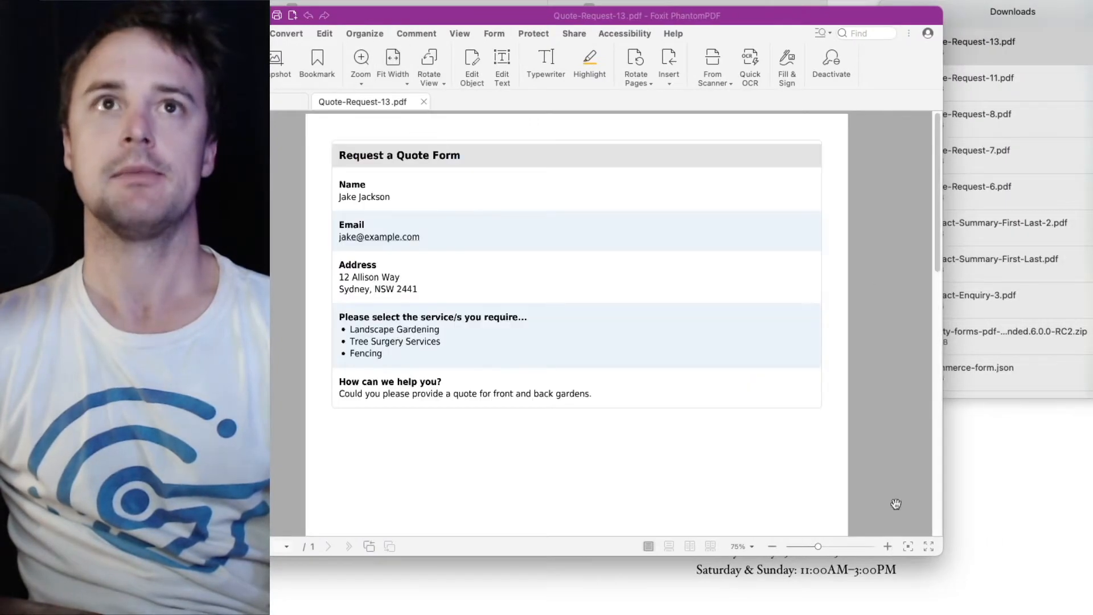
pyautogui.moveTo(478, 411)
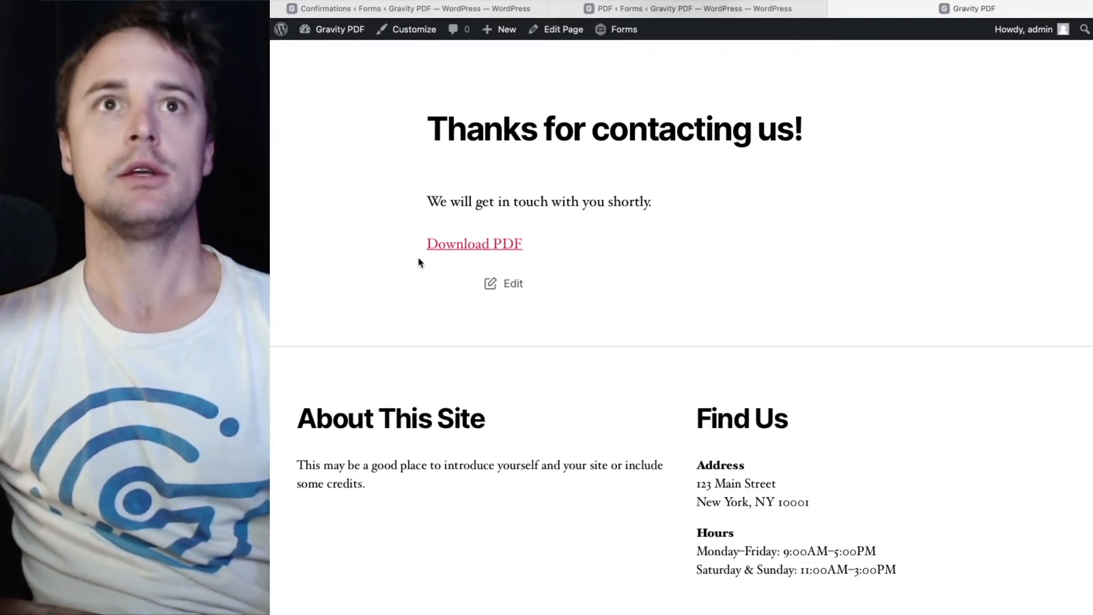
pyautogui.moveTo(474, 244)
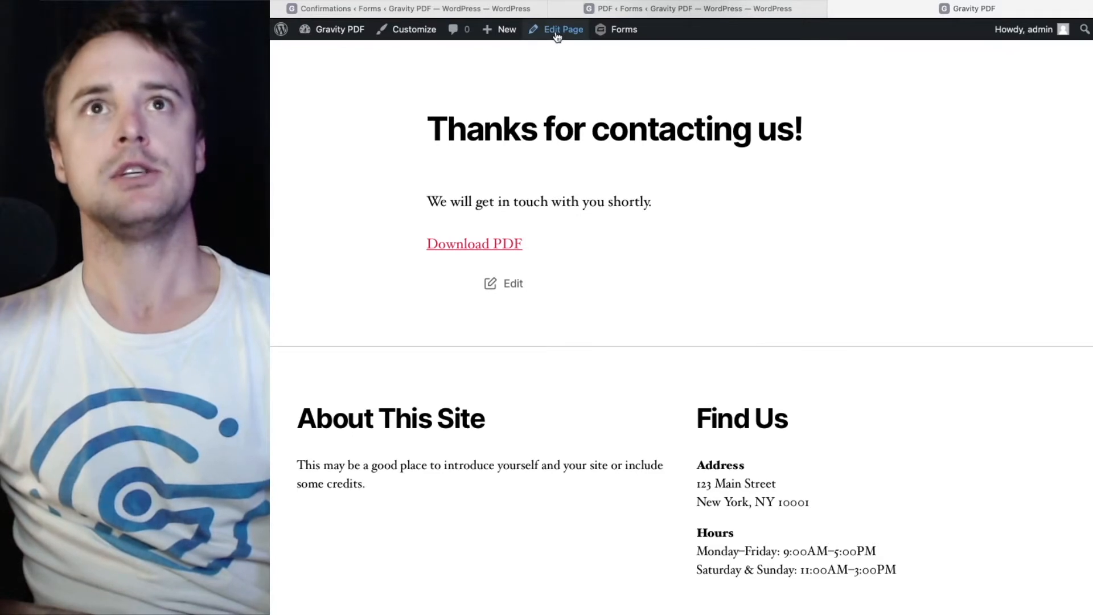
pyautogui.moveTo(331, 29)
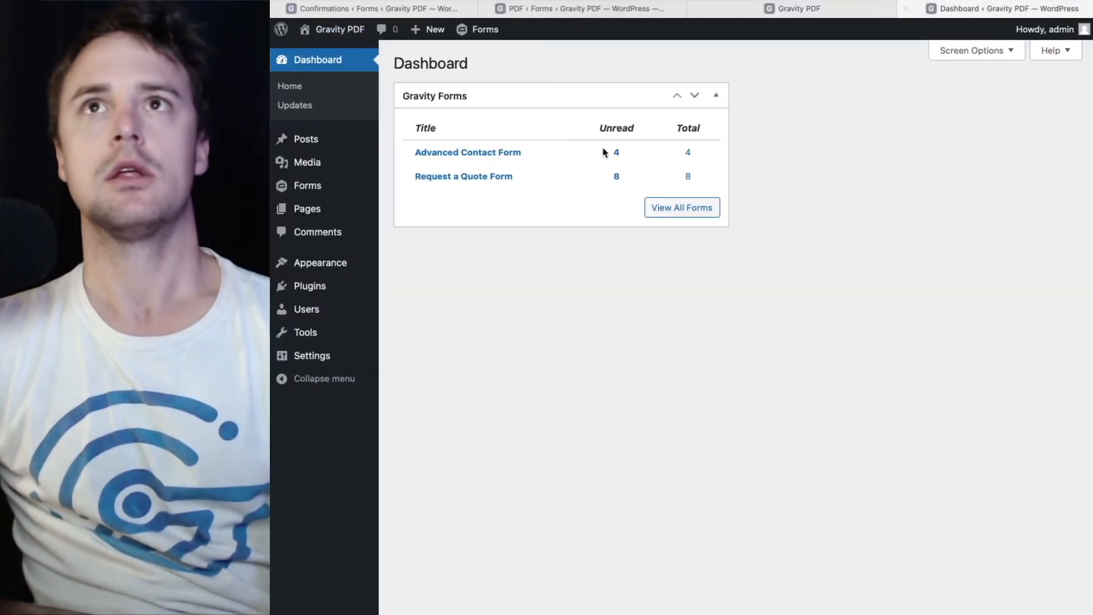
pyautogui.moveTo(305, 308)
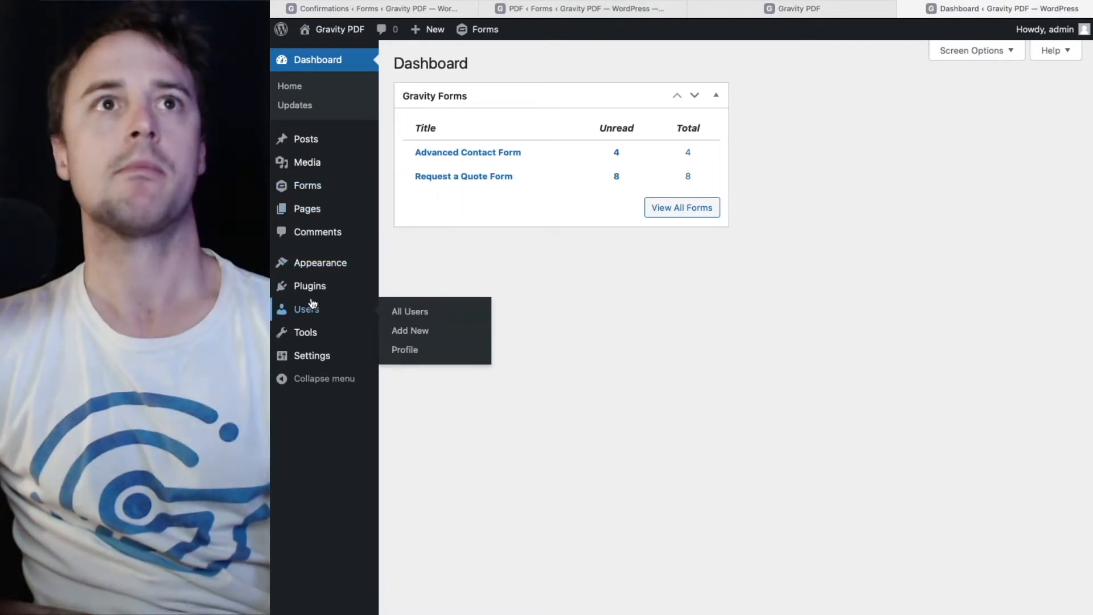
# Step: Bring up the thank-you page showing the plain Download PDF text link
pyautogui.click(320, 262)
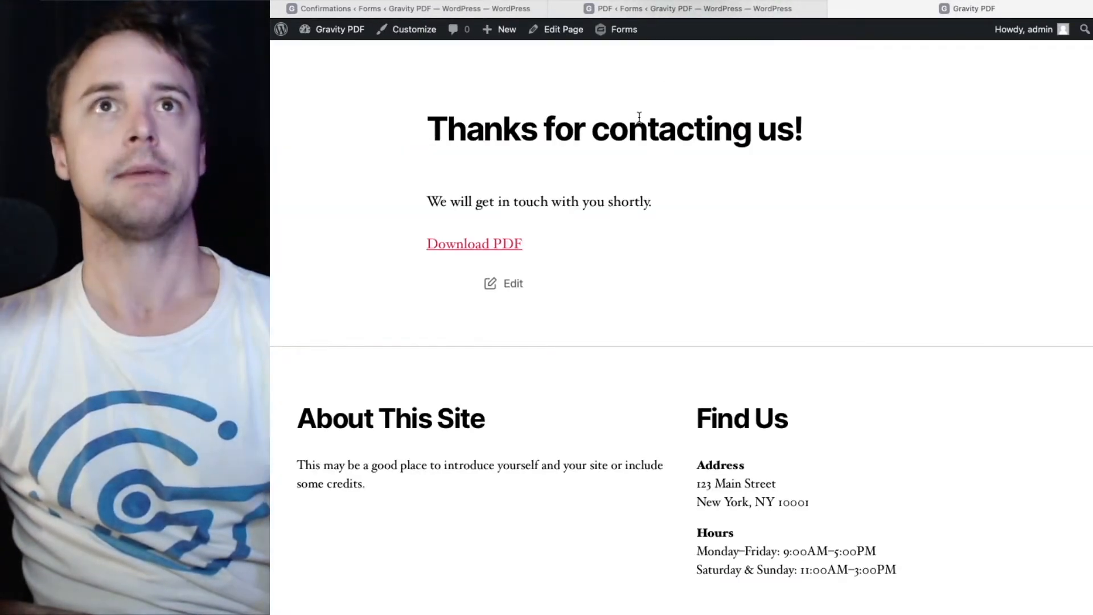
# Step: Create and publish a 'Button Style' page containing a SAMPLE BUTTON Buttons block
pyautogui.click(339, 29)
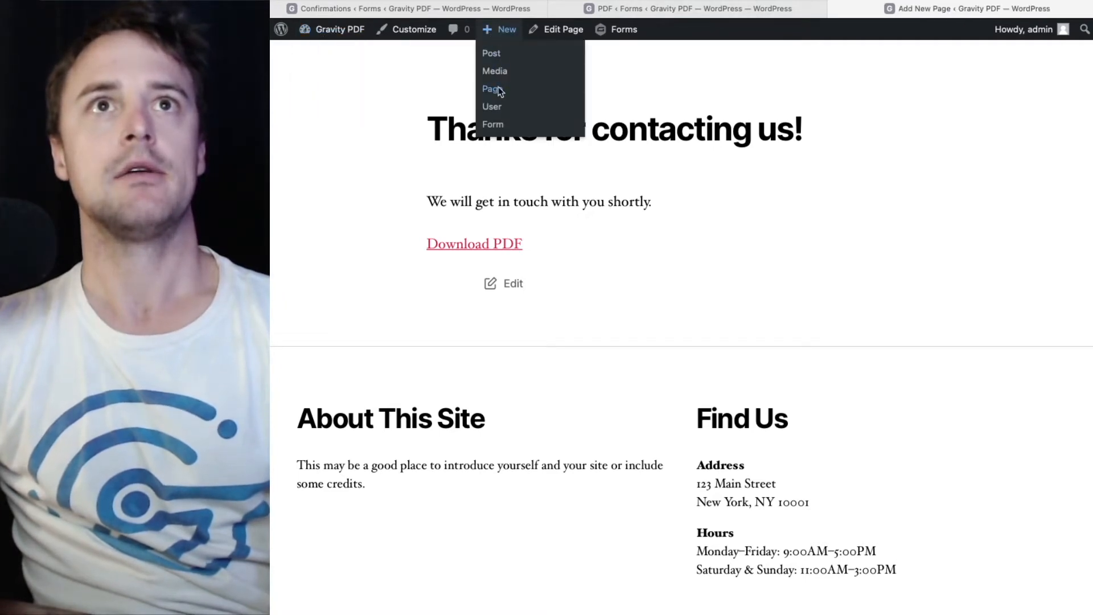
pyautogui.click(491, 89)
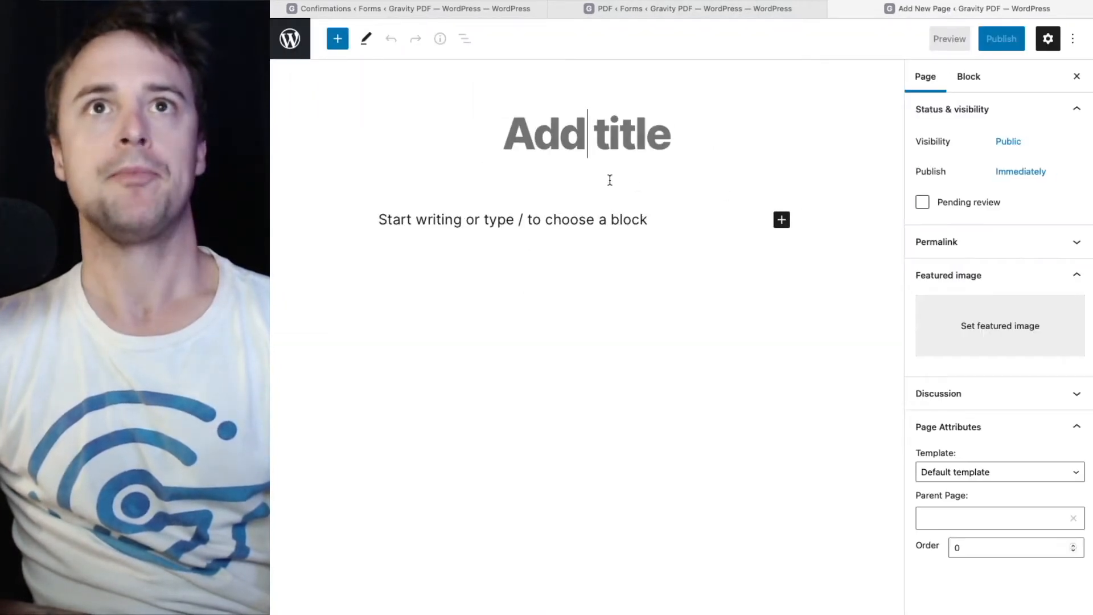
pyautogui.write('Button Style')
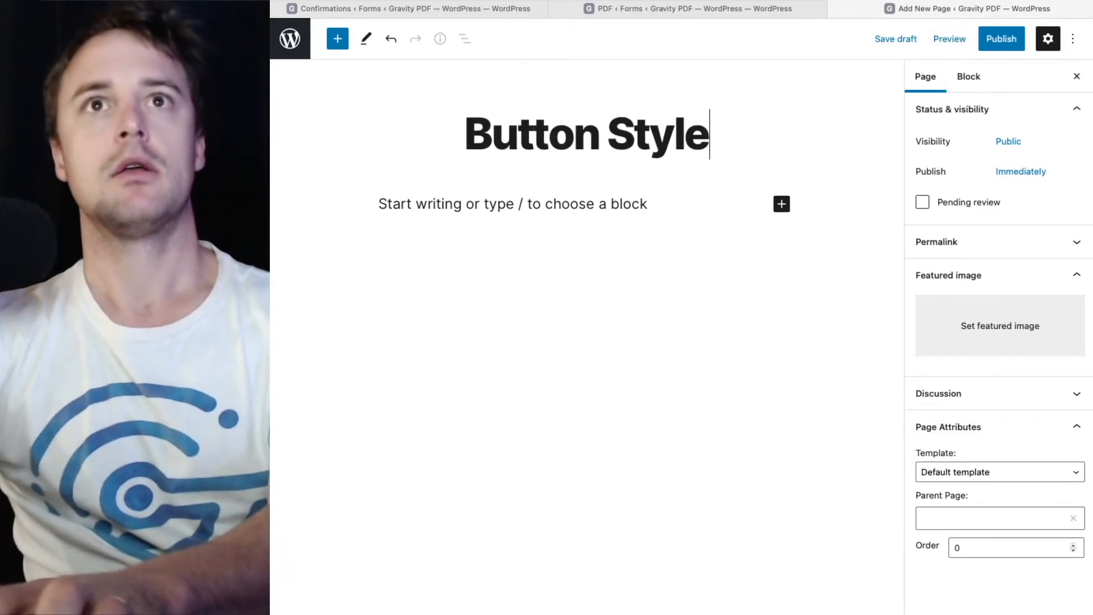
pyautogui.write('/b')
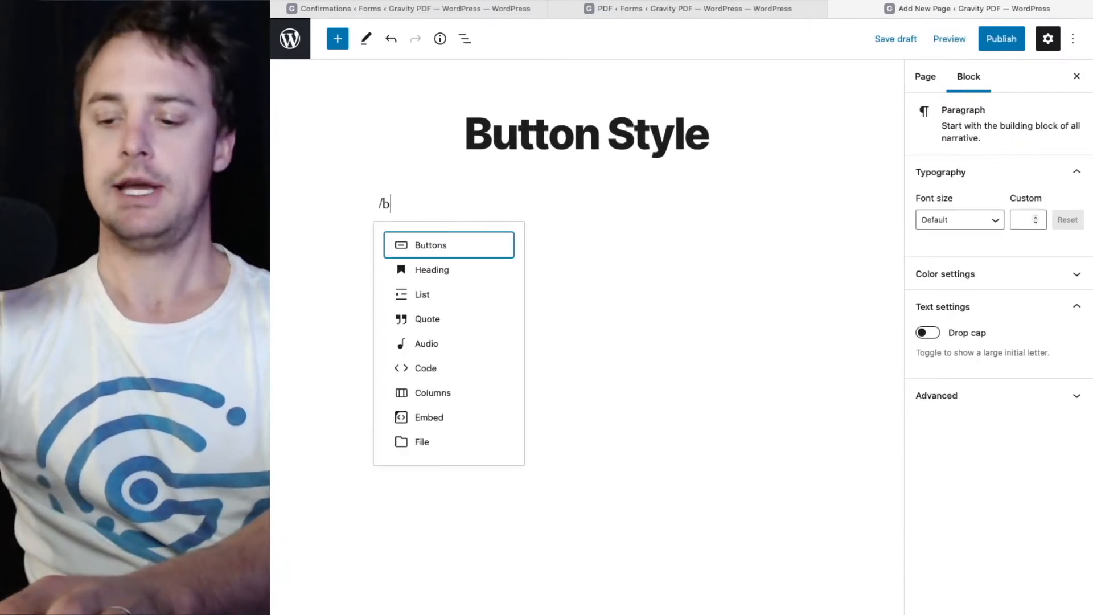
pyautogui.click(430, 245)
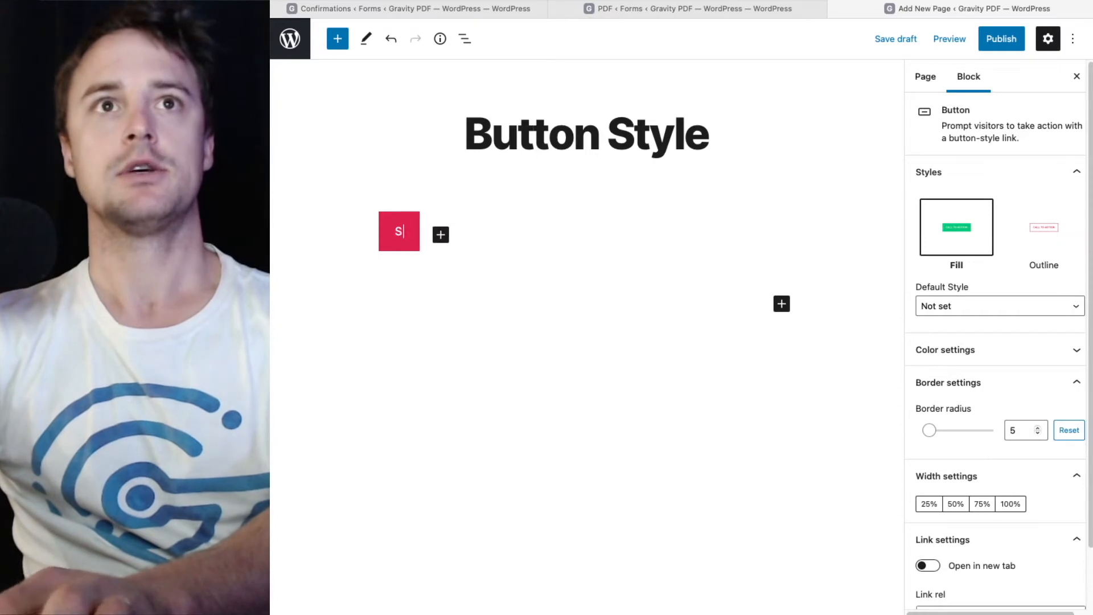
pyautogui.write('AMPLE BUTTON')
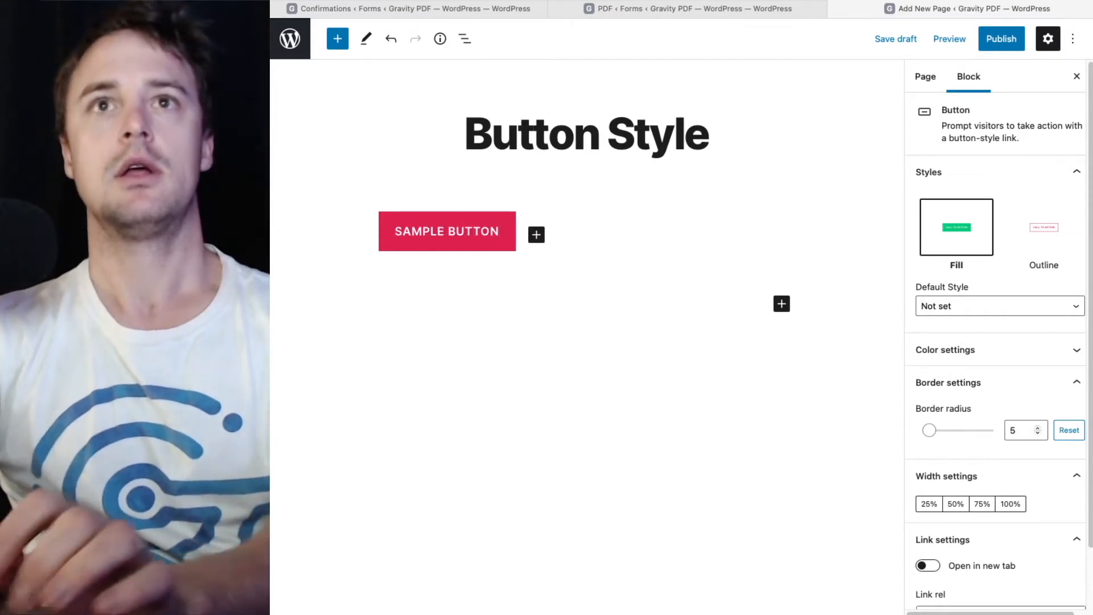
pyautogui.click(1000, 38)
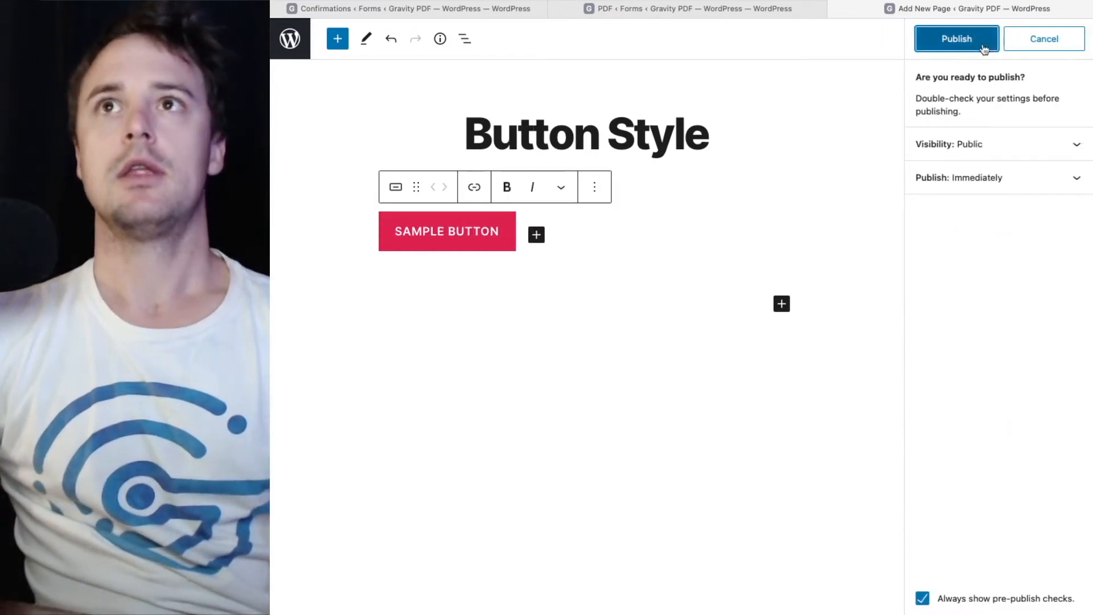
pyautogui.click(955, 38)
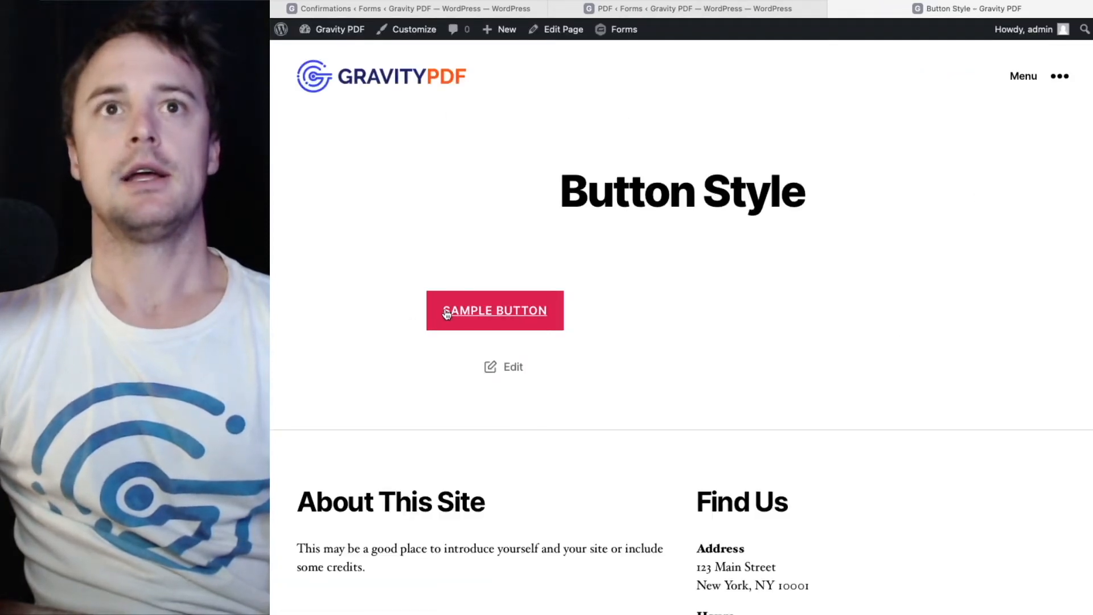
pyautogui.moveTo(528, 331)
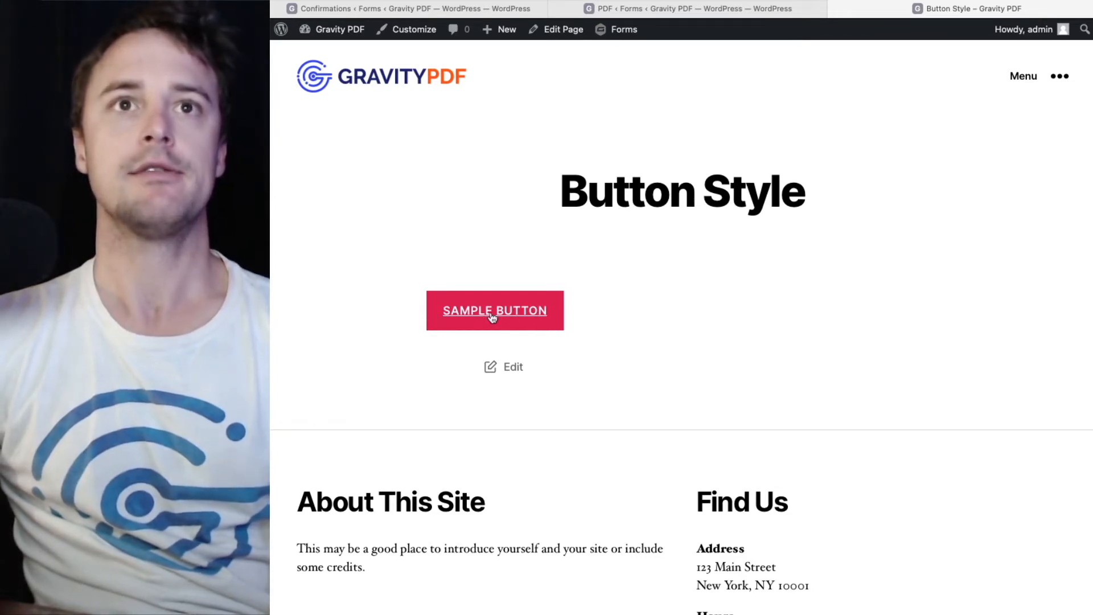
pyautogui.moveTo(598, 274)
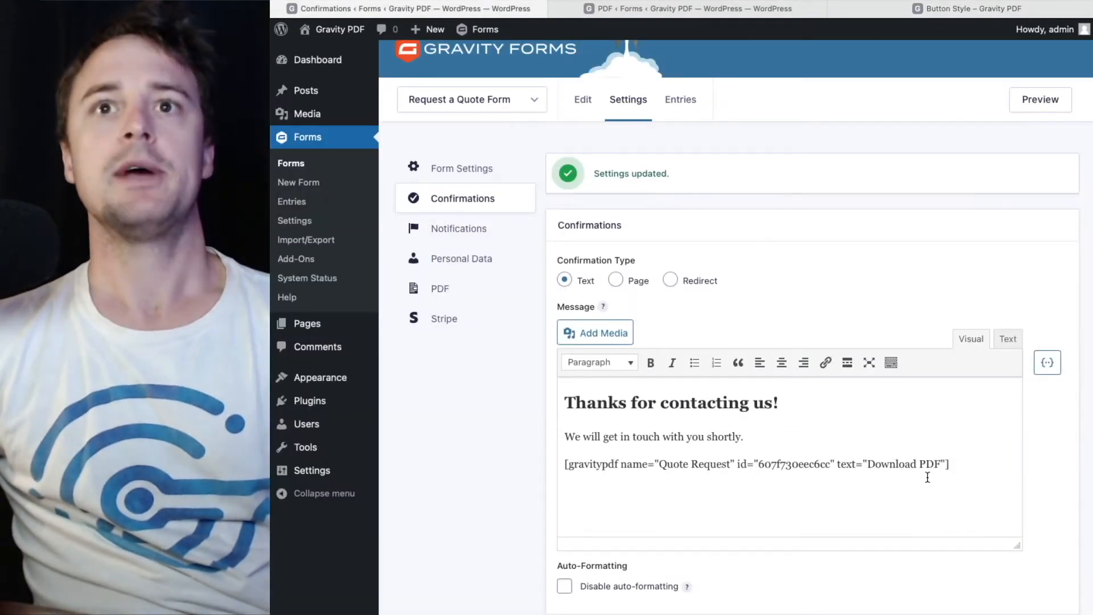
# Step: Add classes="wp-block-button__link" to the gravitypdf shortcode in the confirmation message
pyautogui.write('classes="')
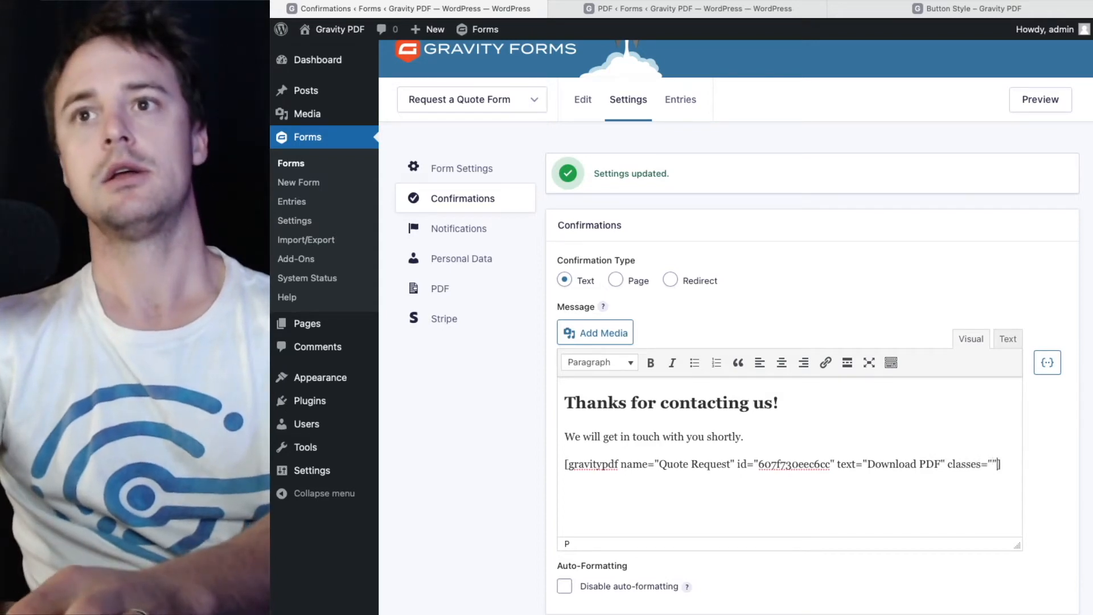
pyautogui.write('wp-block-button__link')
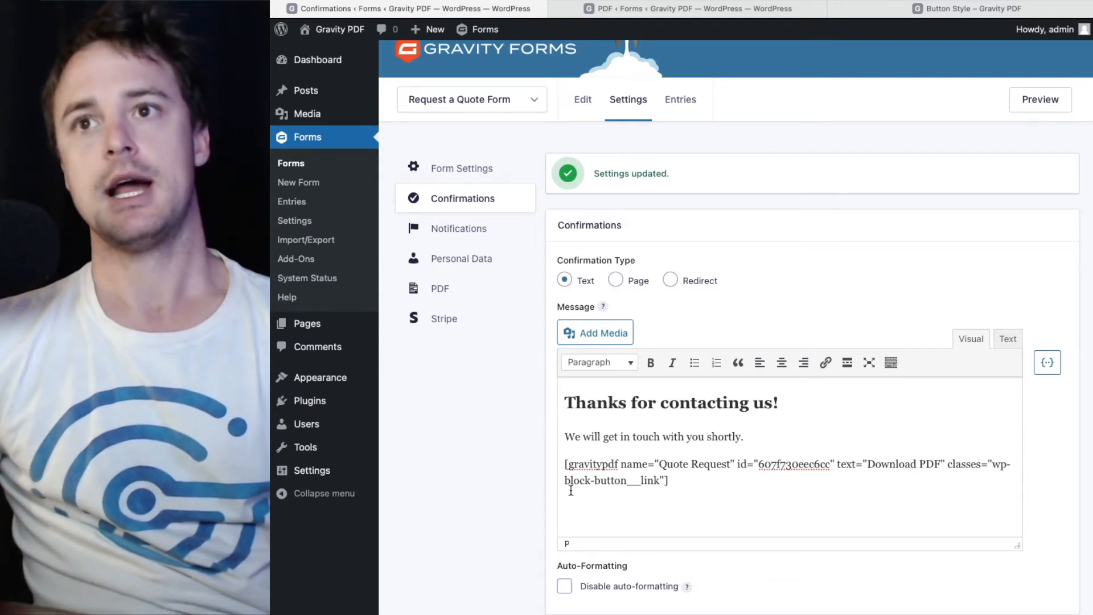
pyautogui.scroll(-3)
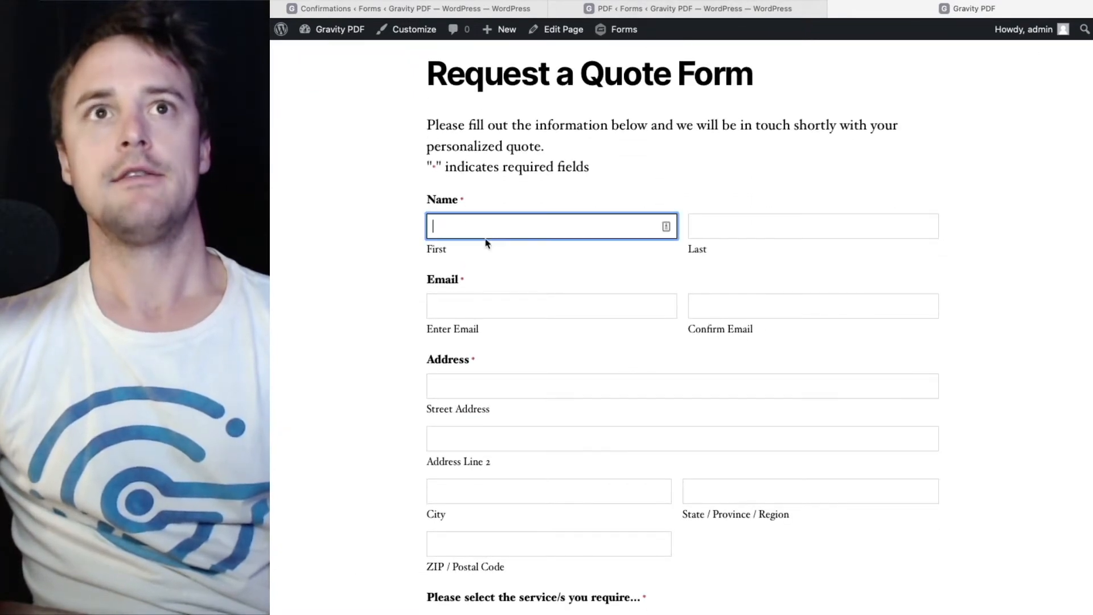
# Step: Submit a quote request as Jack and view the button-styled Download PDF link
pyautogui.write('Jackson')
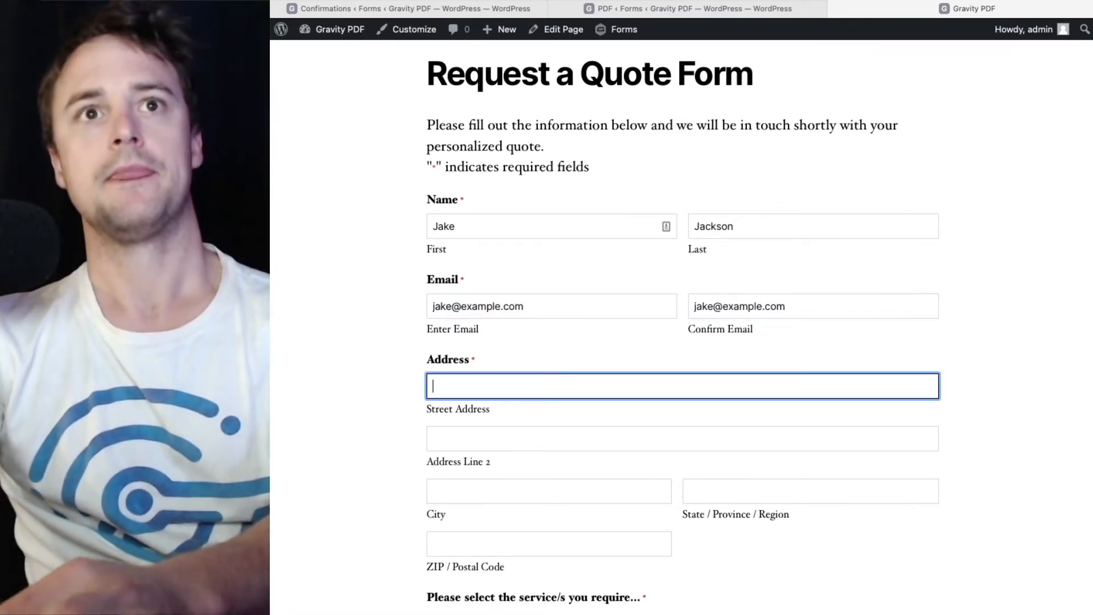
pyautogui.write('2')
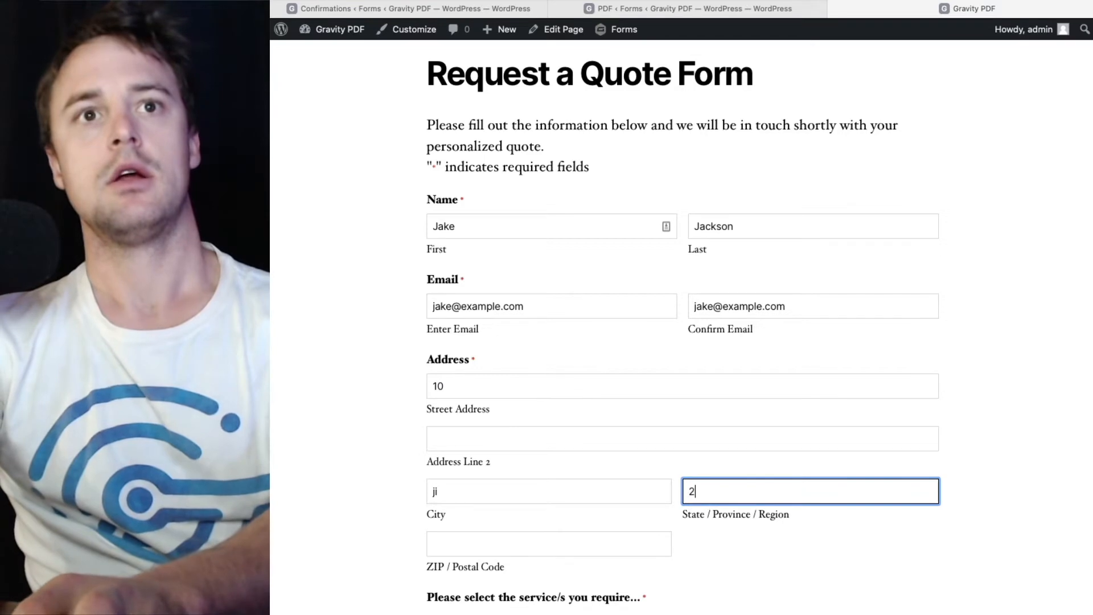
pyautogui.press('backspace')
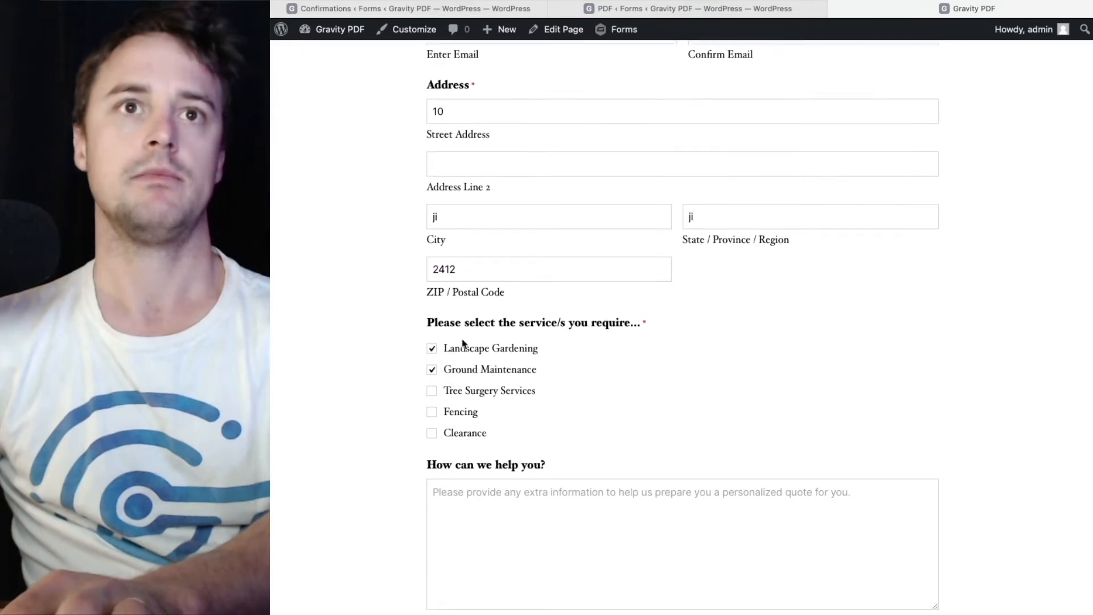
pyautogui.scroll(-3)
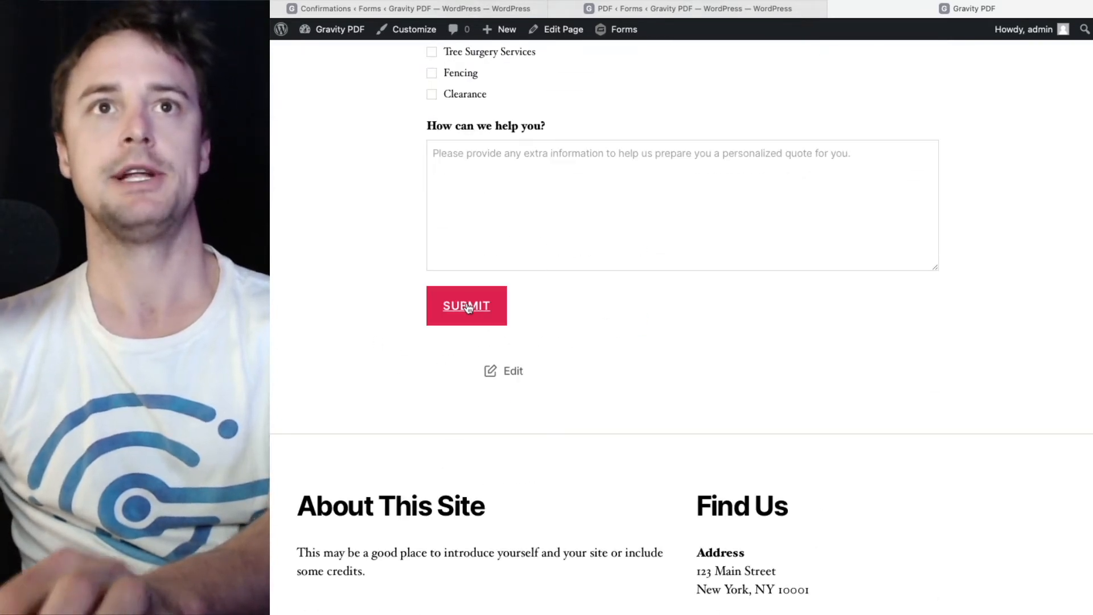
pyautogui.click(467, 305)
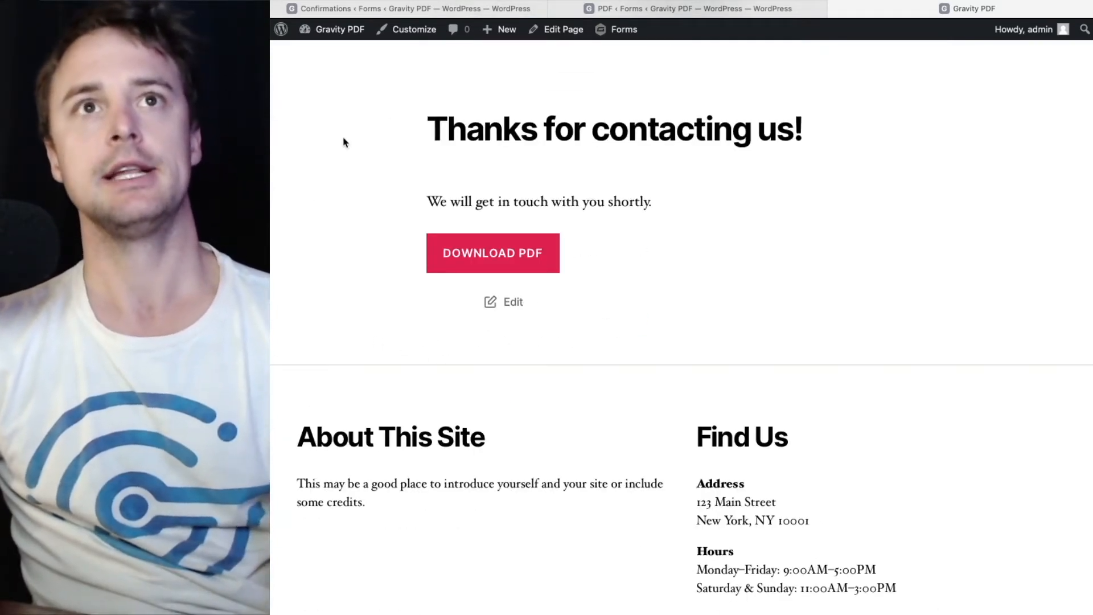
pyautogui.moveTo(468, 261)
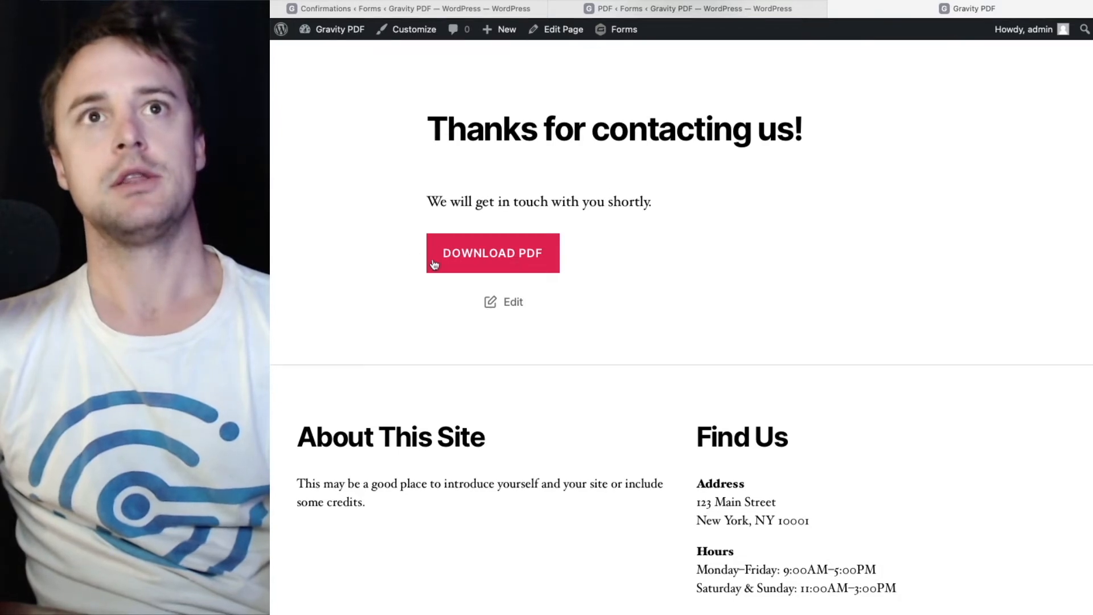
pyautogui.moveTo(465, 239)
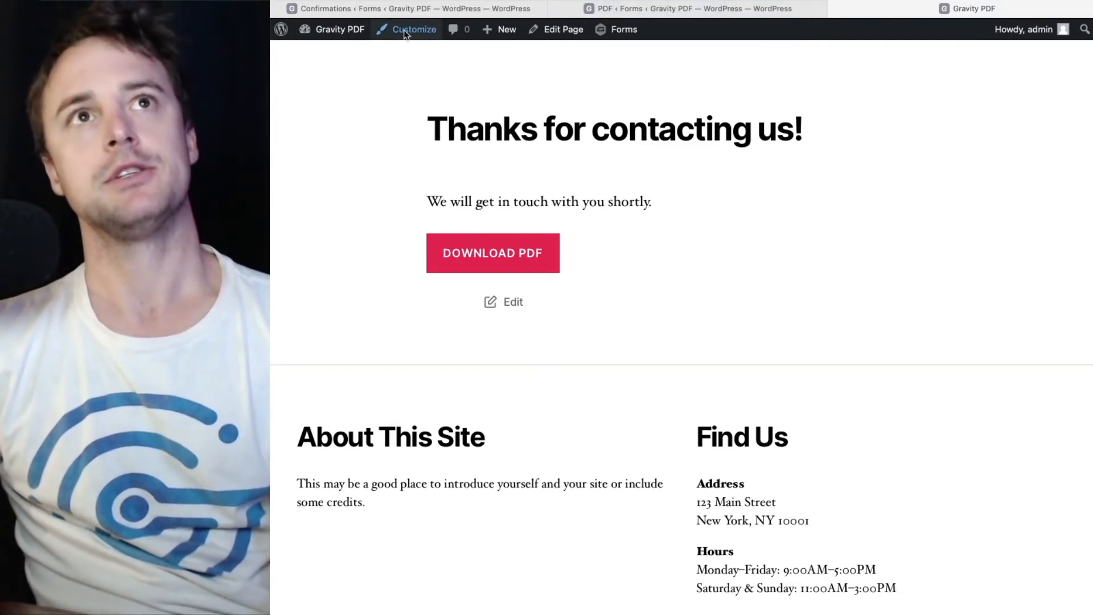
# Step: Publish Additional CSS making .gravitypdf-button blue, white text, inline-block, with 1rem padding
pyautogui.click(414, 29)
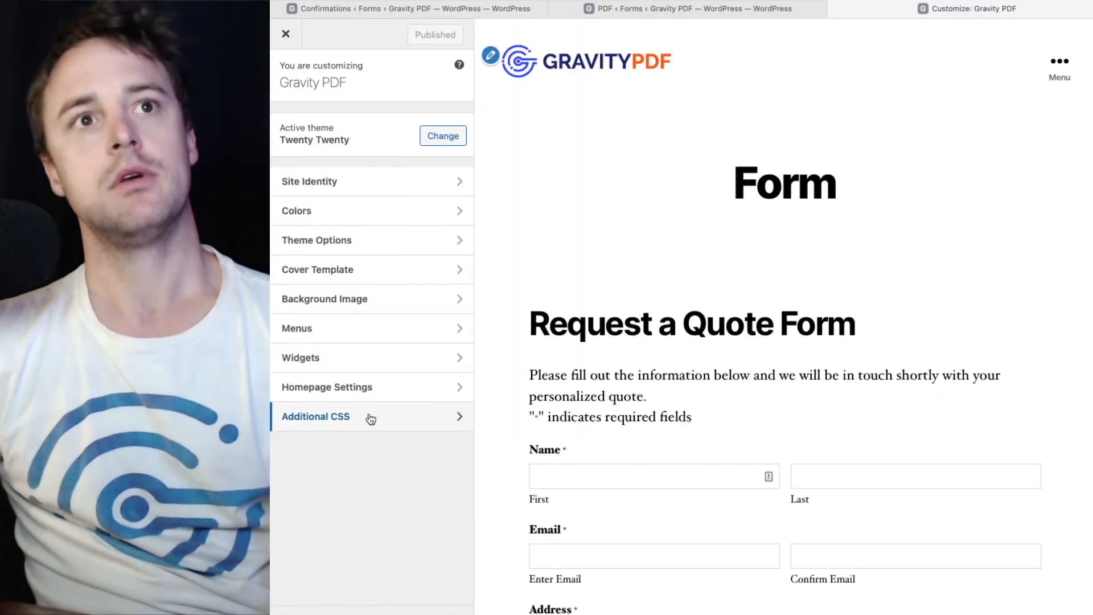
pyautogui.click(314, 416)
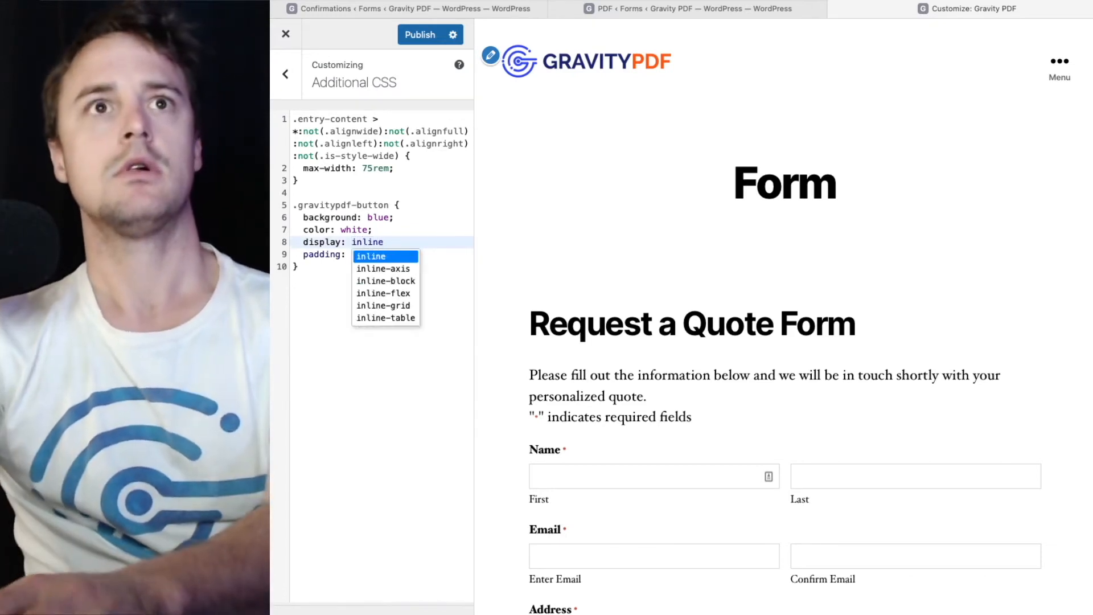
pyautogui.click(384, 280)
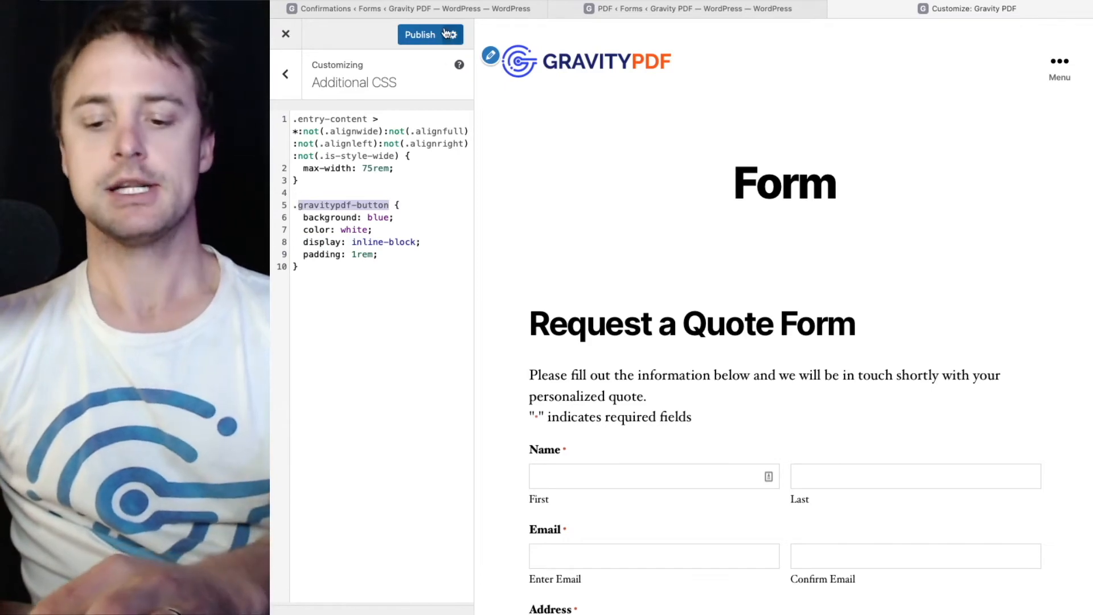
pyautogui.click(419, 34)
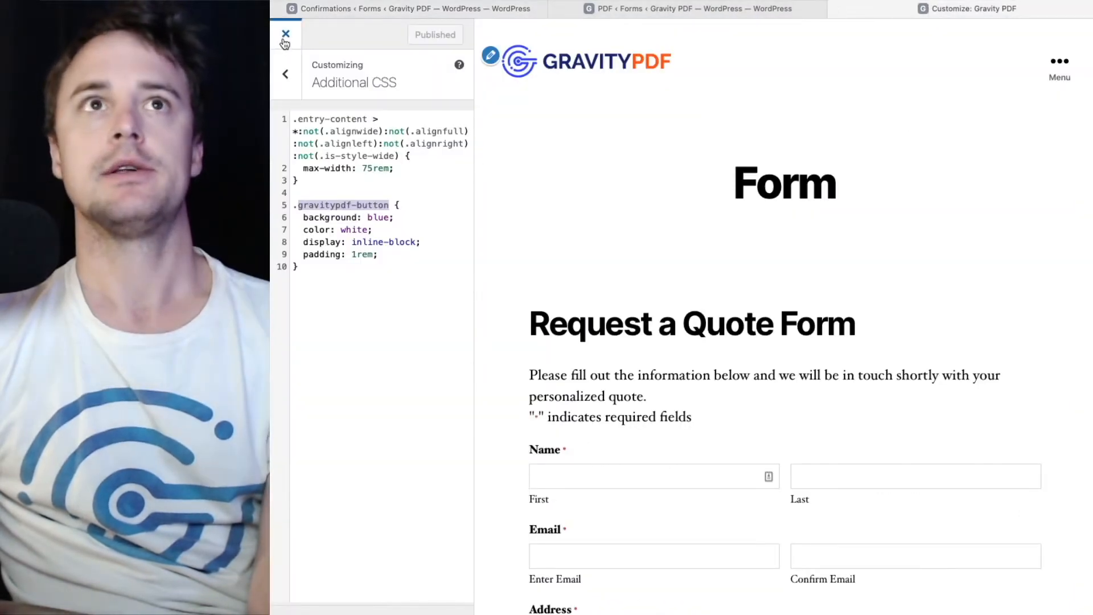
# Step: Leave the customizer and switch the confirmation shortcode to the gravitypdf-button class
pyautogui.click(286, 34)
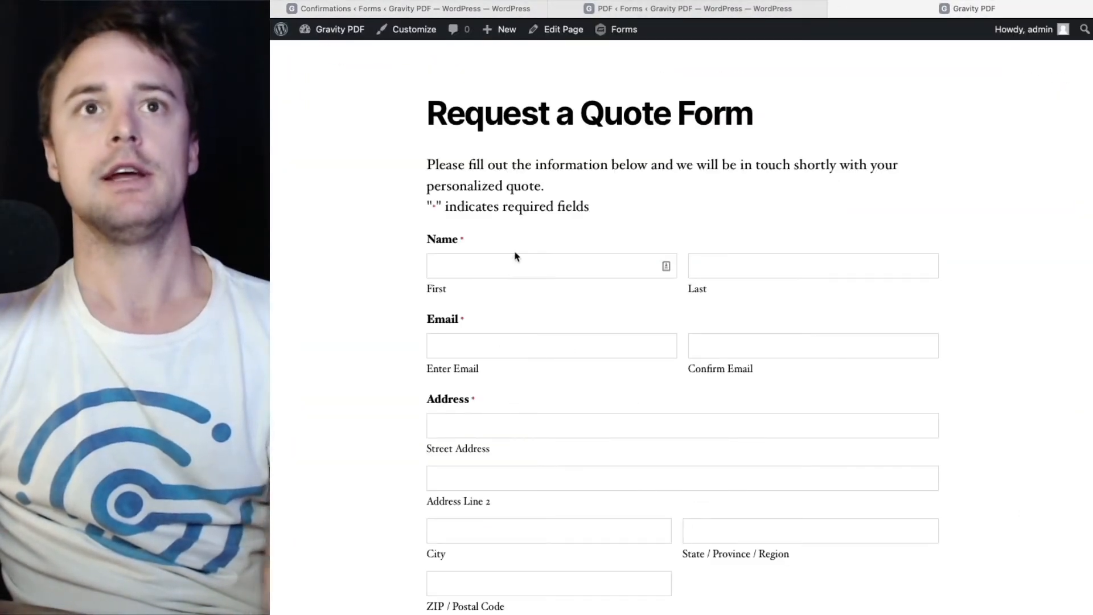
pyautogui.write('t')
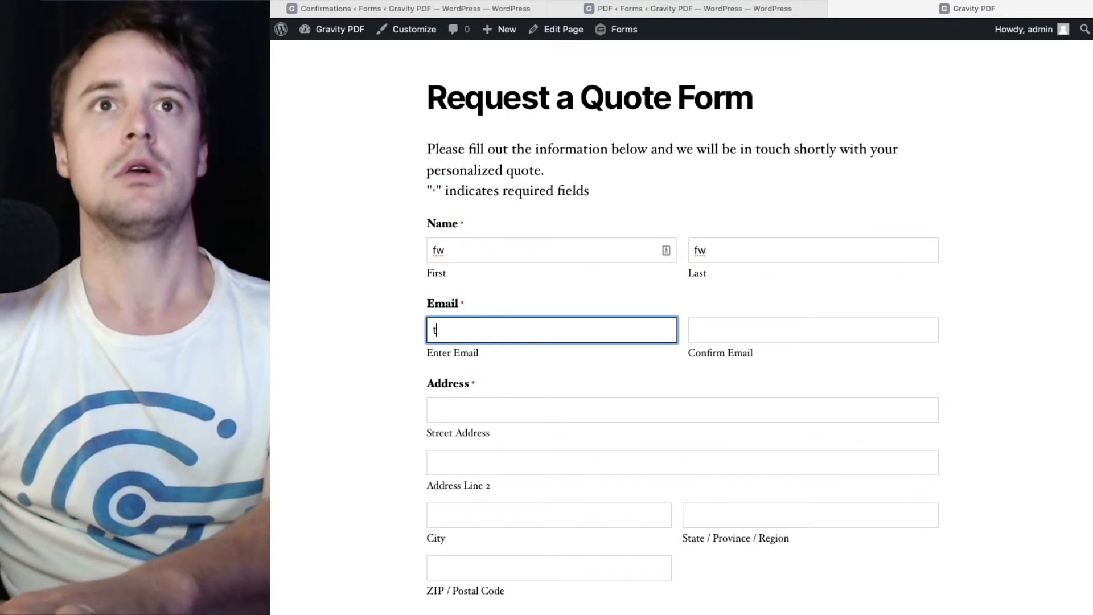
pyautogui.click(812, 329)
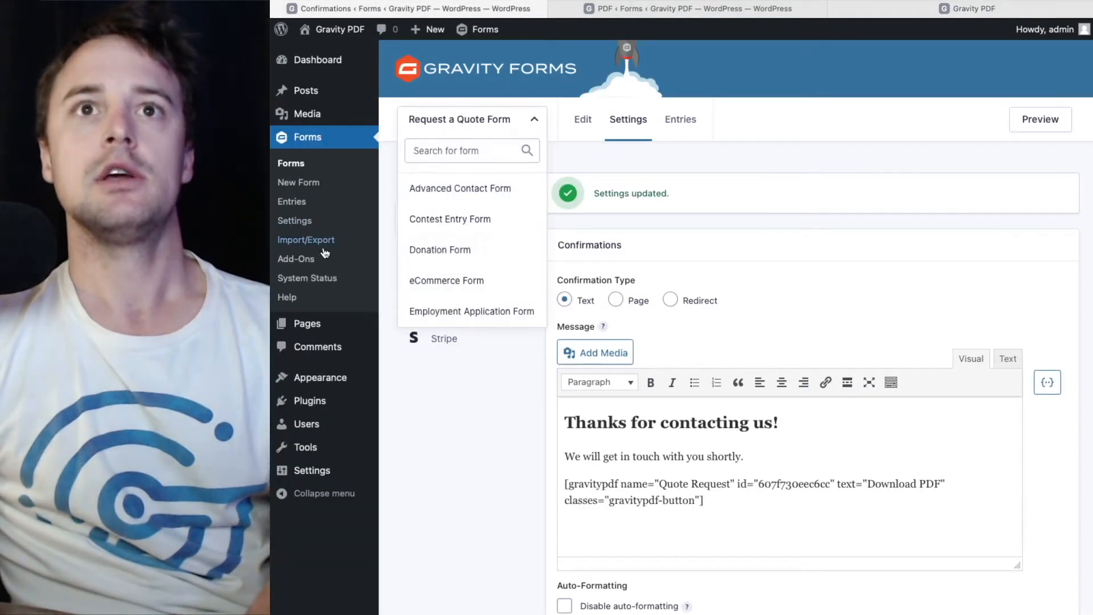
# Step: Delete the Download PDF shortcode from the confirmation message
pyautogui.click(533, 119)
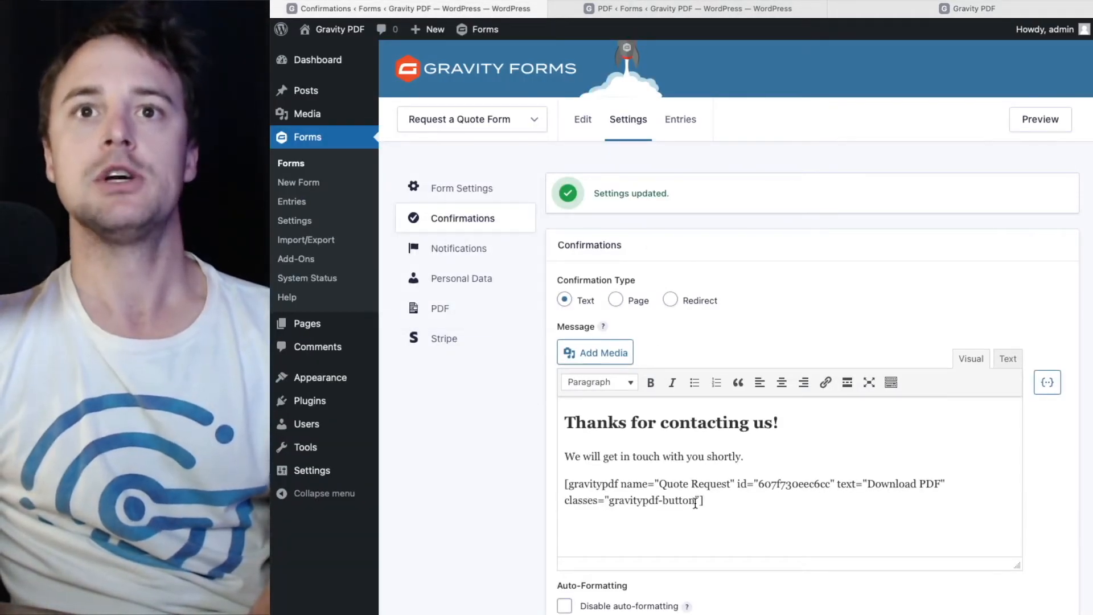
pyautogui.doubleClick(675, 501)
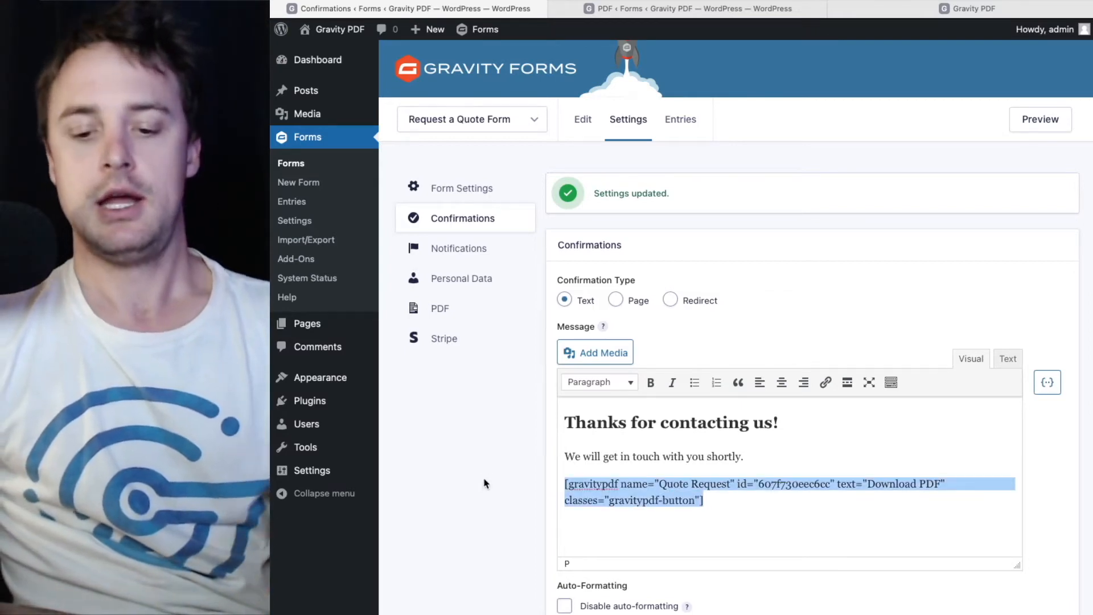
pyautogui.press('Delete')
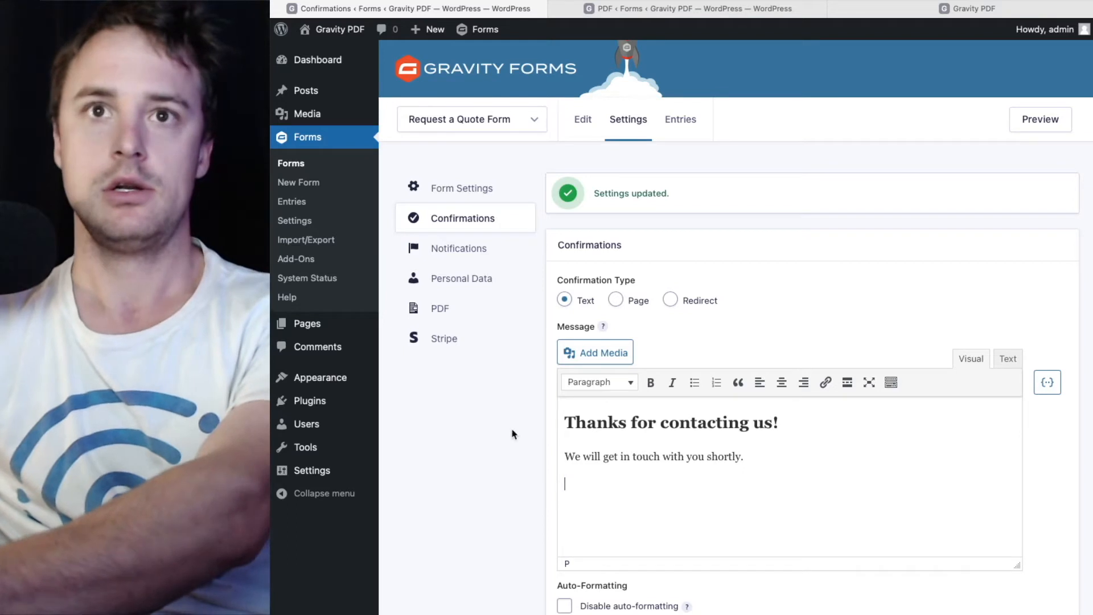
# Step: Set the confirmation type to Page, targeting Confirmation Page
pyautogui.click(615, 300)
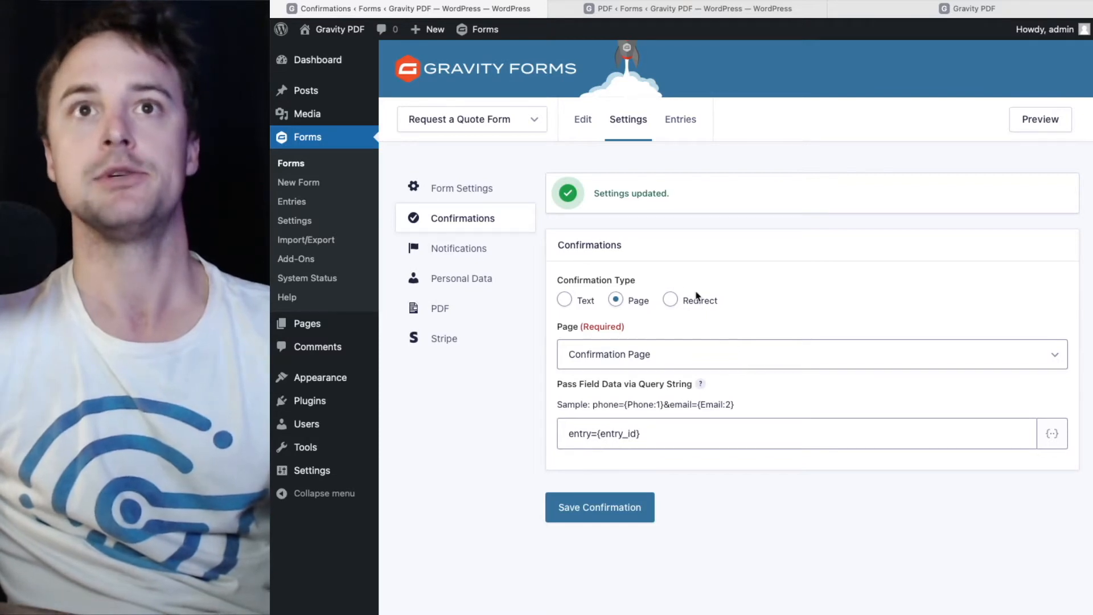
pyautogui.moveTo(578, 375)
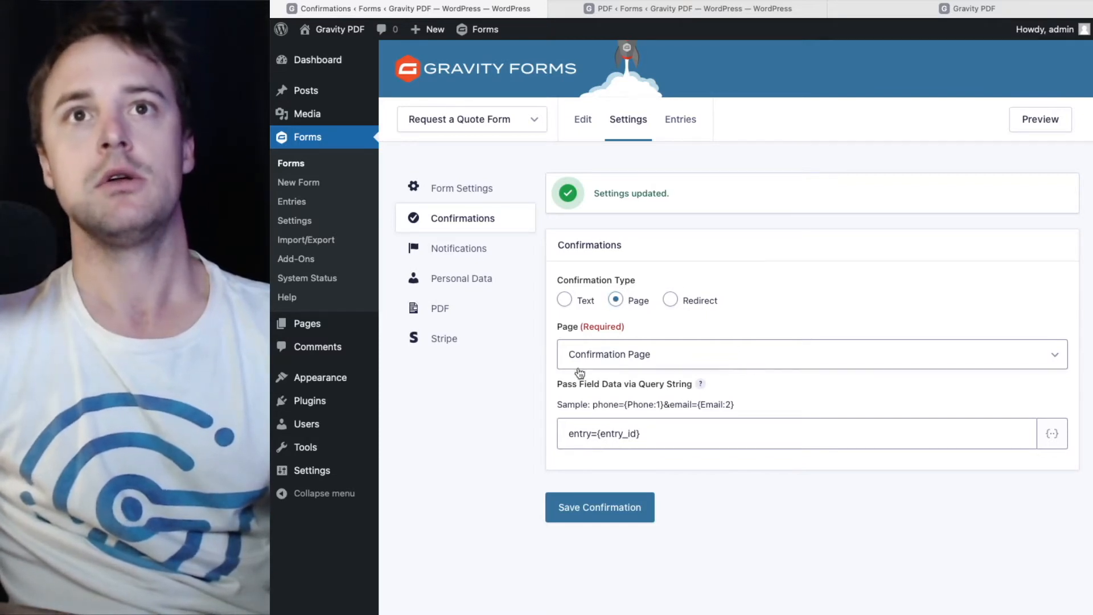
pyautogui.click(809, 354)
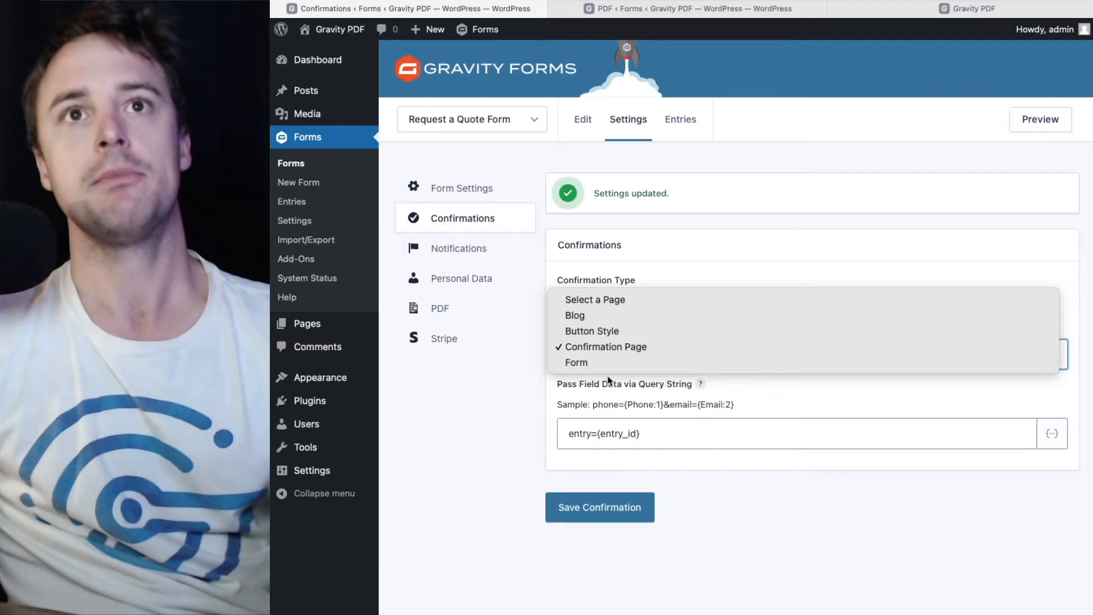
pyautogui.moveTo(606, 346)
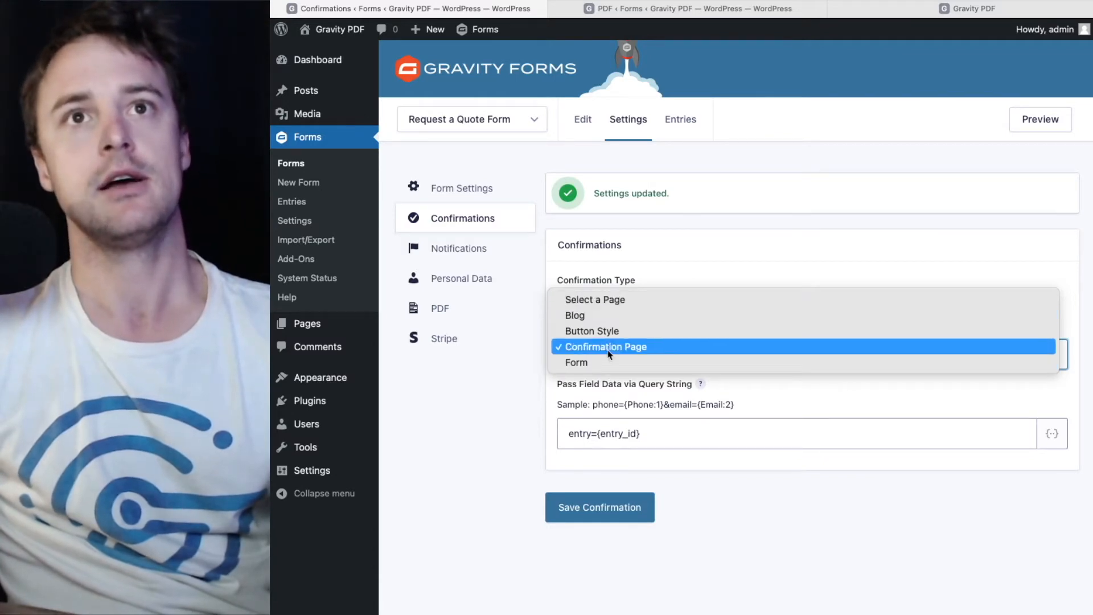
pyautogui.click(602, 347)
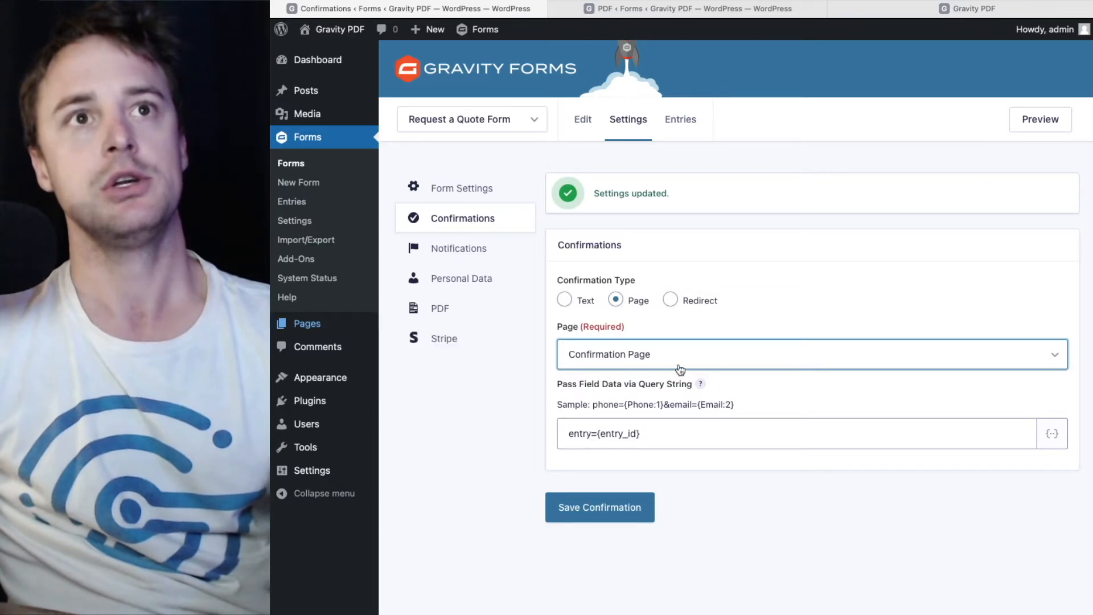
pyautogui.click(808, 354)
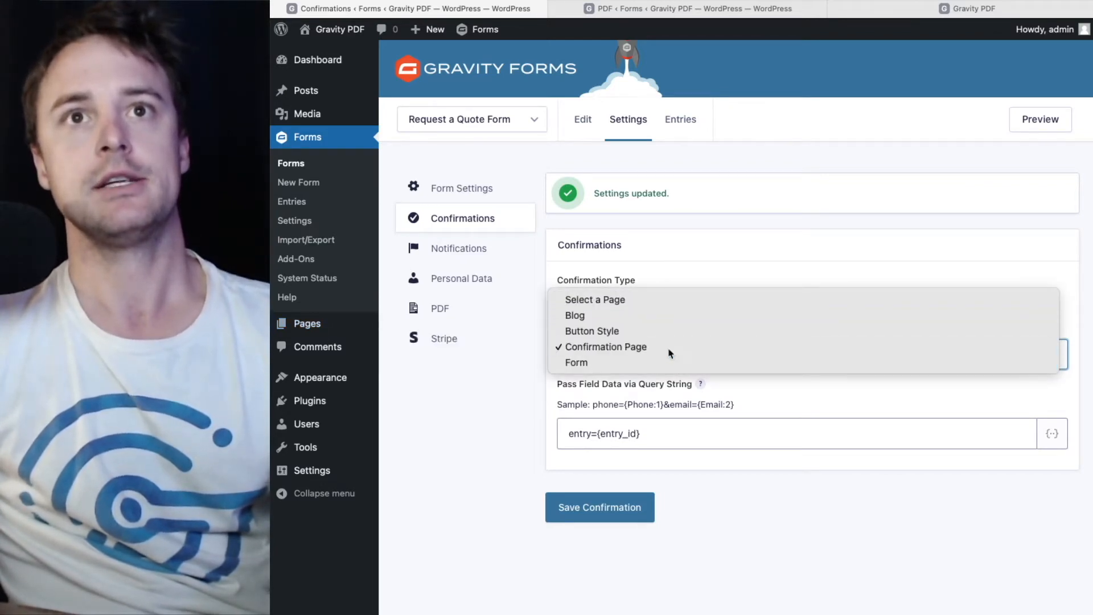
pyautogui.click(609, 347)
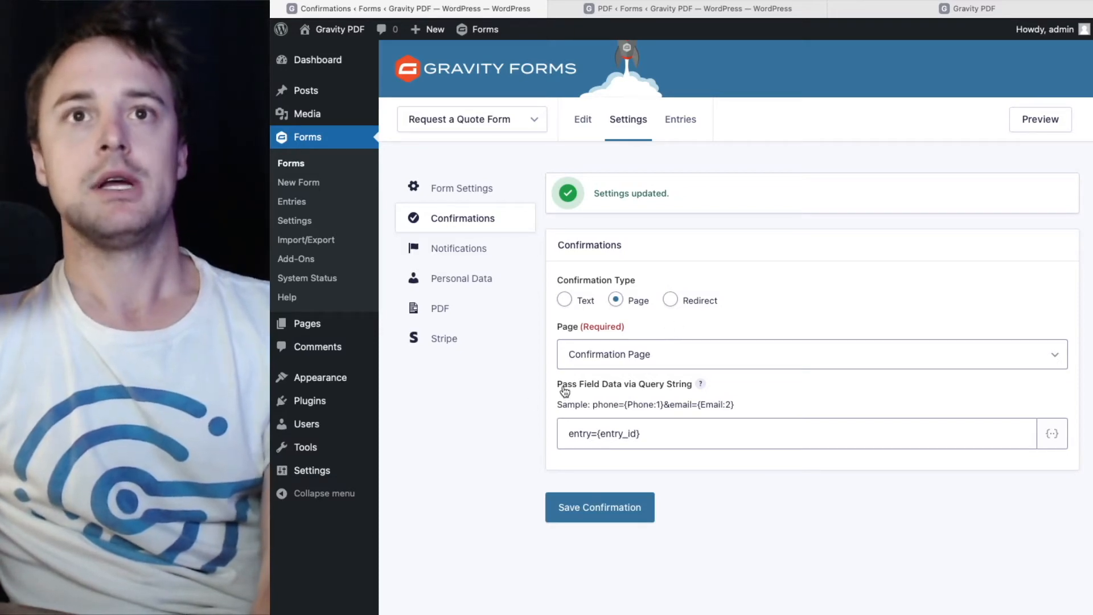
pyautogui.moveTo(701, 383)
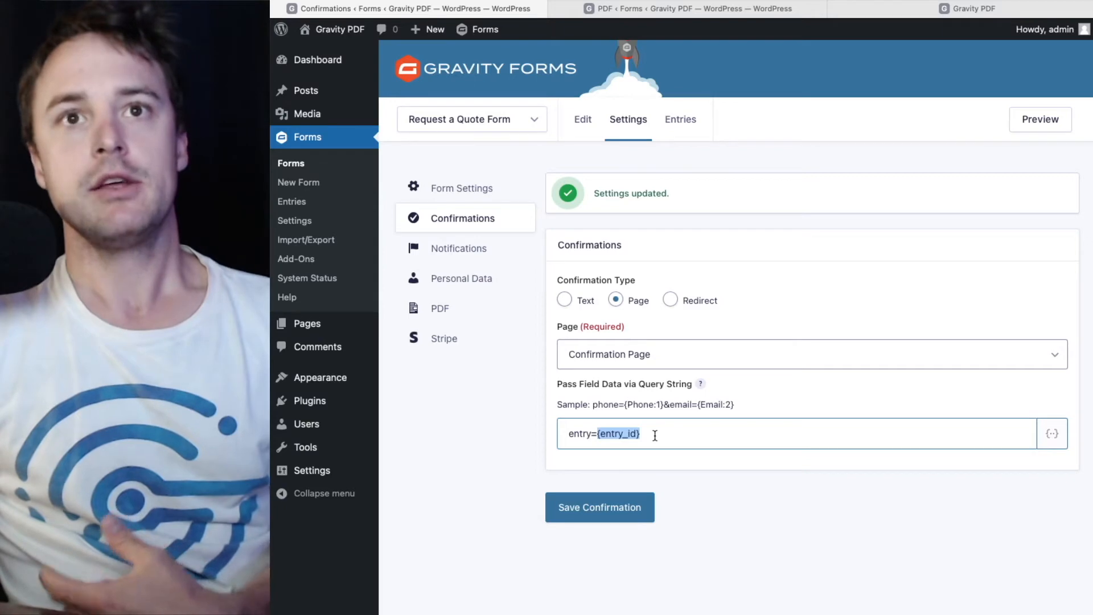
# Step: Replace the removed entry ID with the Entry Id merge tag after entry= in the query string
pyautogui.press('Backspace')
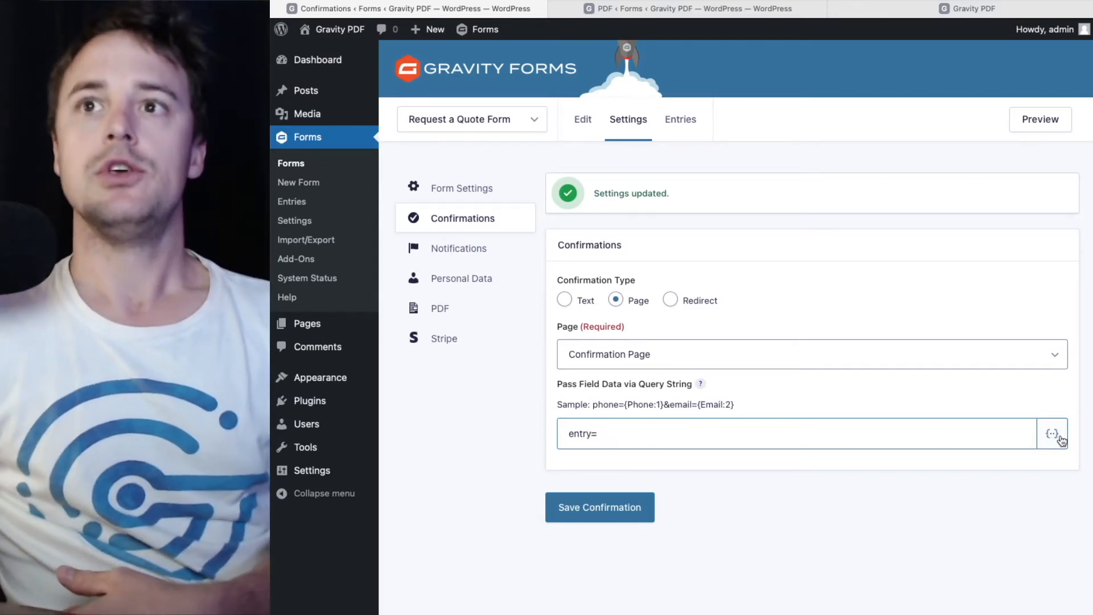
pyautogui.click(1052, 433)
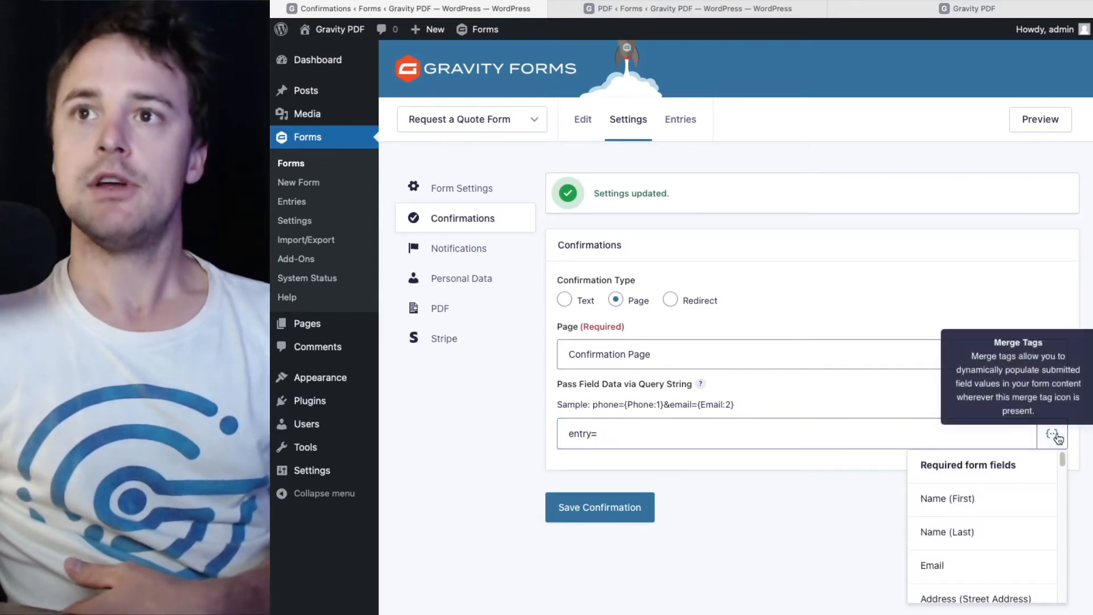
pyautogui.scroll(-3)
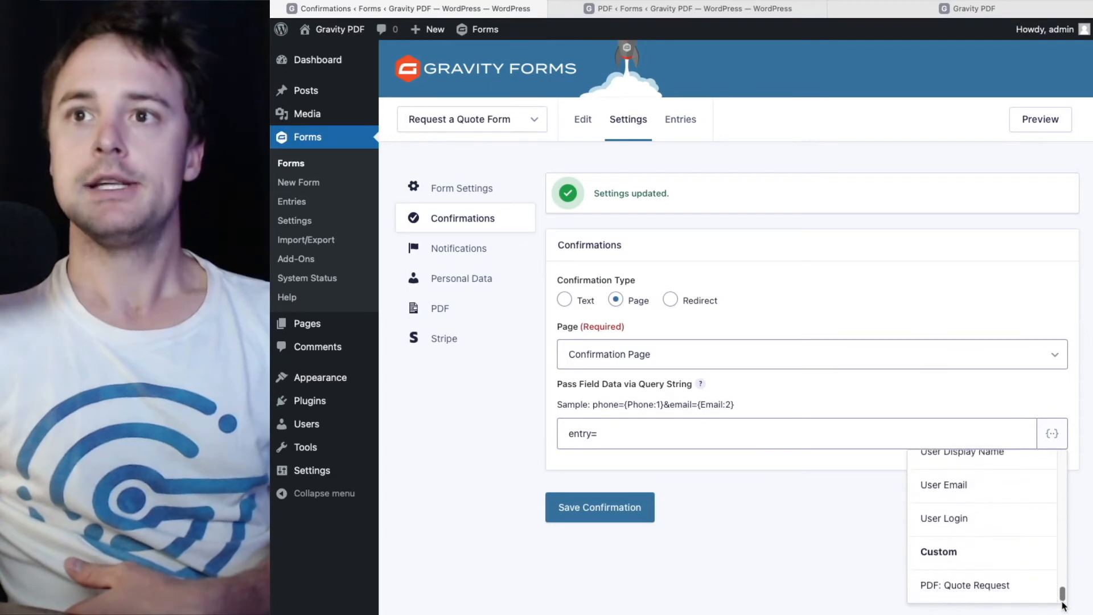
pyautogui.scroll(-3)
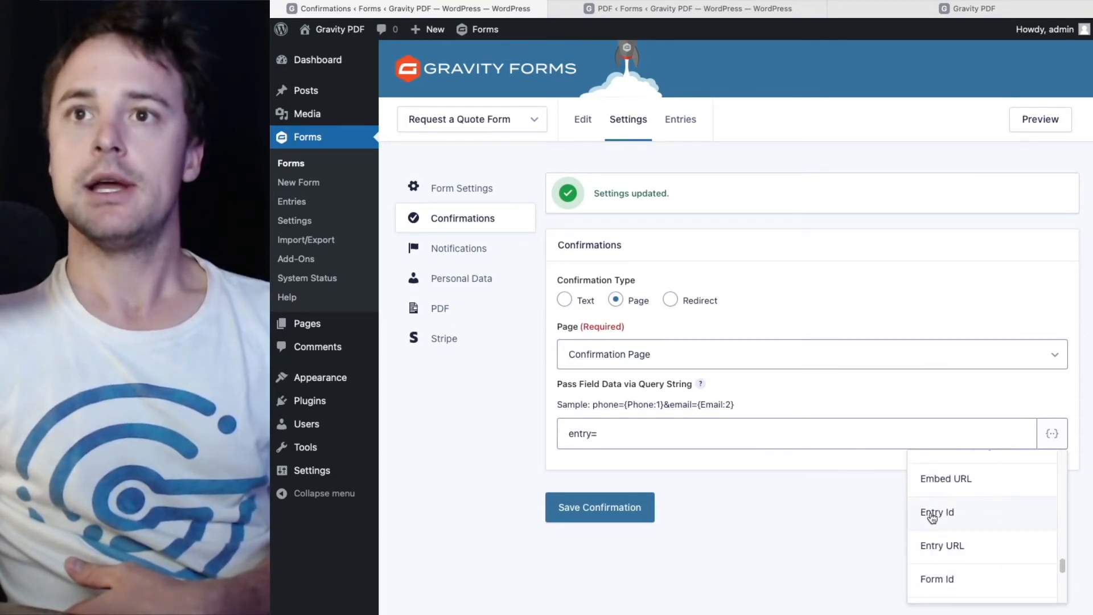
pyautogui.click(937, 512)
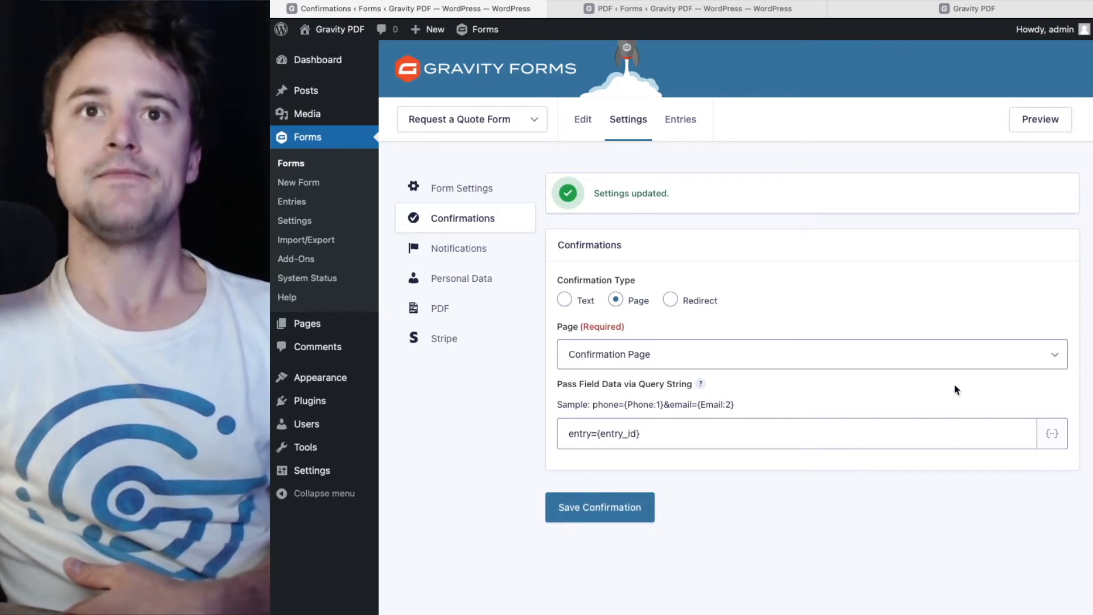
pyautogui.moveTo(575, 175)
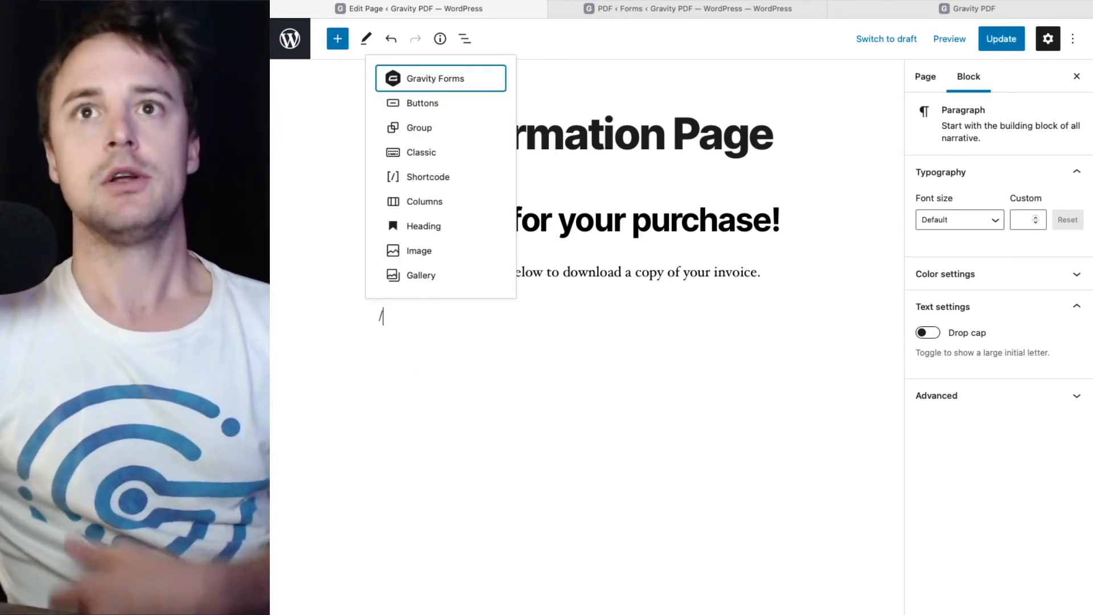
# Step: Add a Classic block with the centred Quote Request [gravitypdf] 'Download PDF' shortcode
pyautogui.write('/short')
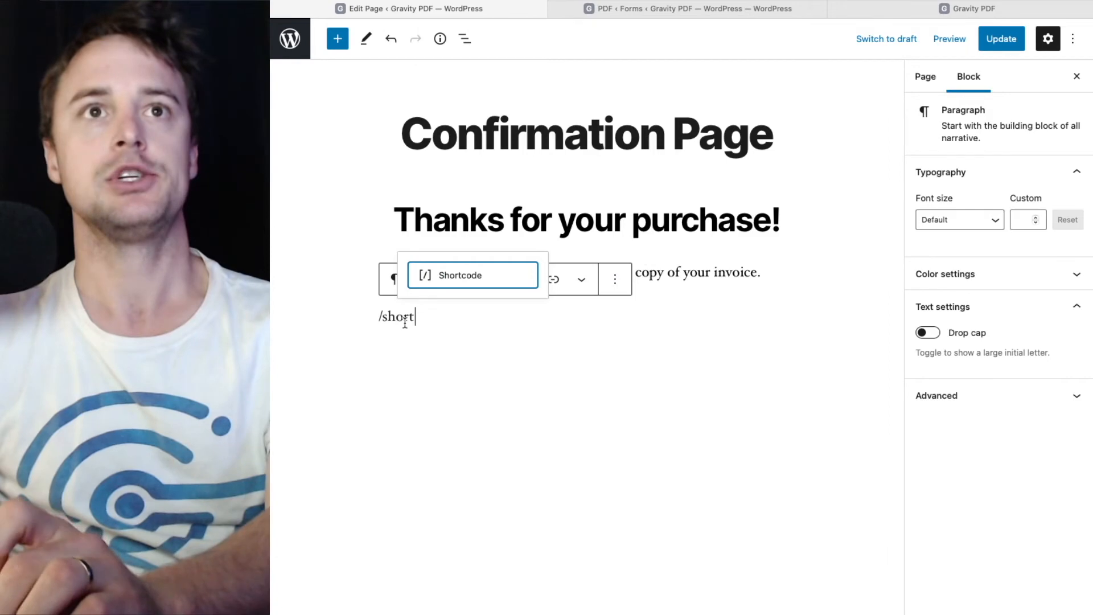
pyautogui.write('/clas')
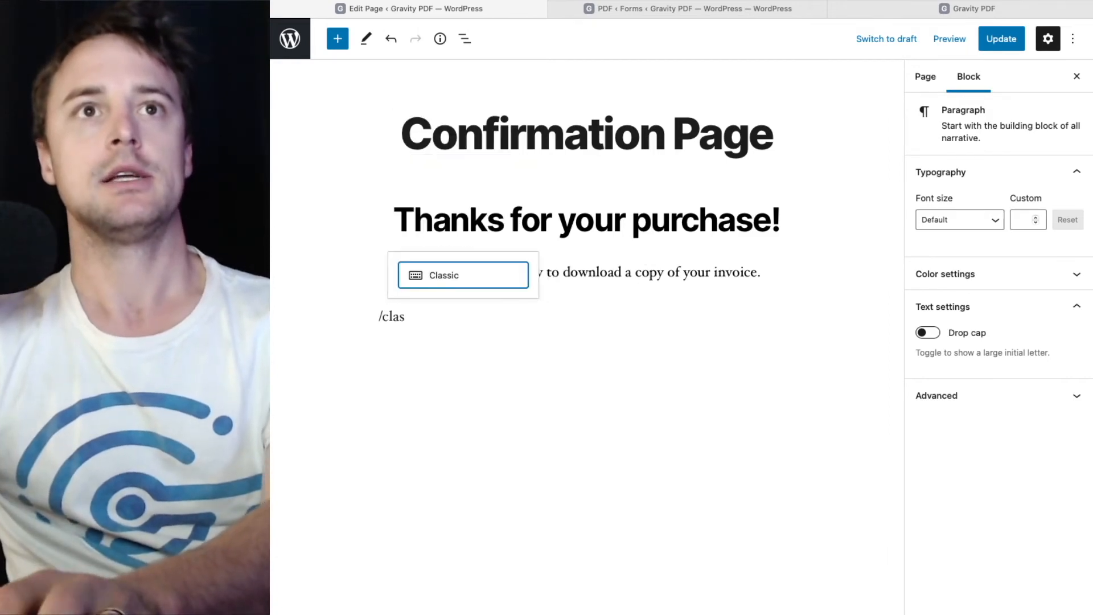
pyautogui.click(462, 274)
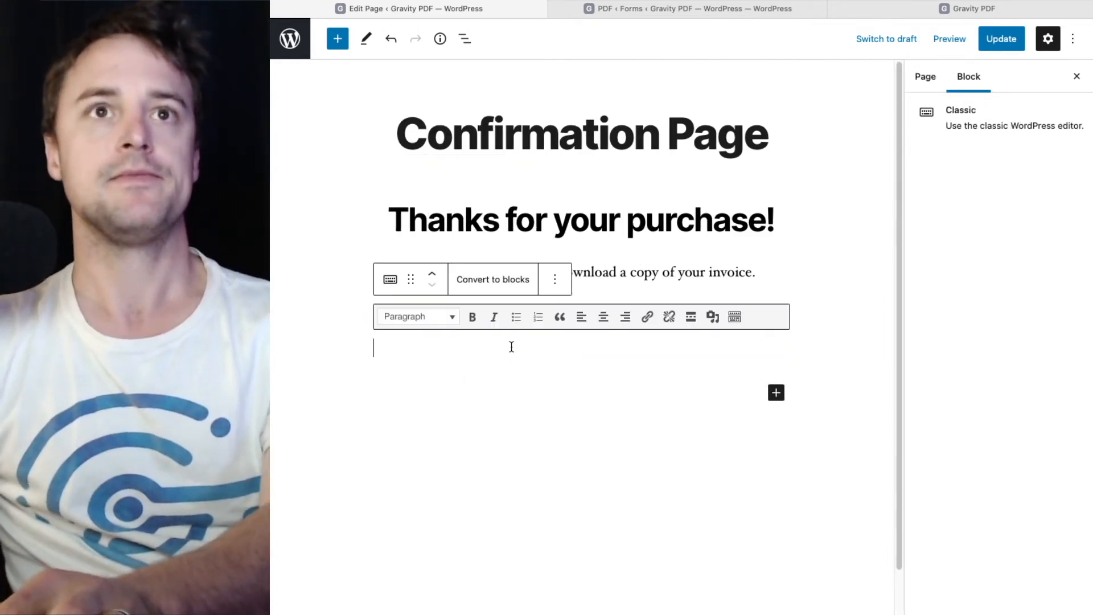
pyautogui.write('[gravitypdf name="Quote Request" id="607f730eec6cc" text="Download PDF" classes="gravitypdf-button"]')
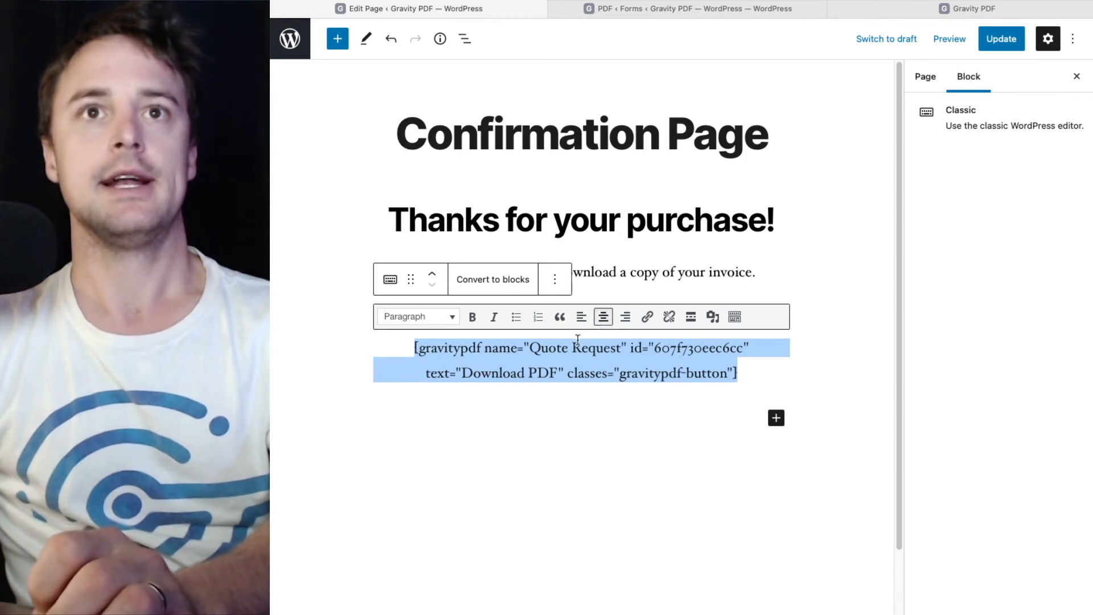
pyautogui.click(619, 373)
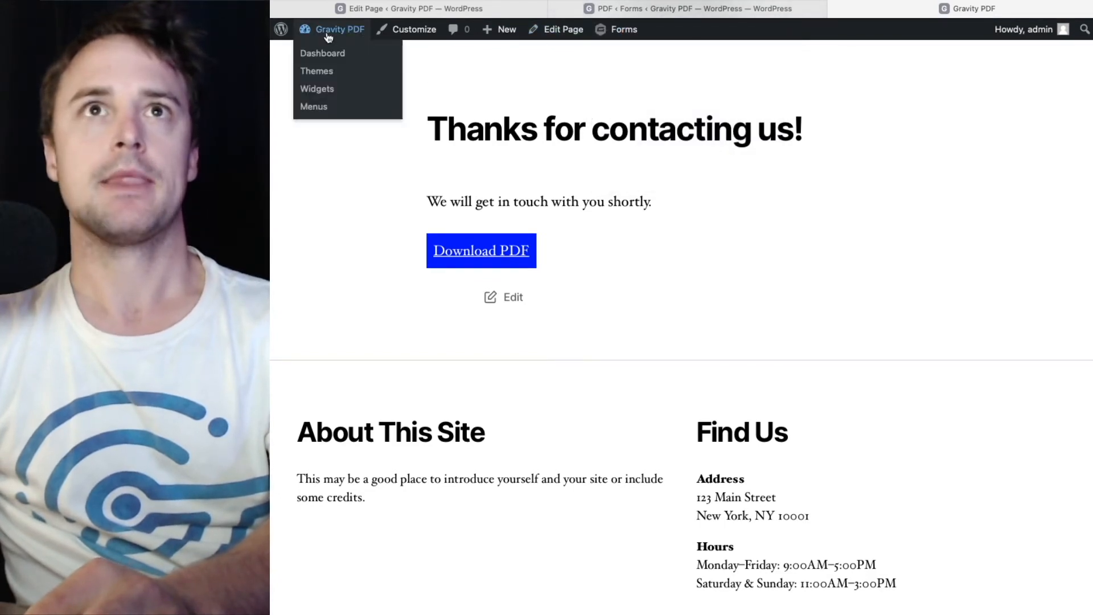
pyautogui.moveTo(323, 53)
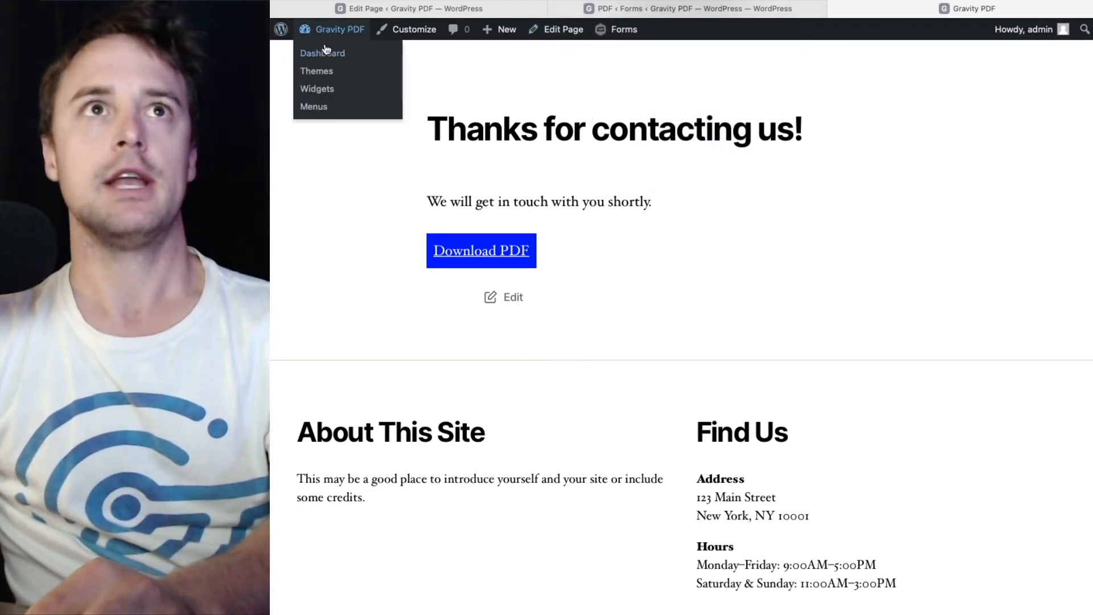
# Step: Copy the Quote Request PDF shortcode from the Button Style page and return to the Confirmation Page editor
pyautogui.click(322, 53)
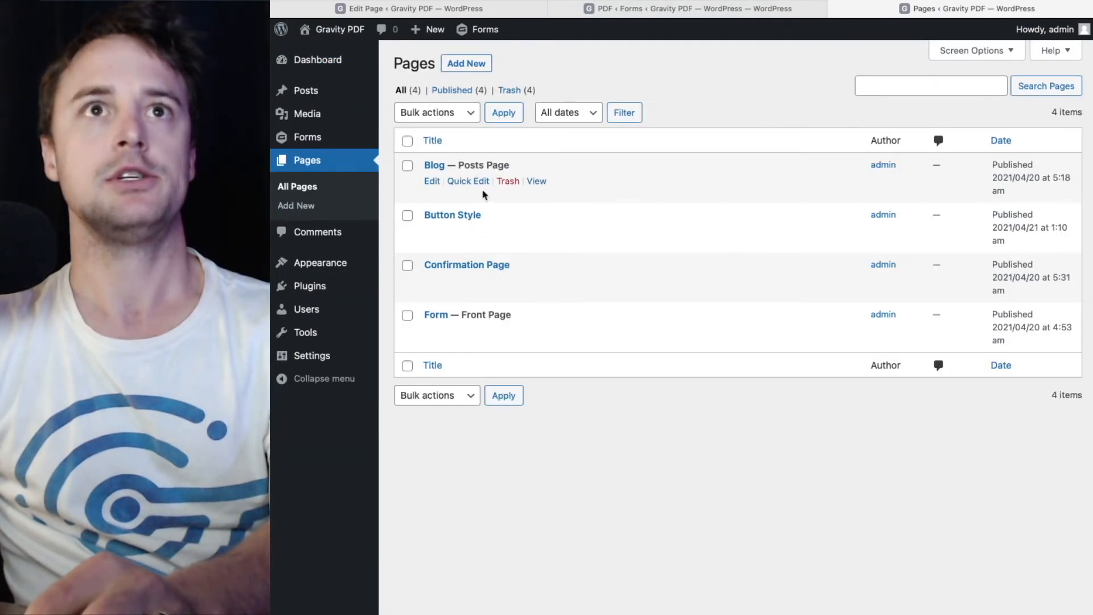
pyautogui.moveTo(540, 235)
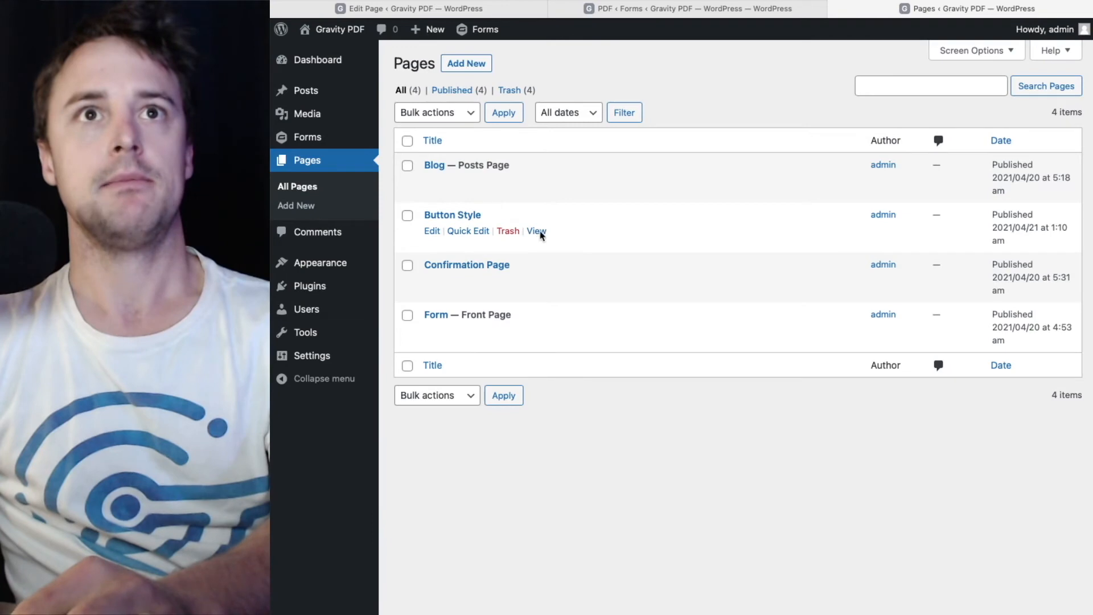
pyautogui.click(536, 231)
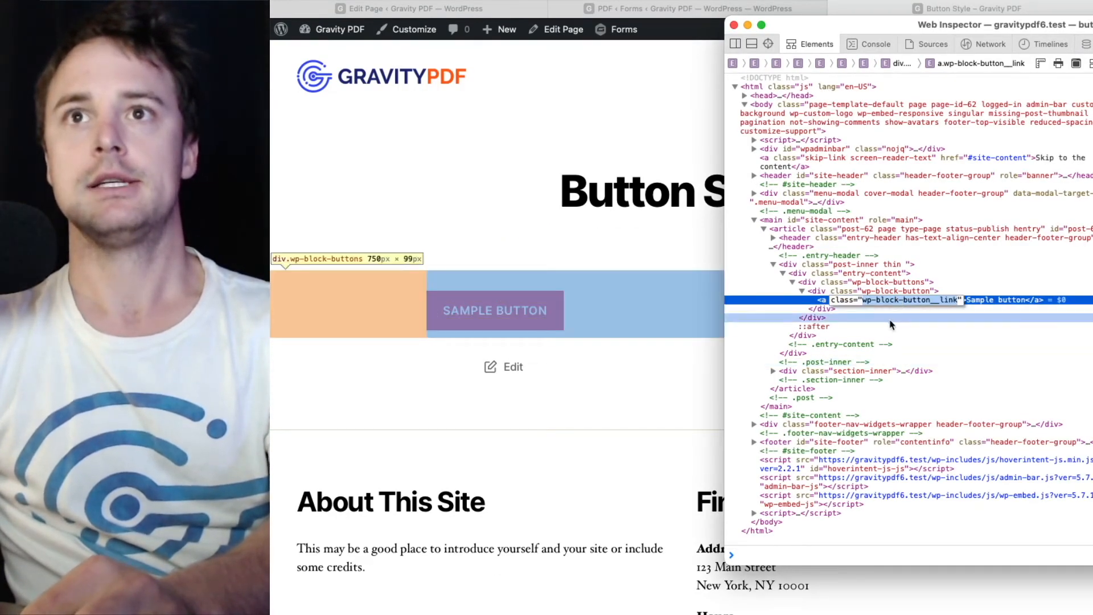
pyautogui.click(655, 9)
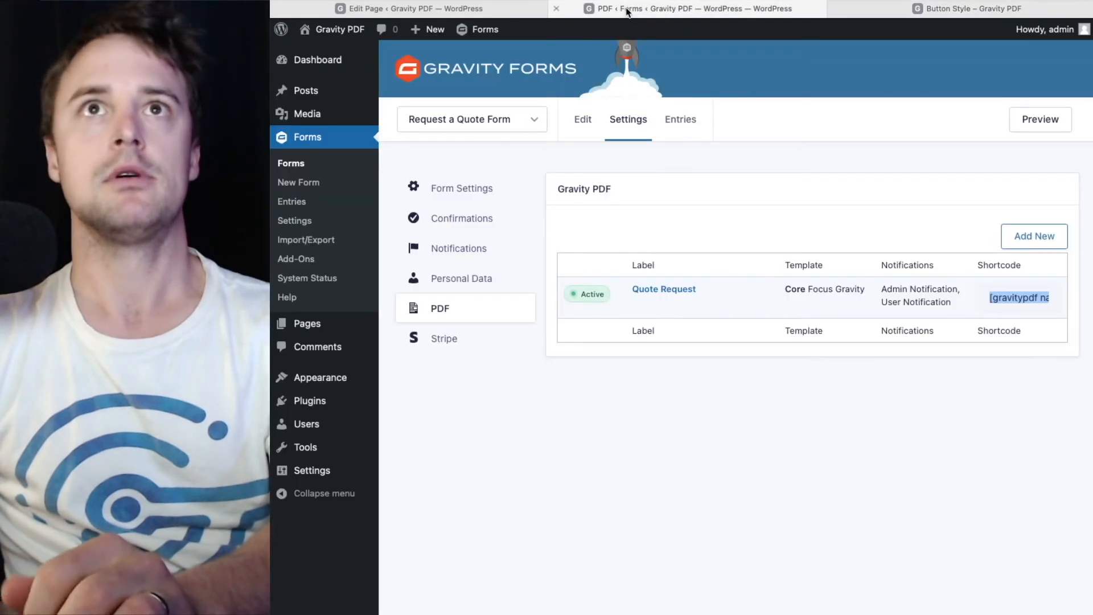
pyautogui.click(407, 8)
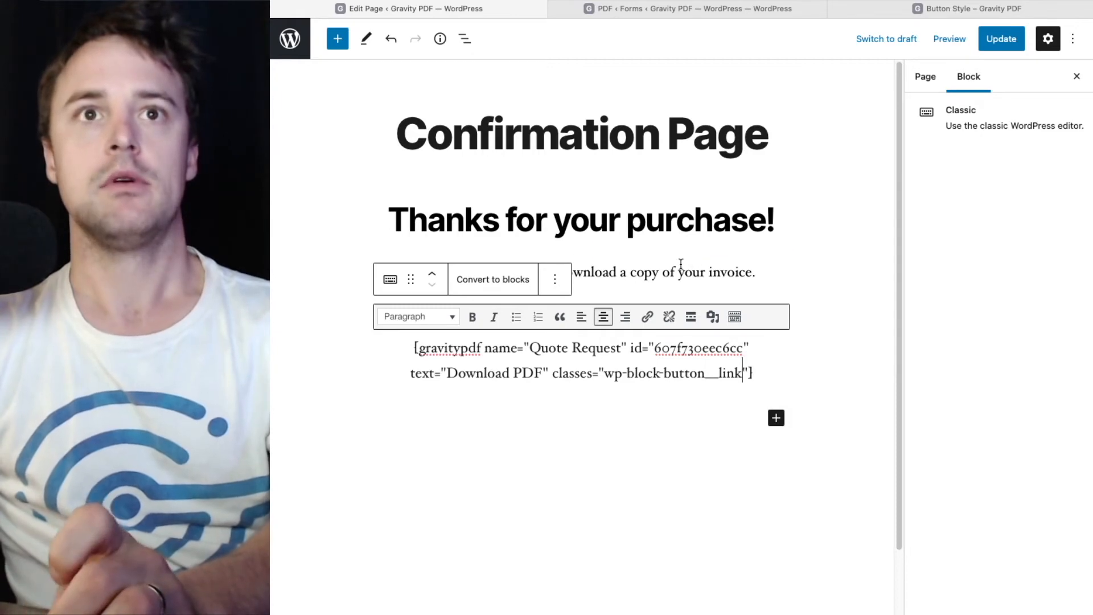
# Step: Change the link text to 'Click here to download your PDF' and update the page
pyautogui.moveTo(448, 372); pyautogui.dragTo(521, 373)
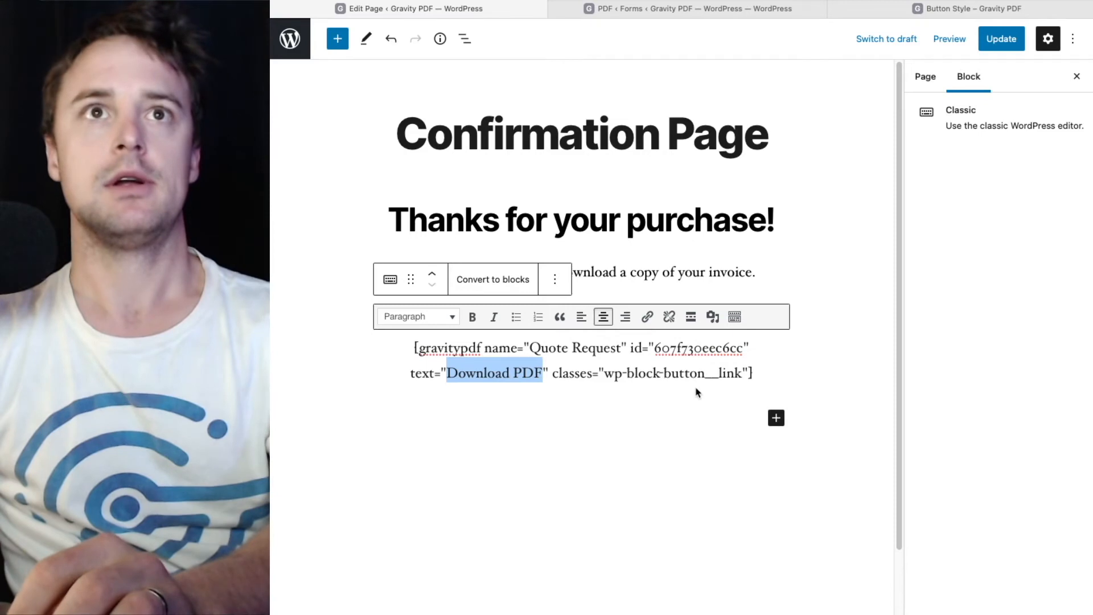
pyautogui.write('Click h')
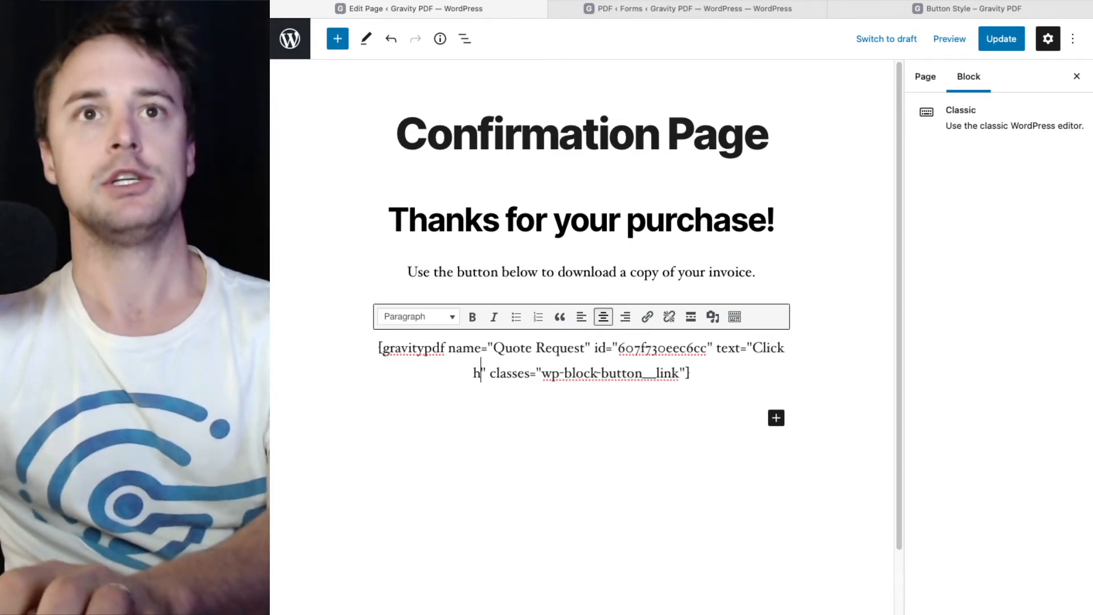
pyautogui.write('ere to download')
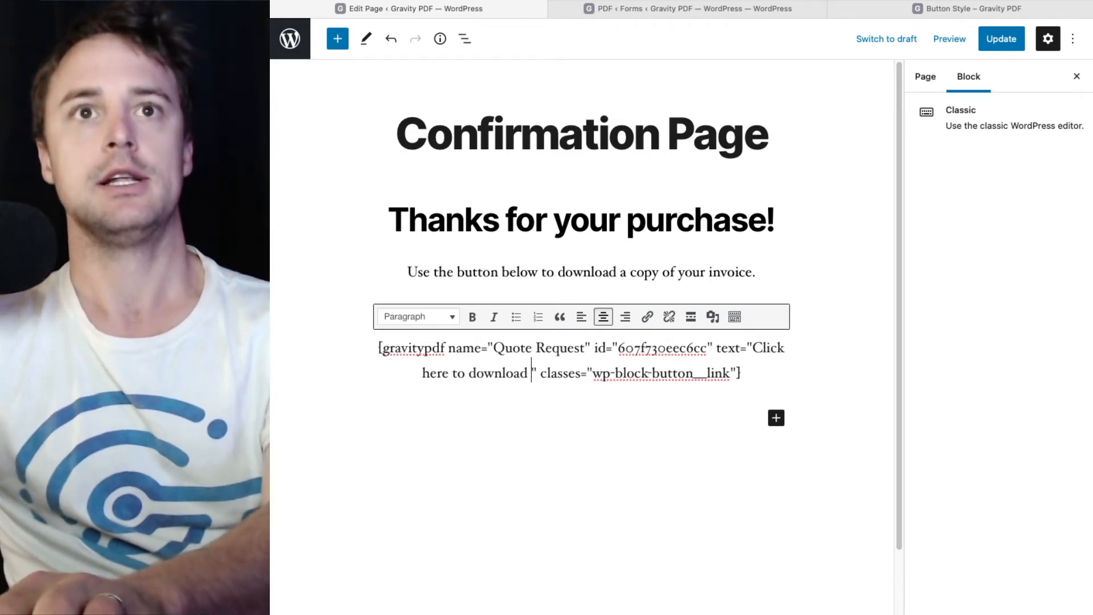
pyautogui.write('your PDF')
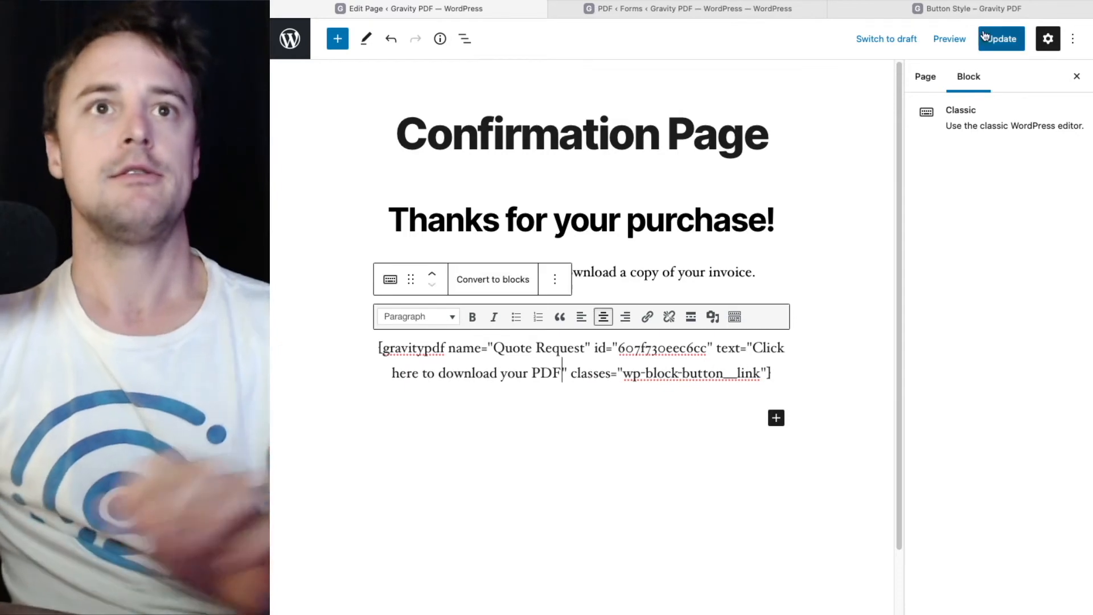
pyautogui.click(1000, 38)
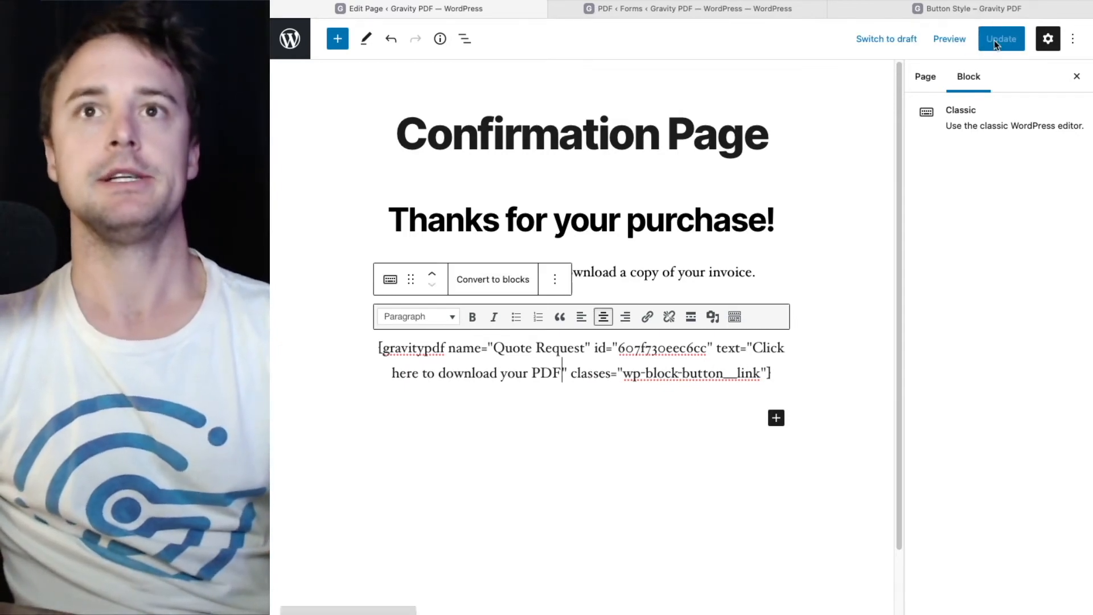
pyautogui.click(1000, 38)
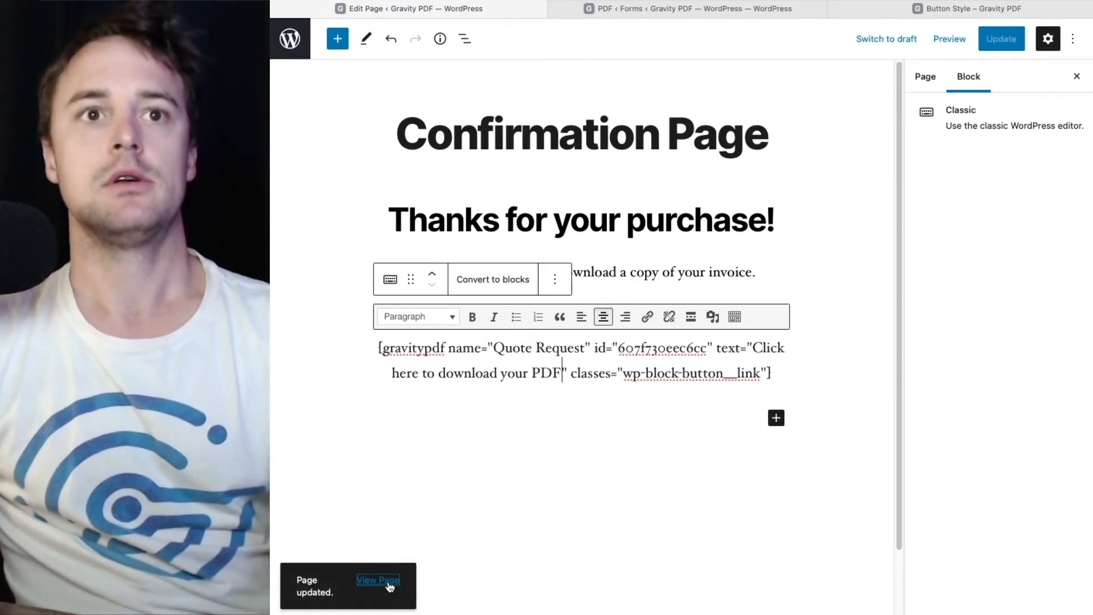
# Step: View the published Confirmation Page and inspect its web address
pyautogui.click(378, 579)
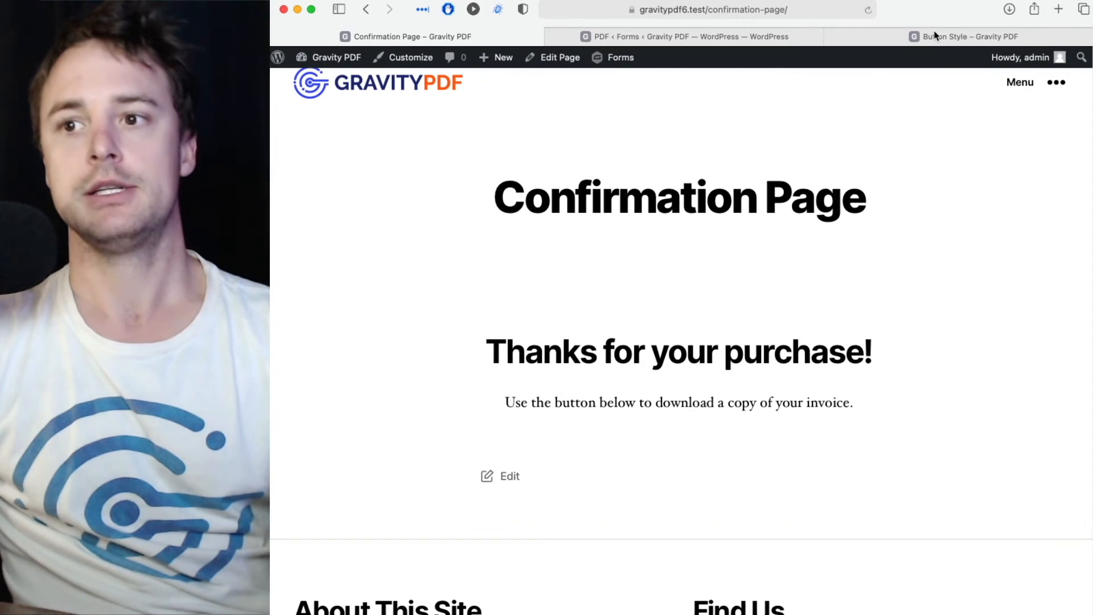
pyautogui.click(711, 9)
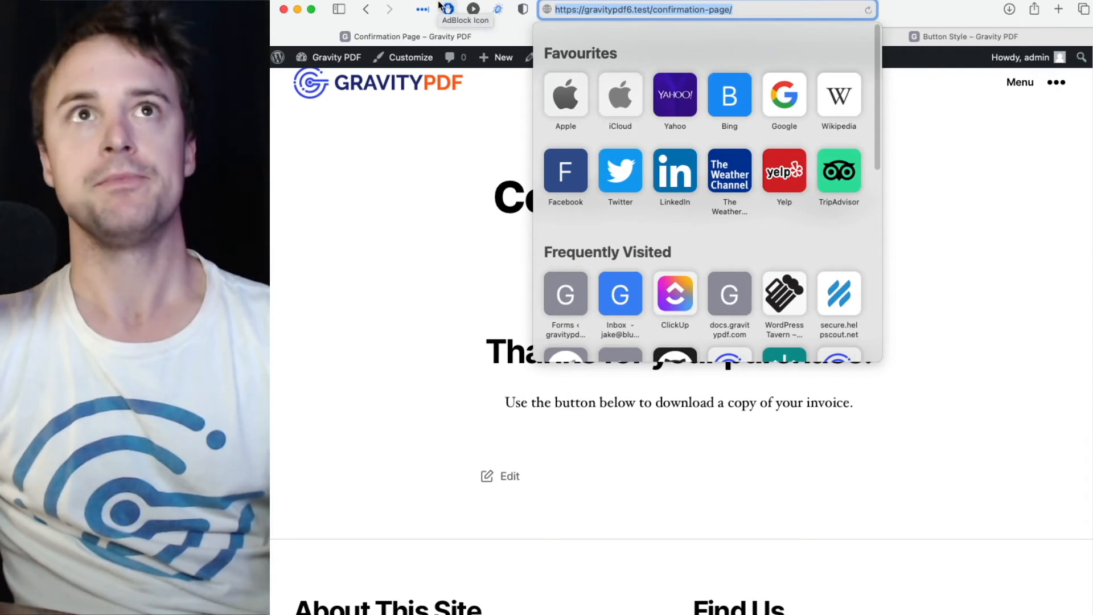
pyautogui.moveTo(594, 441)
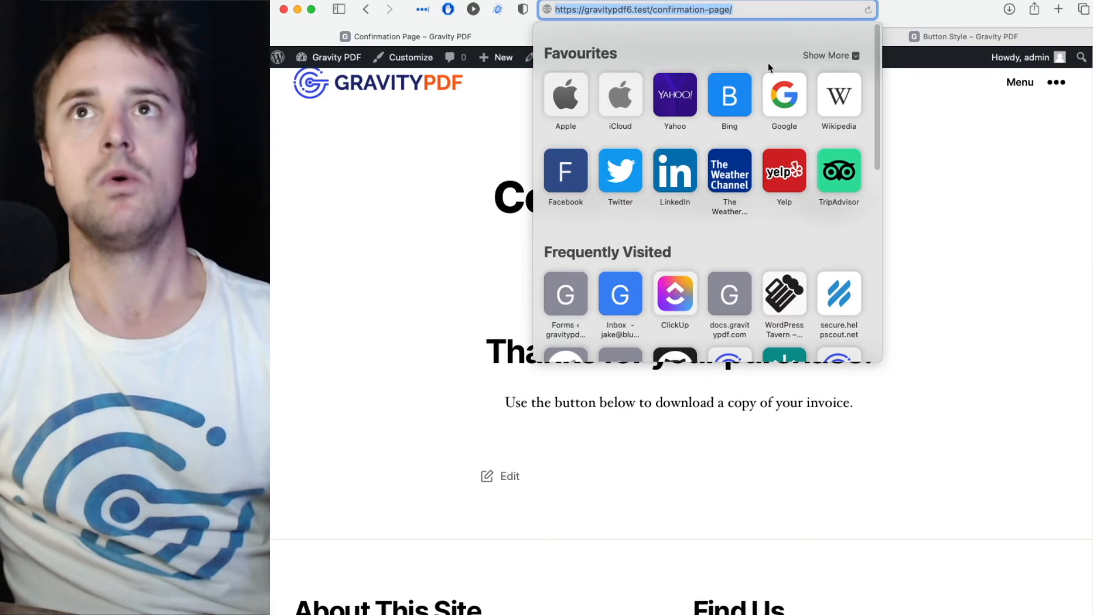
pyautogui.click(707, 9)
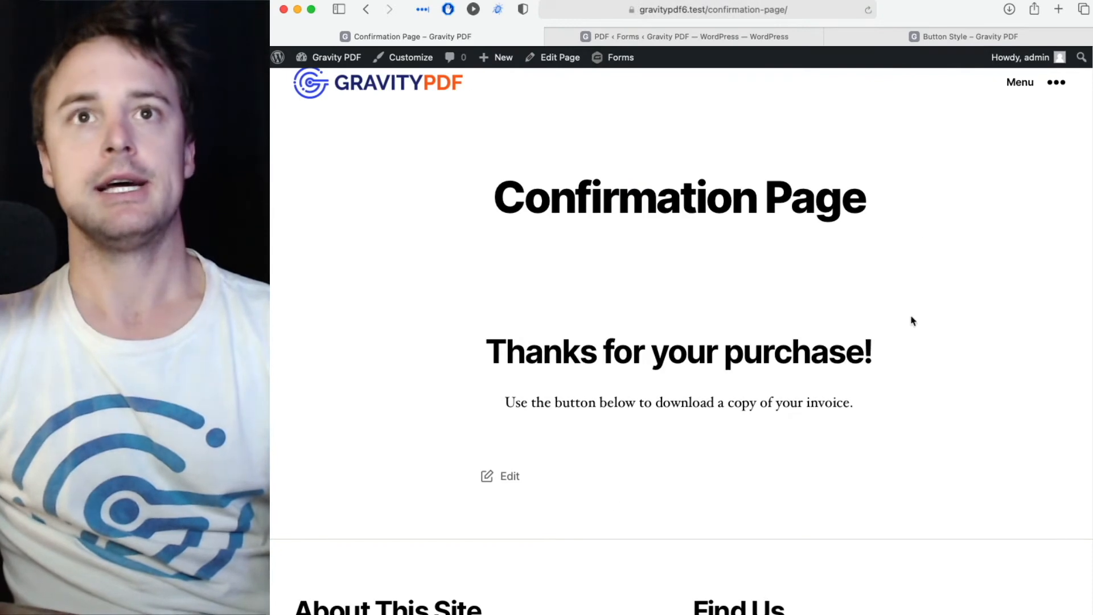
pyautogui.scroll(-3)
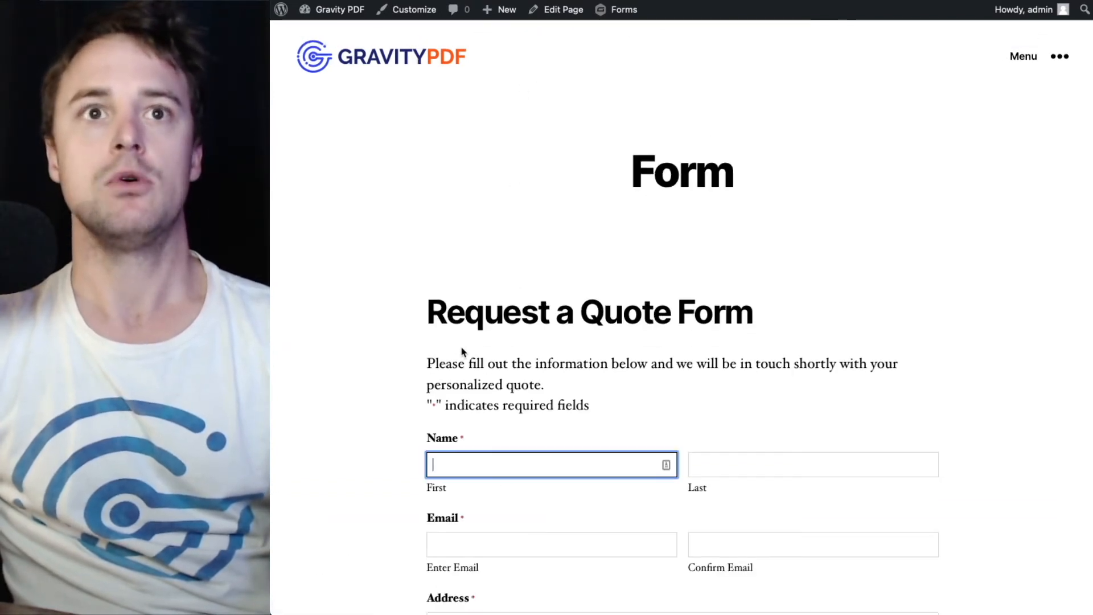
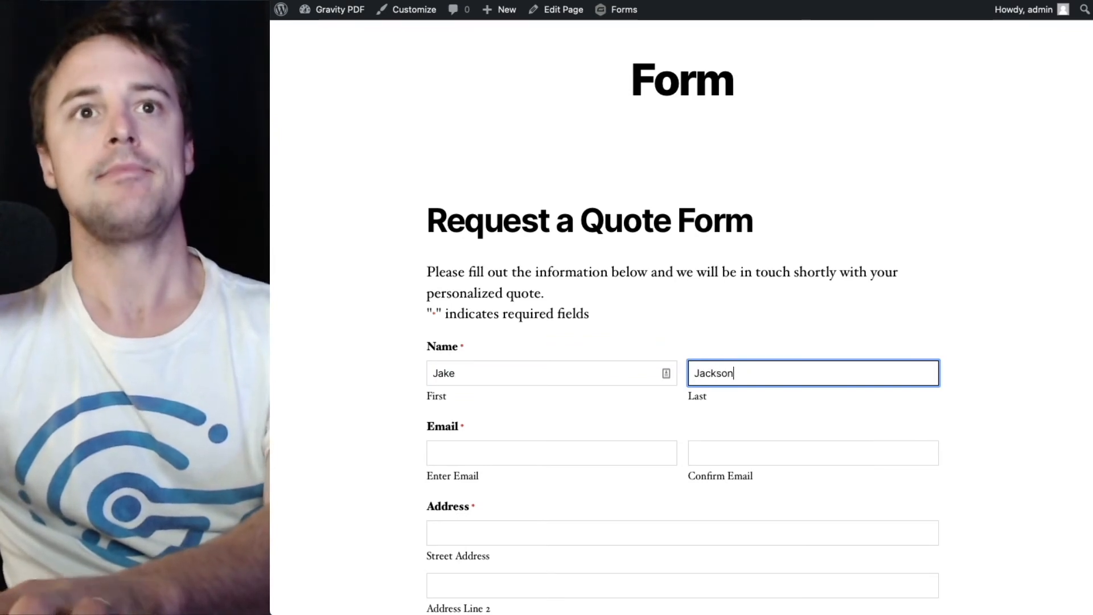
pyautogui.write('jake@example.com')
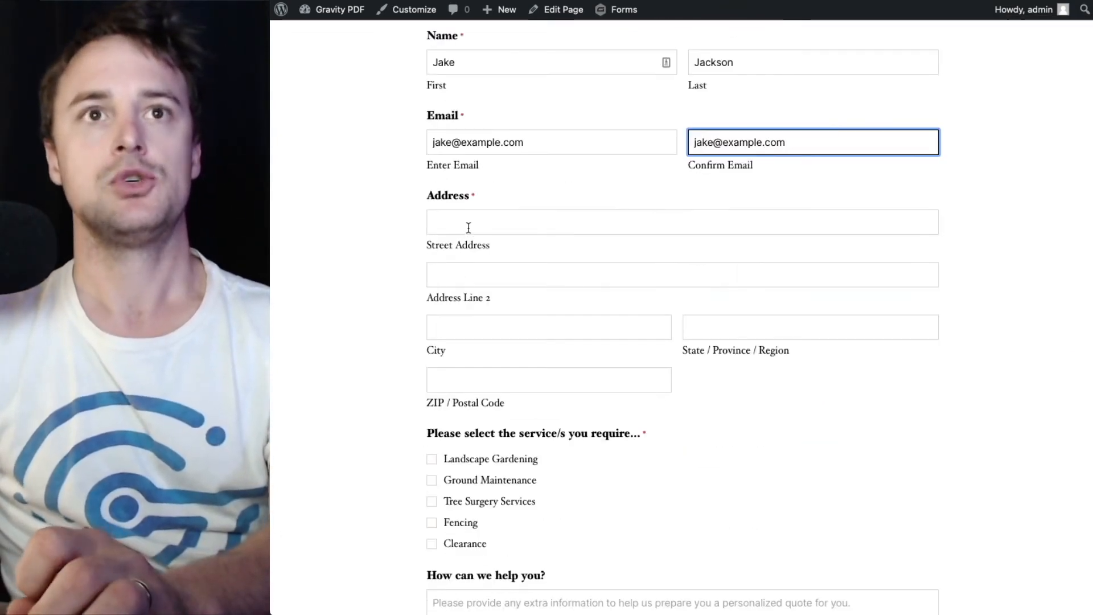
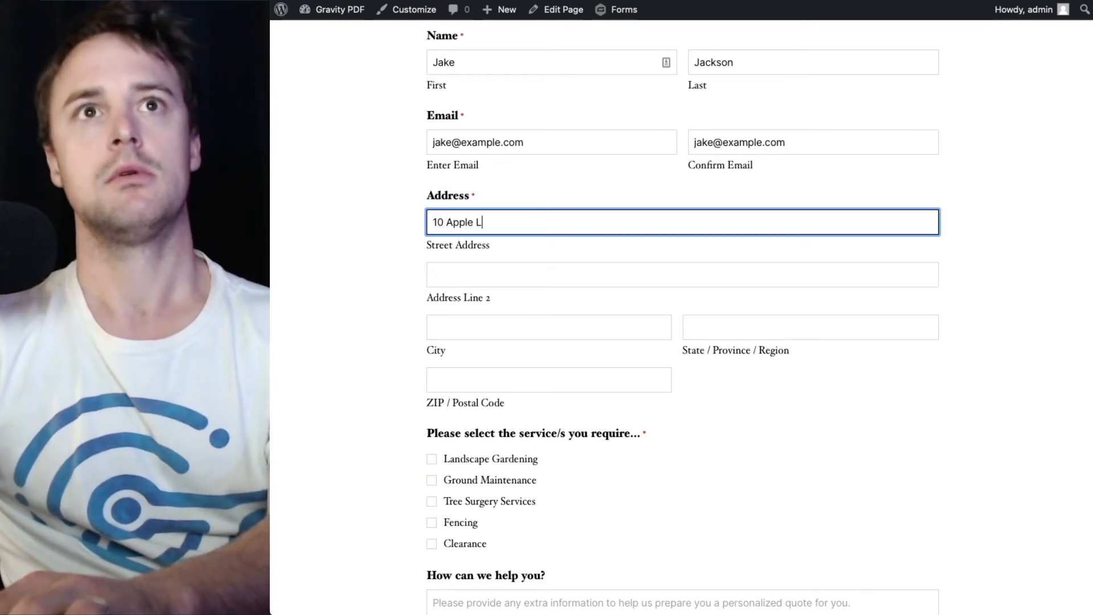
pyautogui.write('Melbourne')
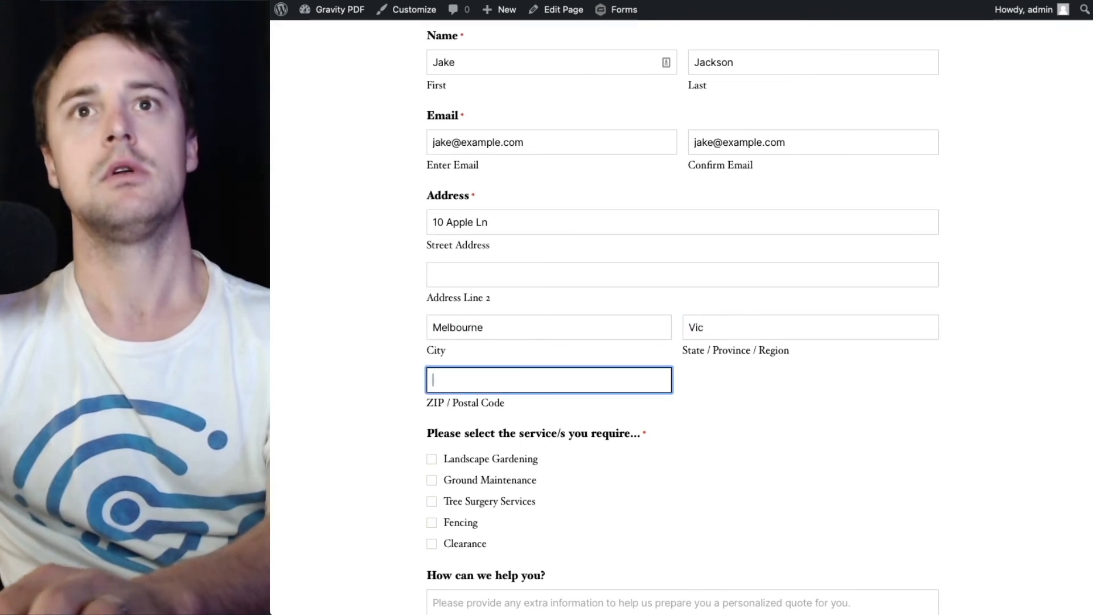
pyautogui.write('4000')
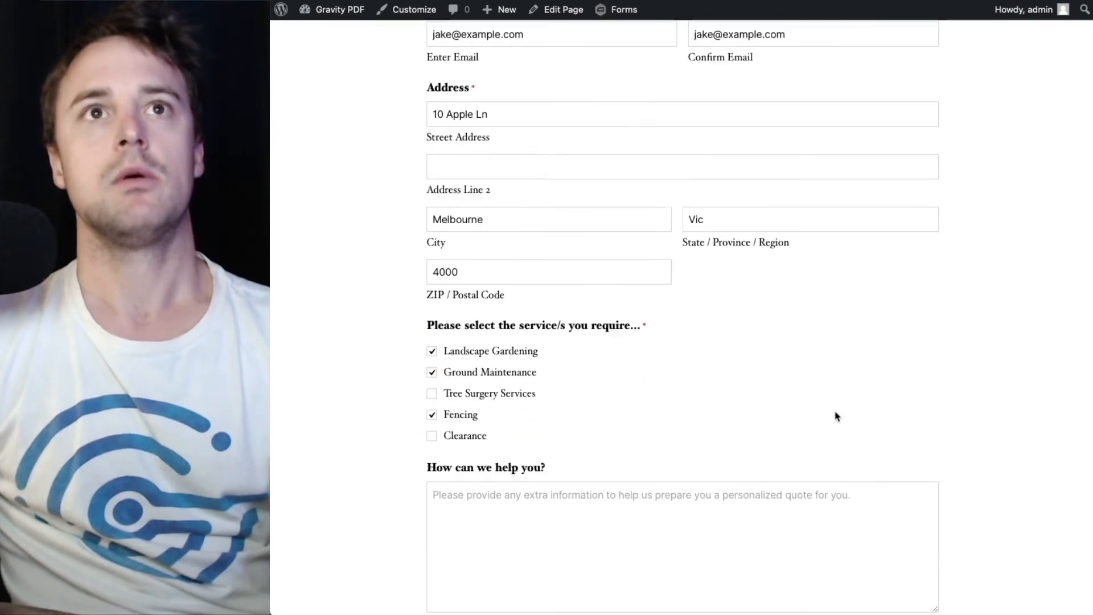
pyautogui.click(673, 444)
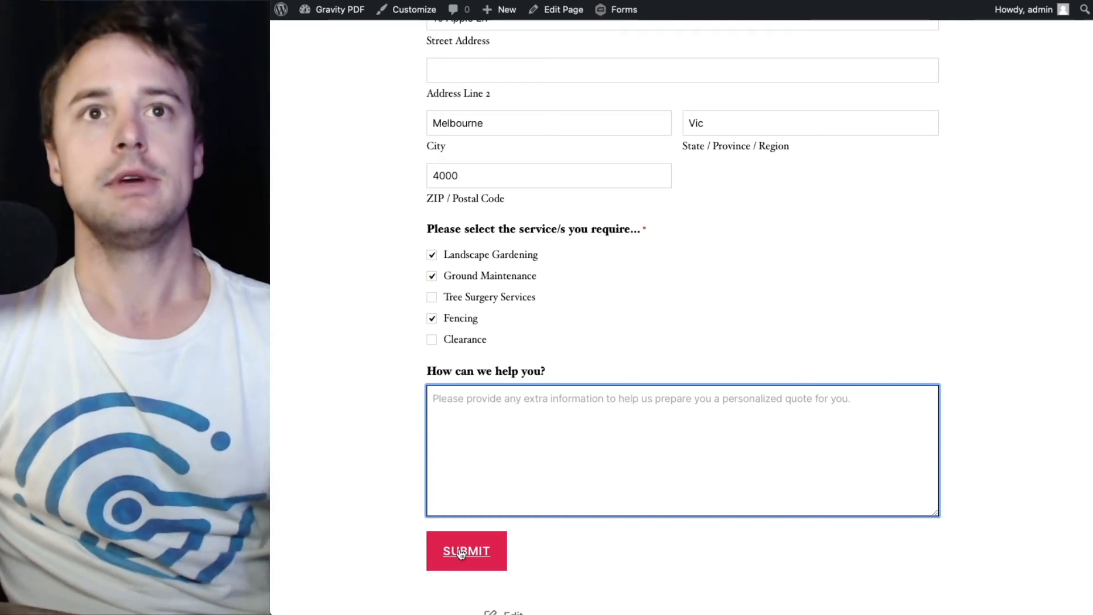
pyautogui.click(466, 550)
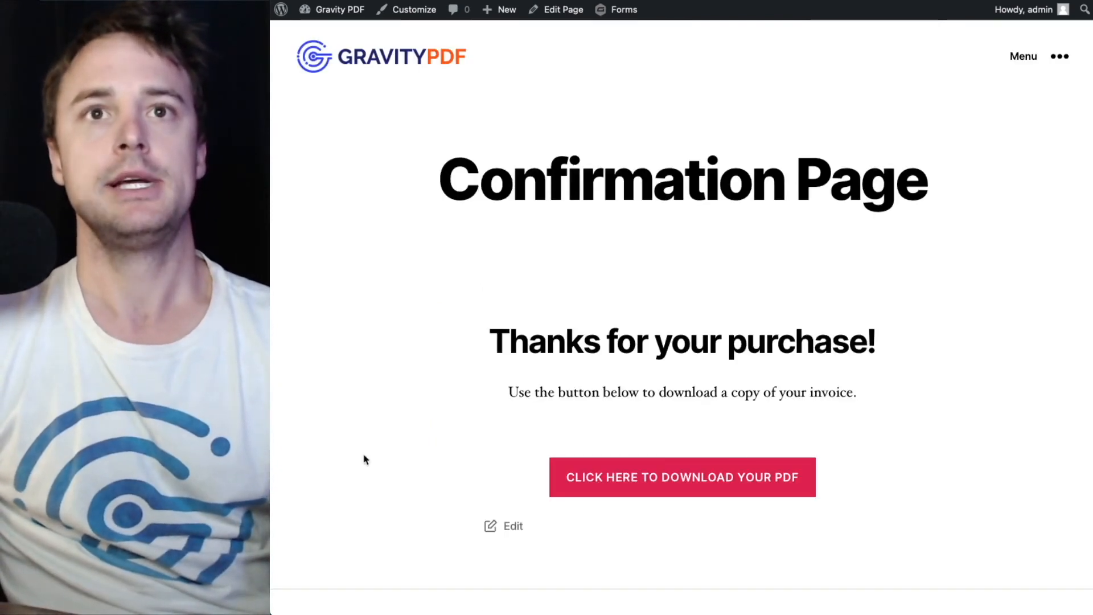
pyautogui.scroll(-3)
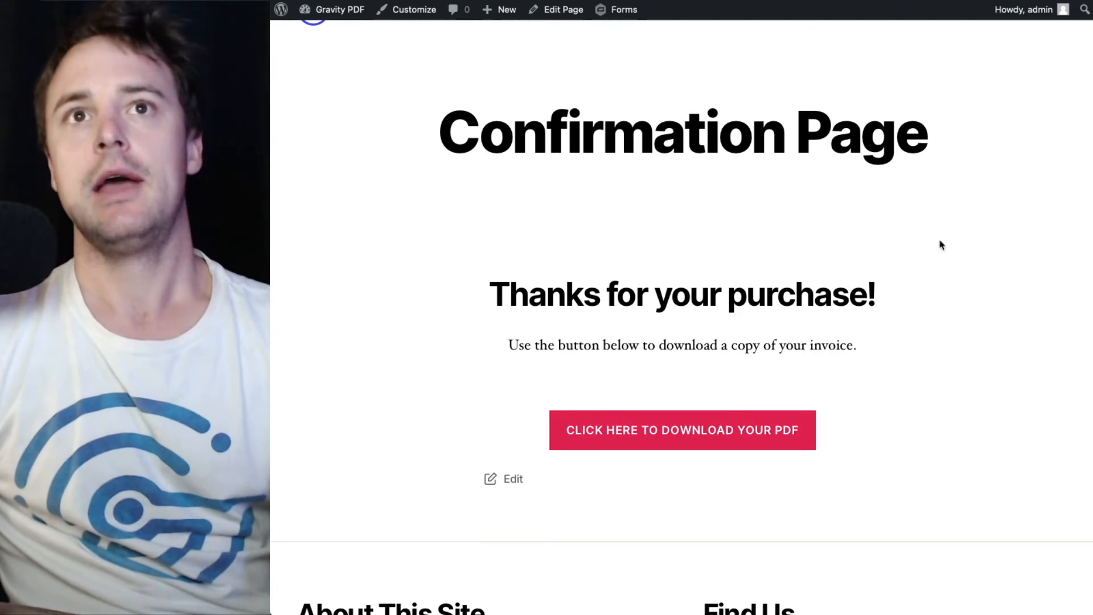
pyautogui.moveTo(569, 443)
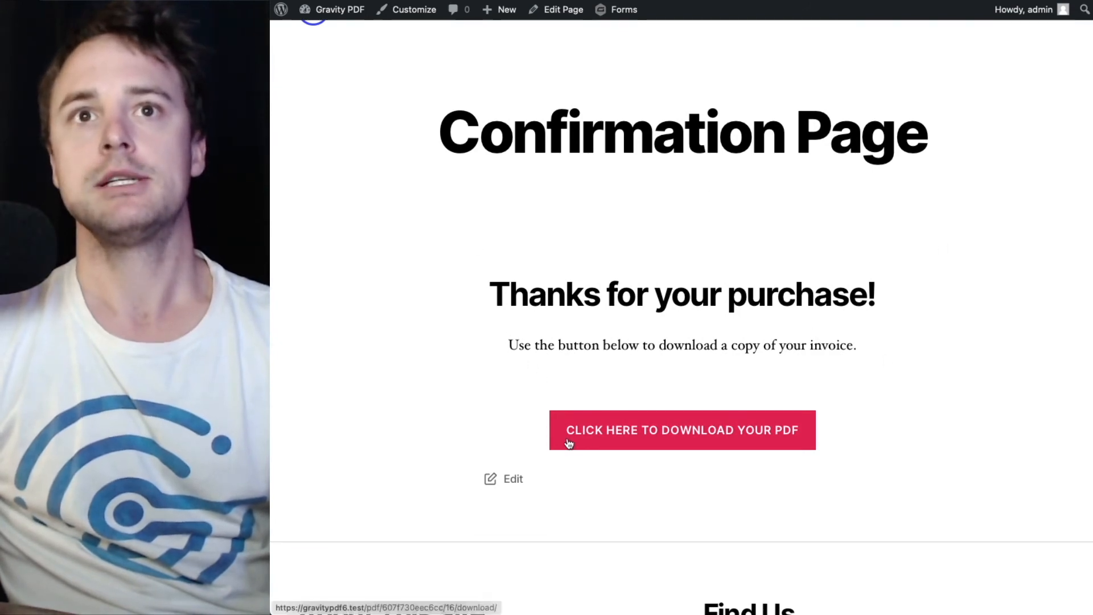
pyautogui.moveTo(772, 438)
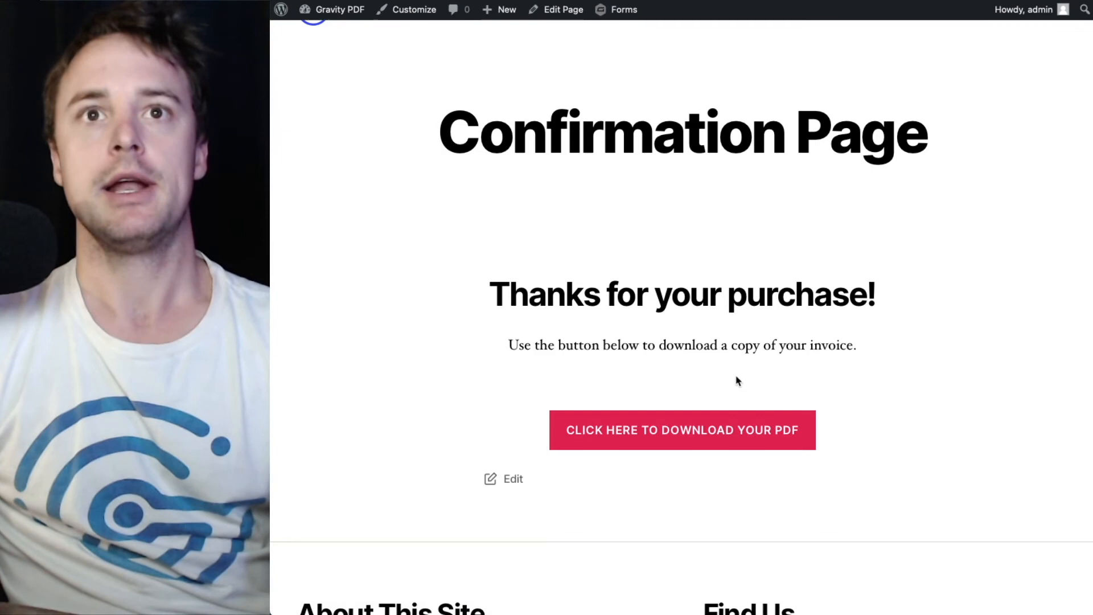
pyautogui.moveTo(741, 378)
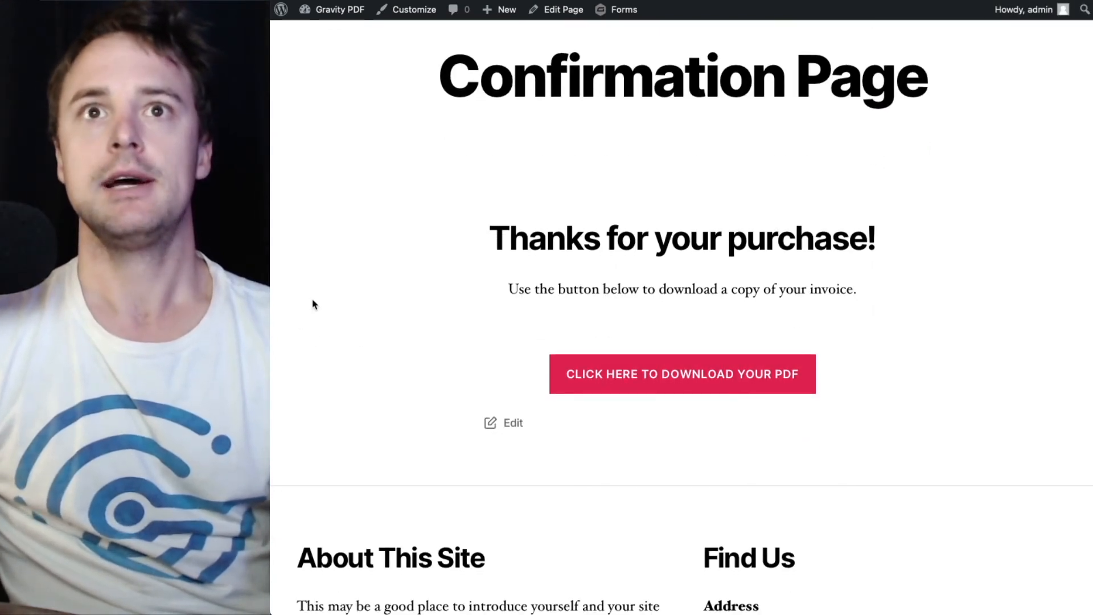
pyautogui.moveTo(648, 373)
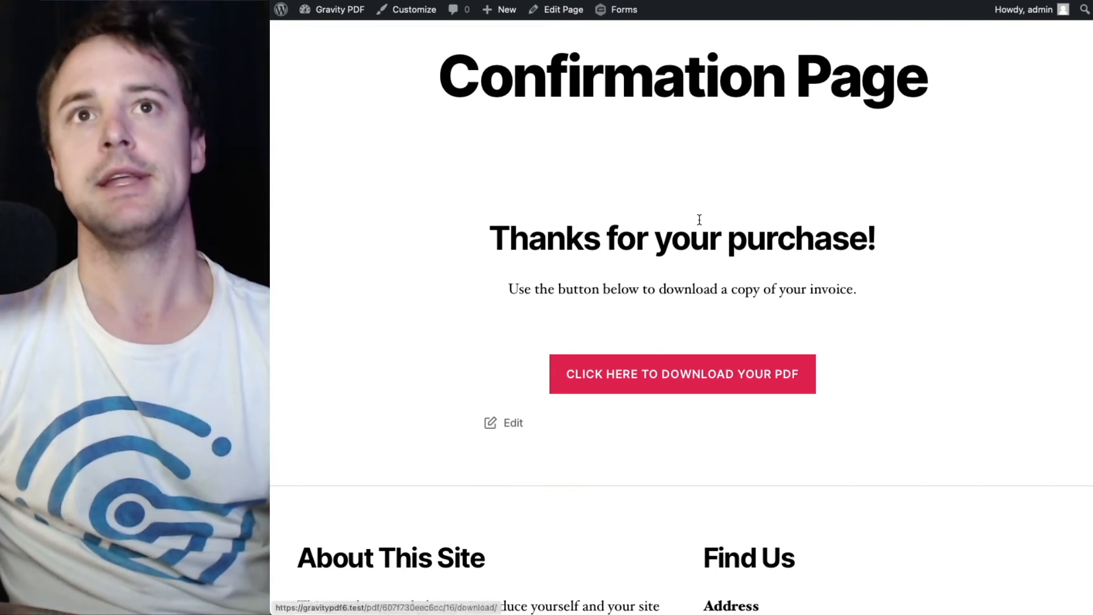
pyautogui.moveTo(500, 10)
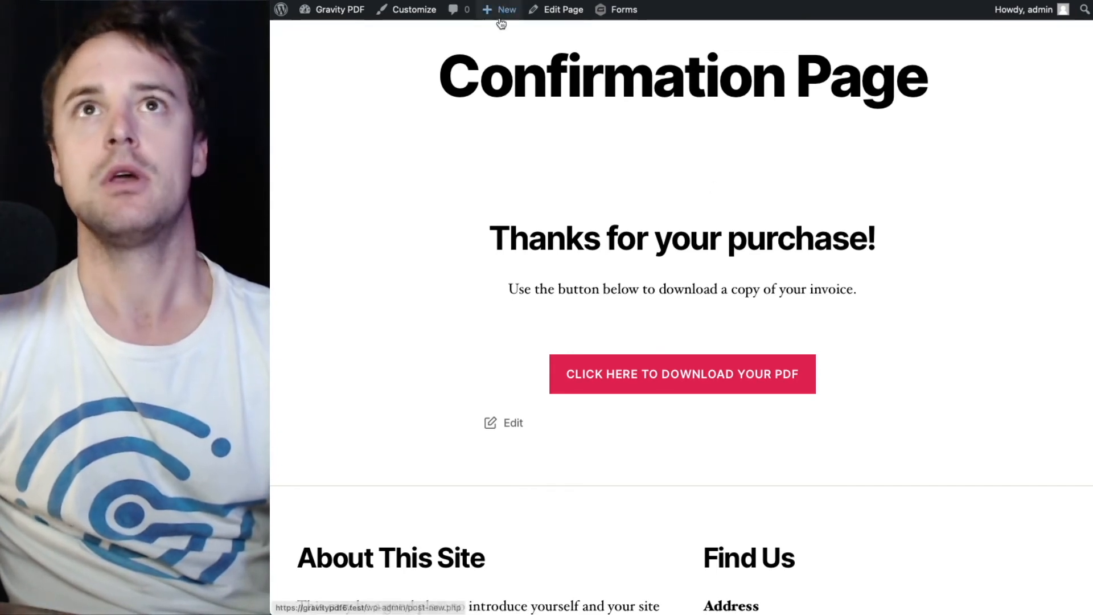
# Step: Set the Request a Quote Form's Default Confirmation type to Redirect
pyautogui.click(622, 9)
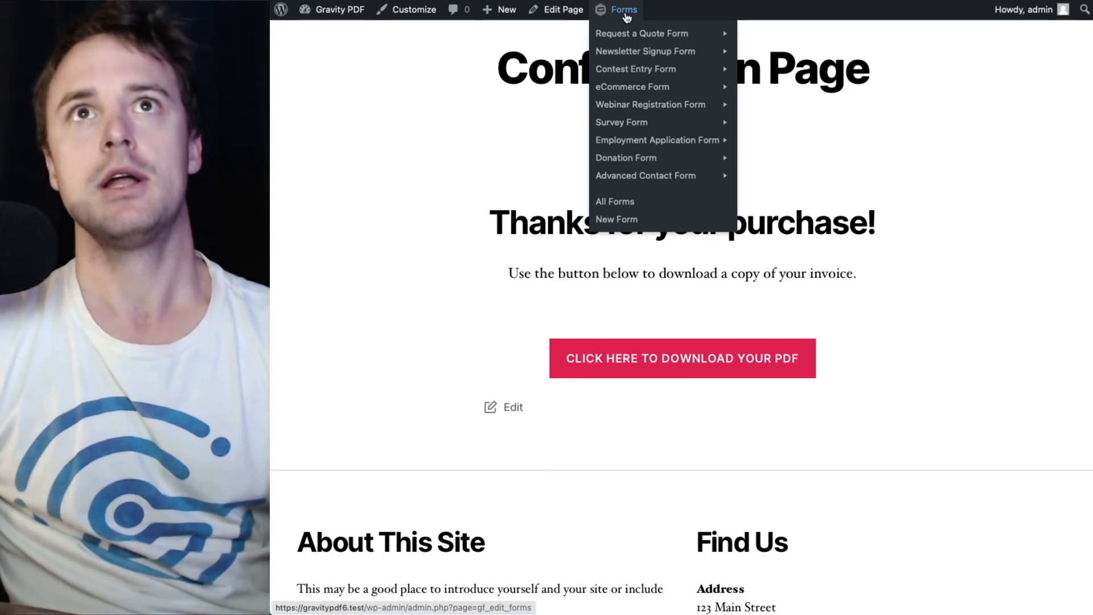
pyautogui.moveTo(642, 33)
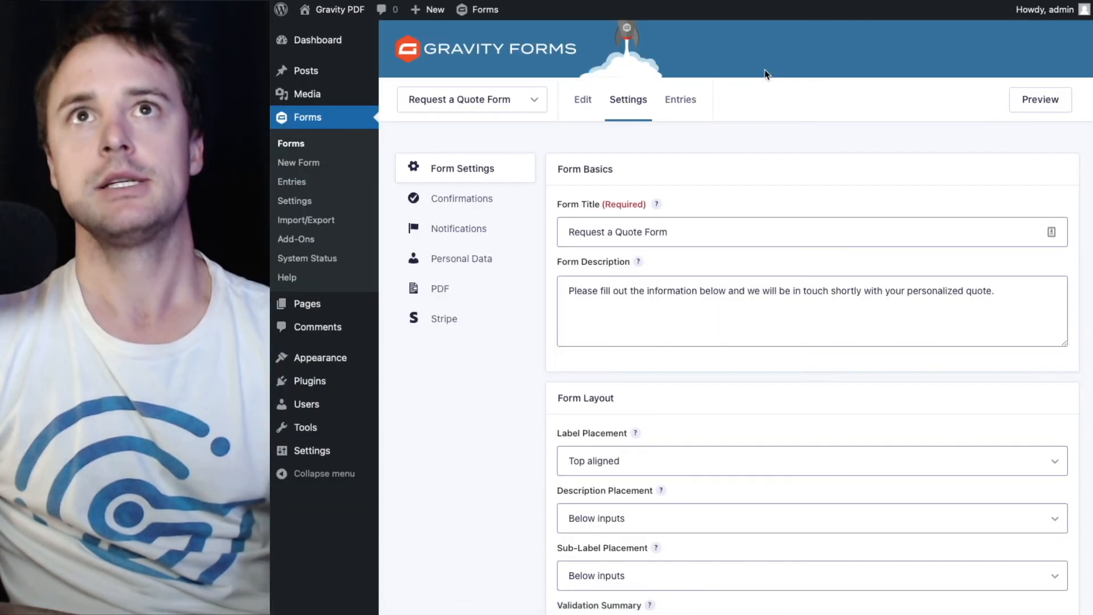
pyautogui.click(463, 198)
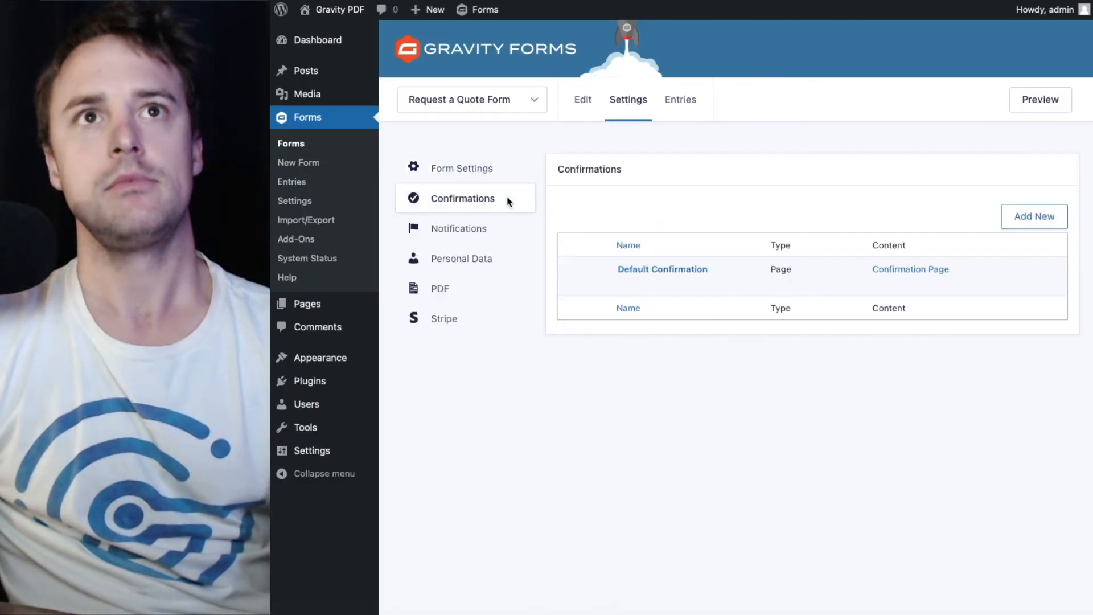
pyautogui.click(661, 269)
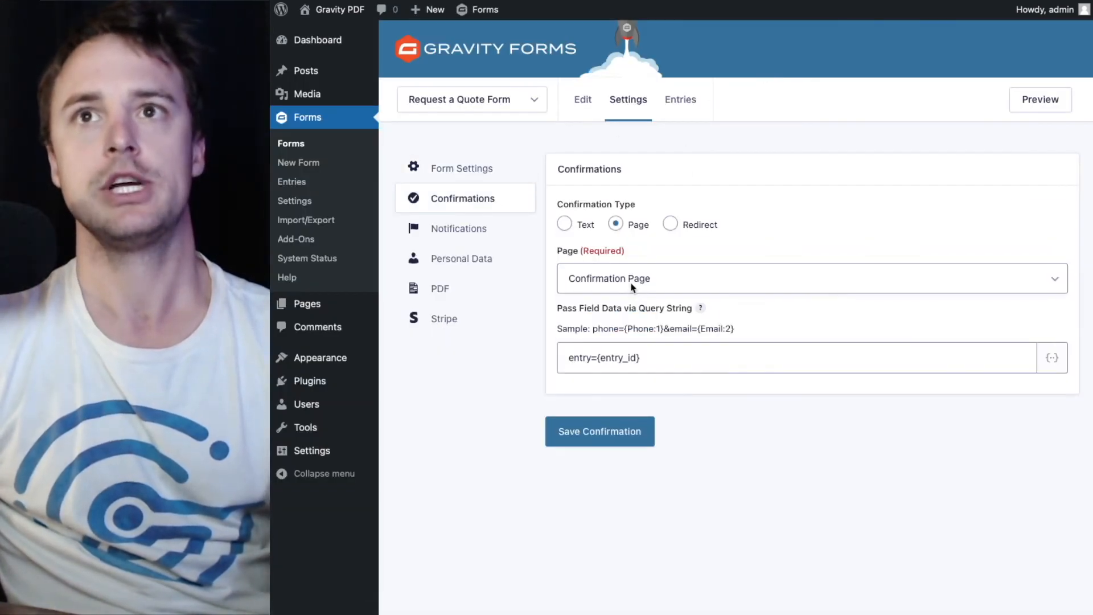
pyautogui.click(669, 223)
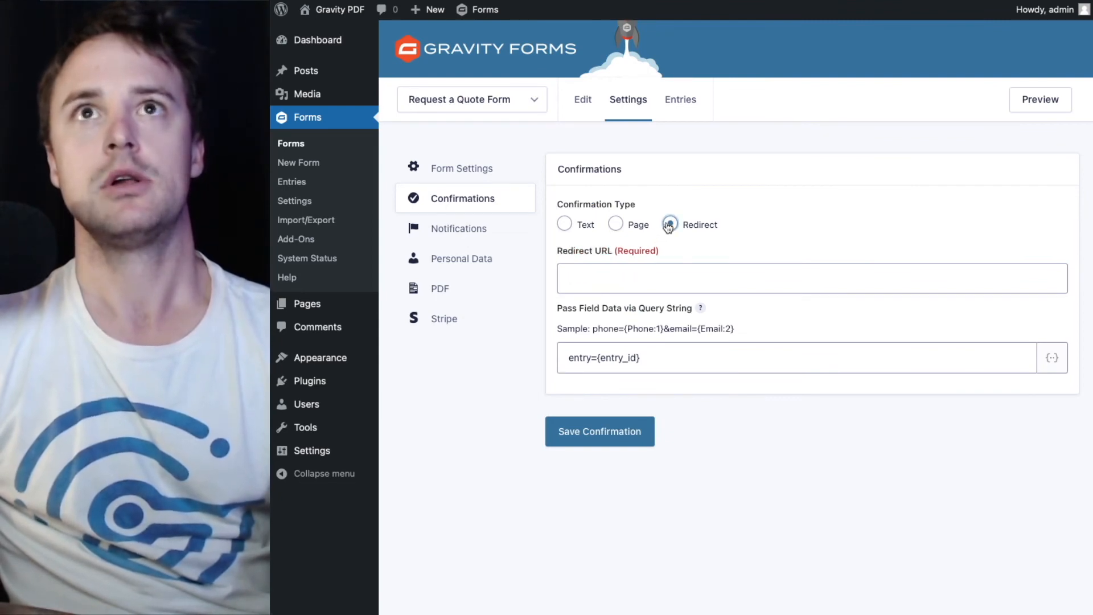
# Step: Delete the entry query string and enter text in the redirect URL field
pyautogui.click(669, 223)
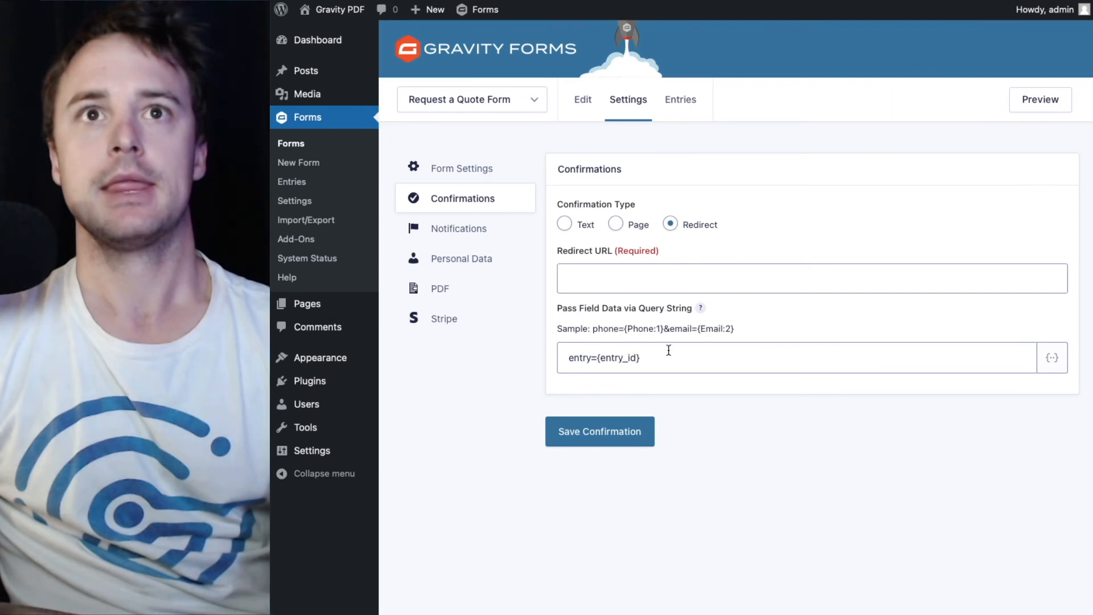
pyautogui.doubleClick(602, 357)
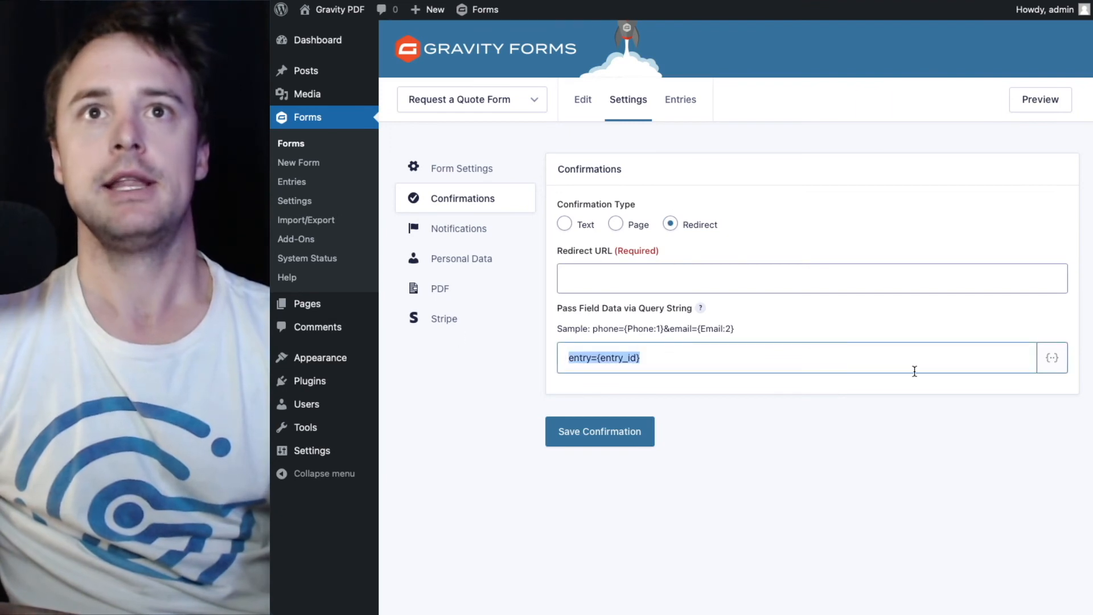
pyautogui.press('Delete')
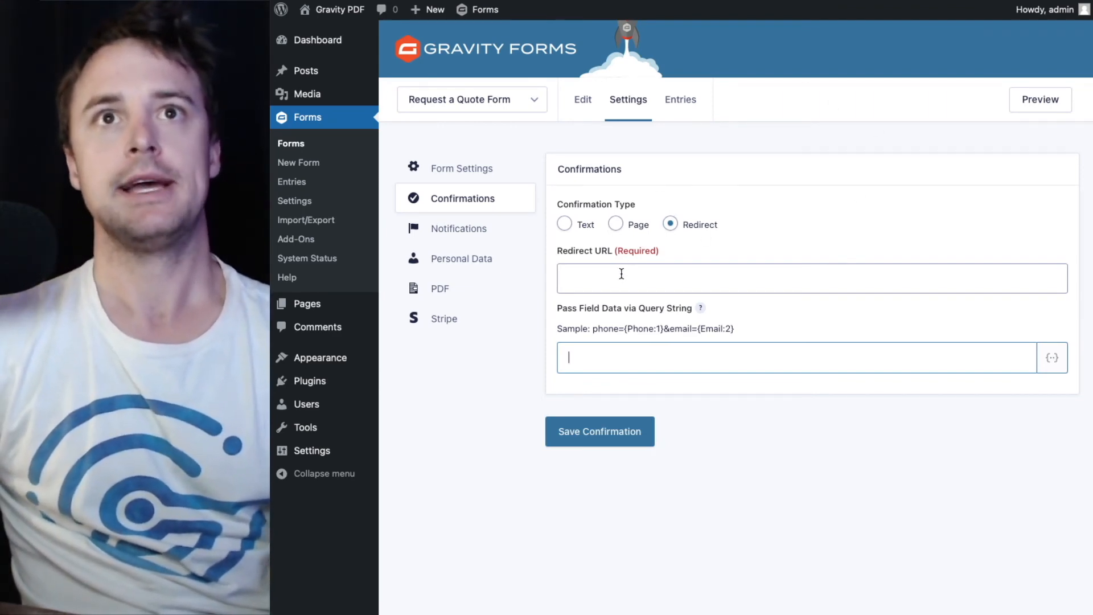
pyautogui.click(810, 277)
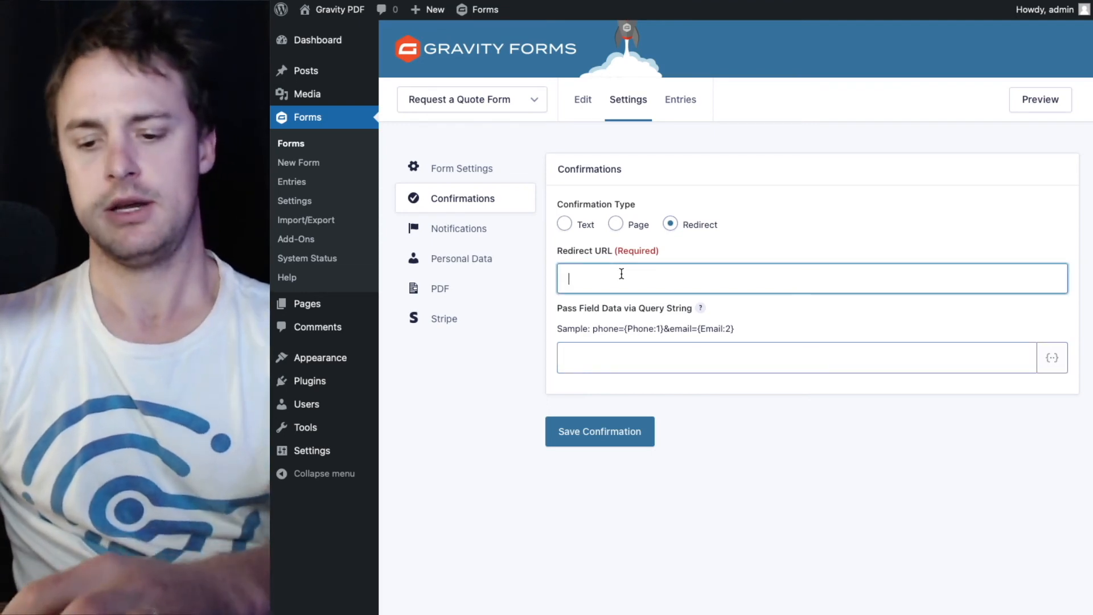
pyautogui.write('jake@example.com')
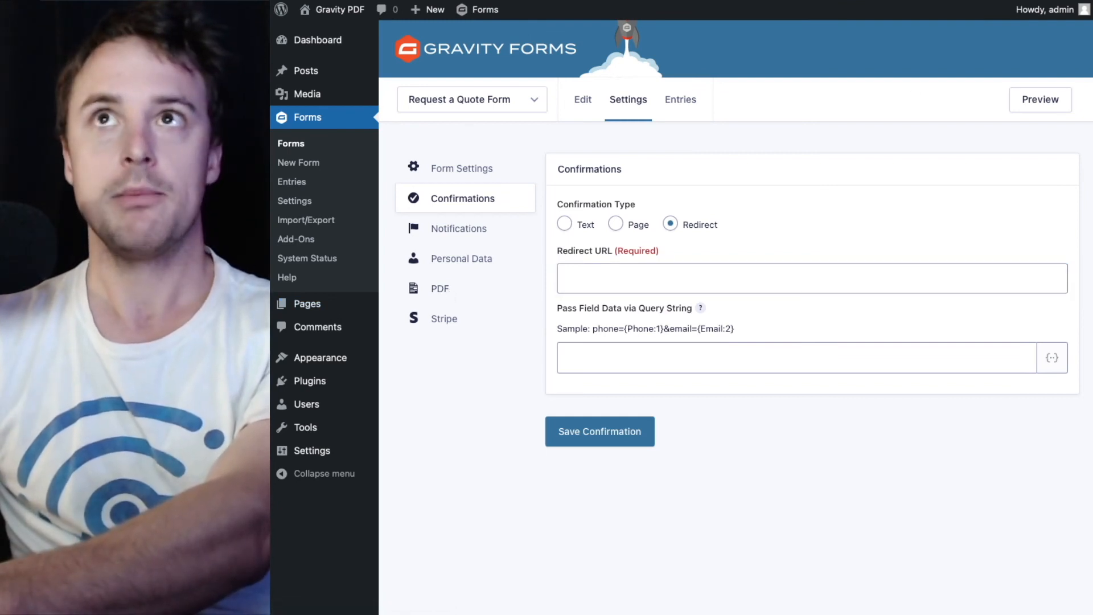
# Step: Copy the Quote Request PDF shortcode into the Redirect URL and save the confirmation
pyautogui.click(439, 288)
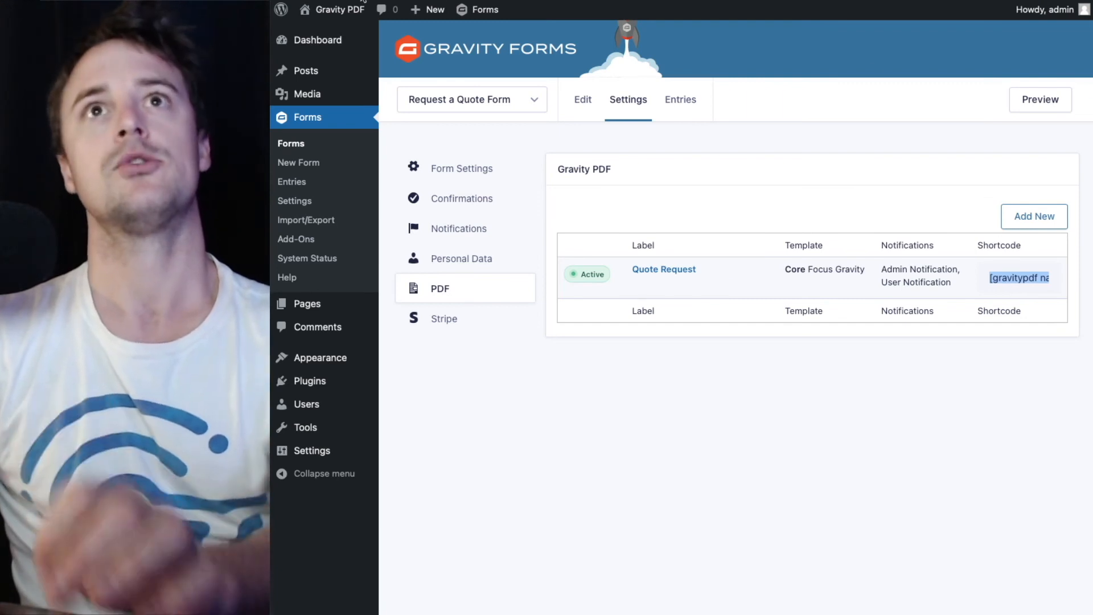
pyautogui.click(462, 198)
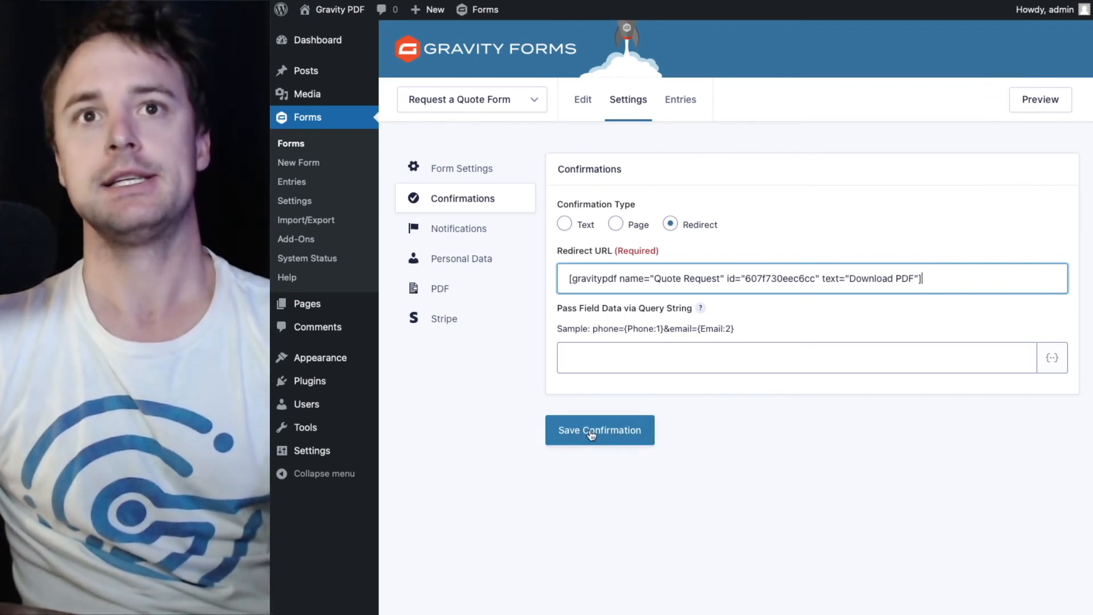
pyautogui.click(598, 429)
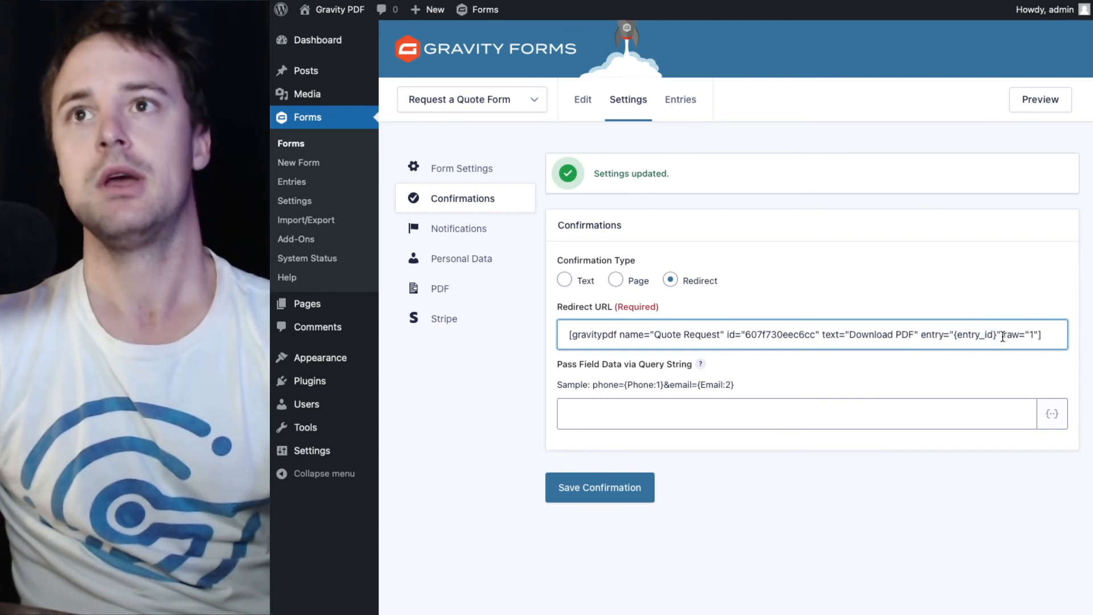
# Step: Select within the Redirect URL shortcode to add entry="{entry_id}" raw="1"
pyautogui.doubleClick(1028, 334)
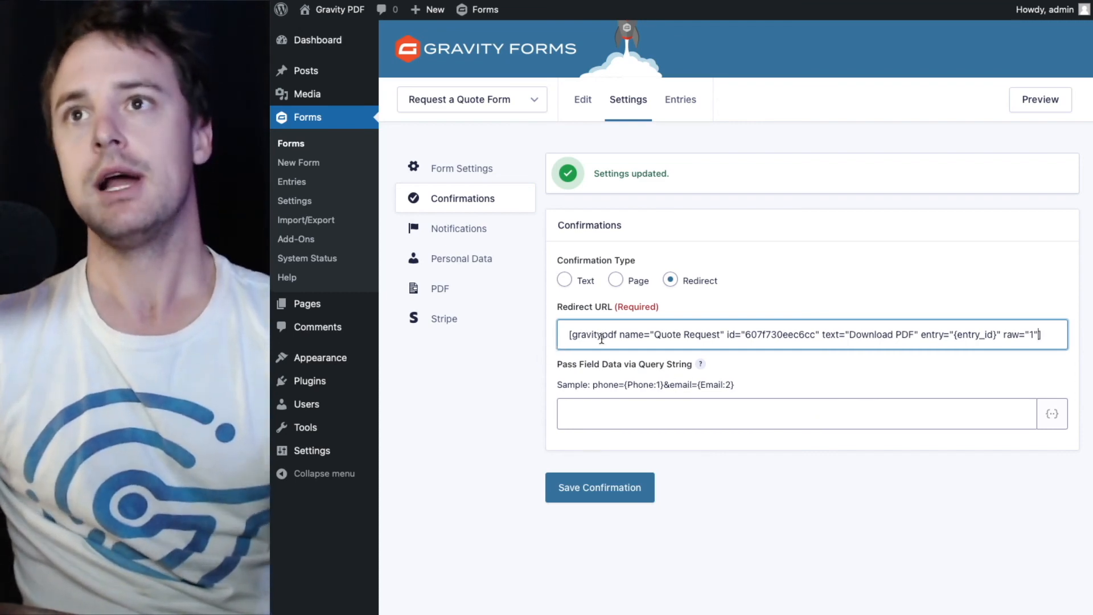
pyautogui.moveTo(1037, 314)
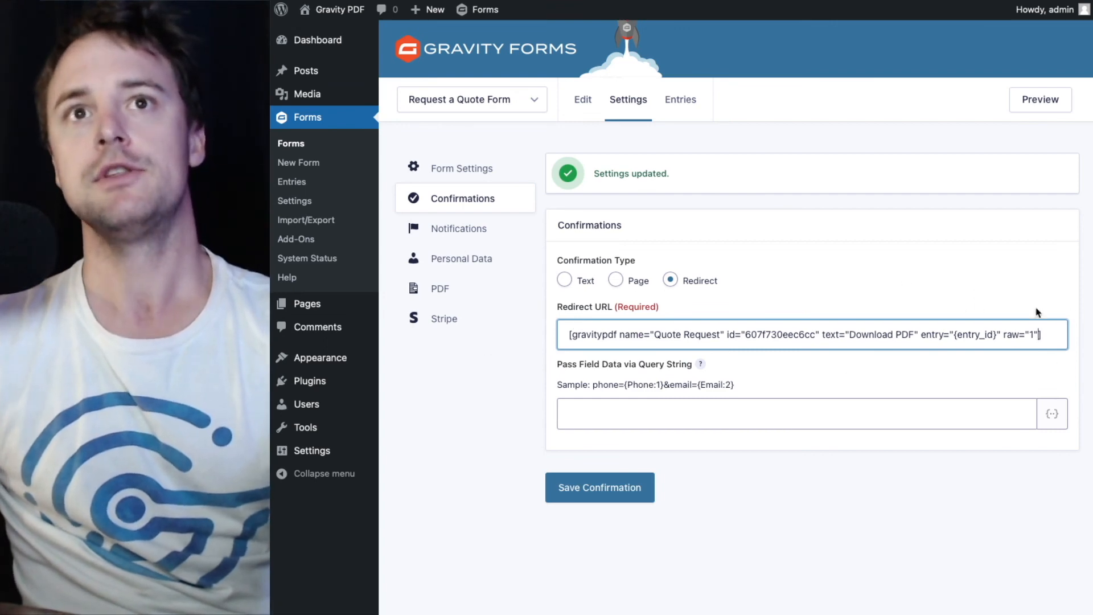
pyautogui.moveTo(774, 62)
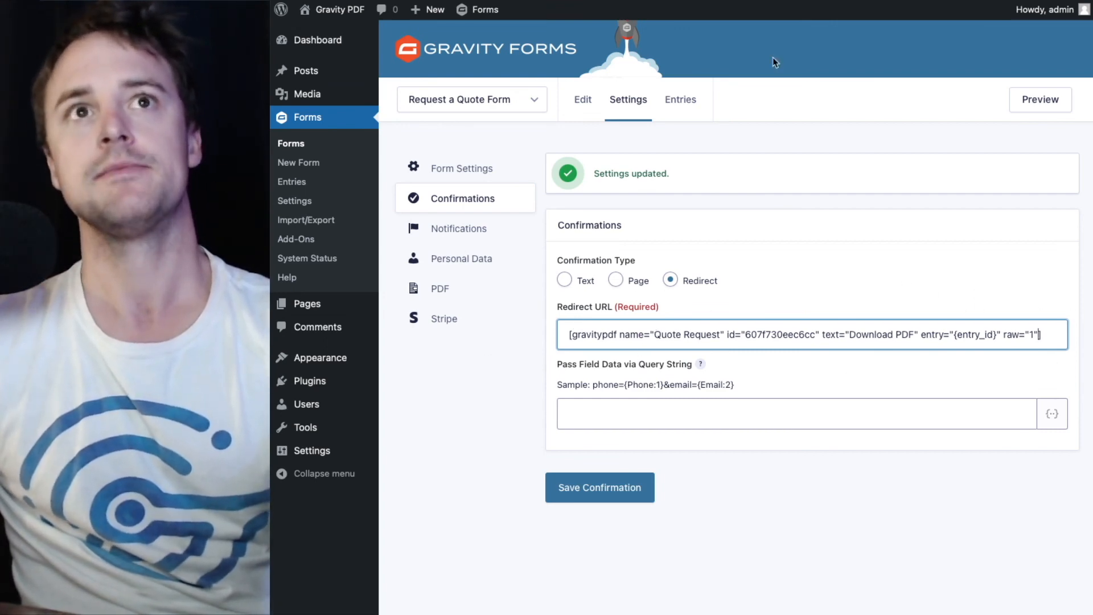
pyautogui.moveTo(341, 9)
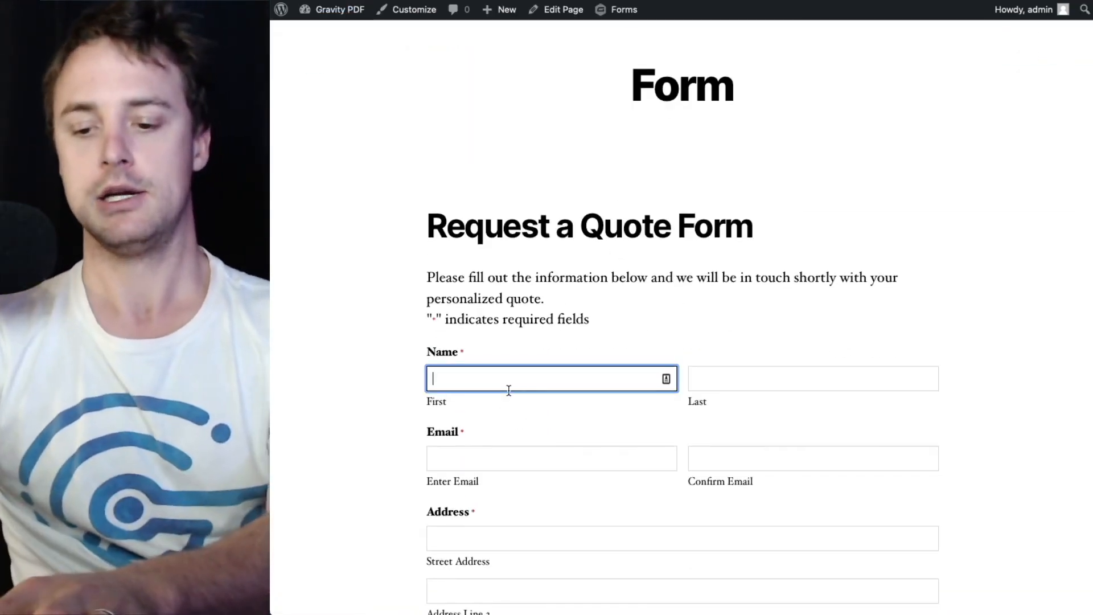
pyautogui.write('Ben')
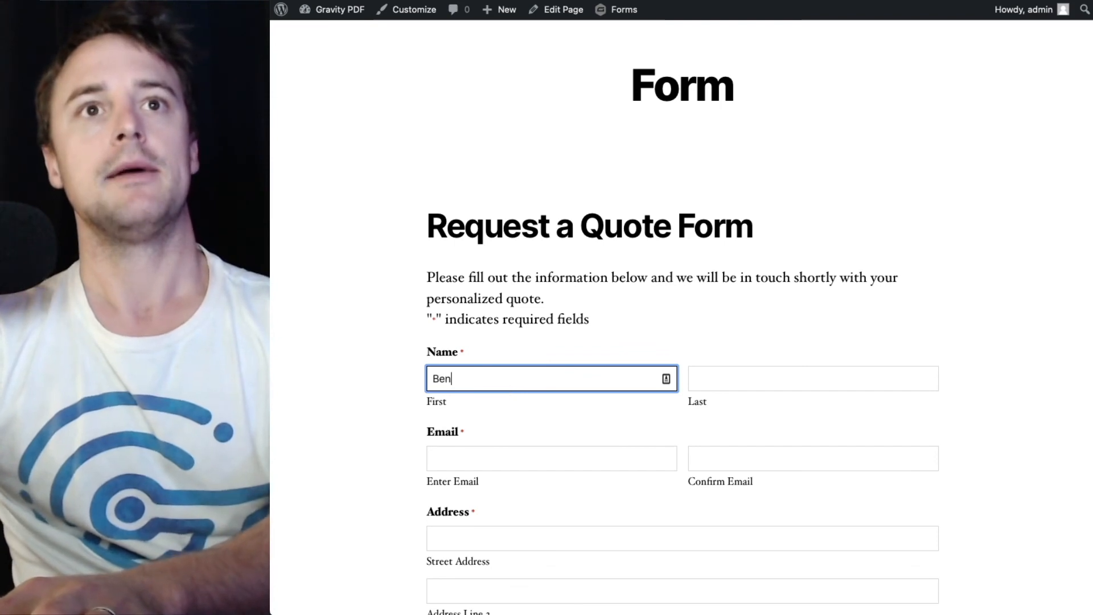
pyautogui.write('be')
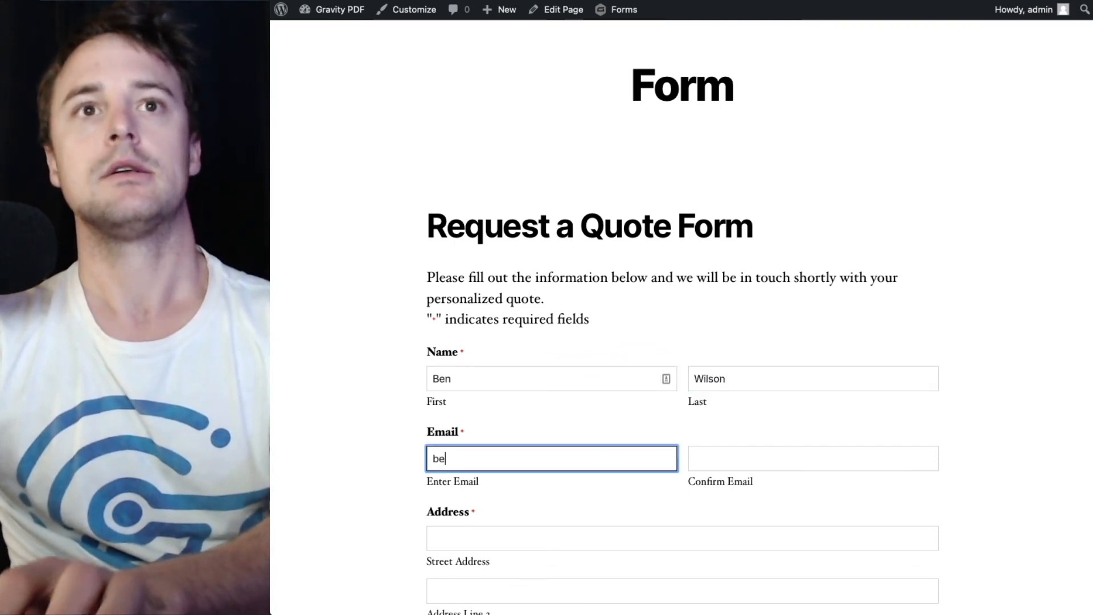
pyautogui.click(811, 458)
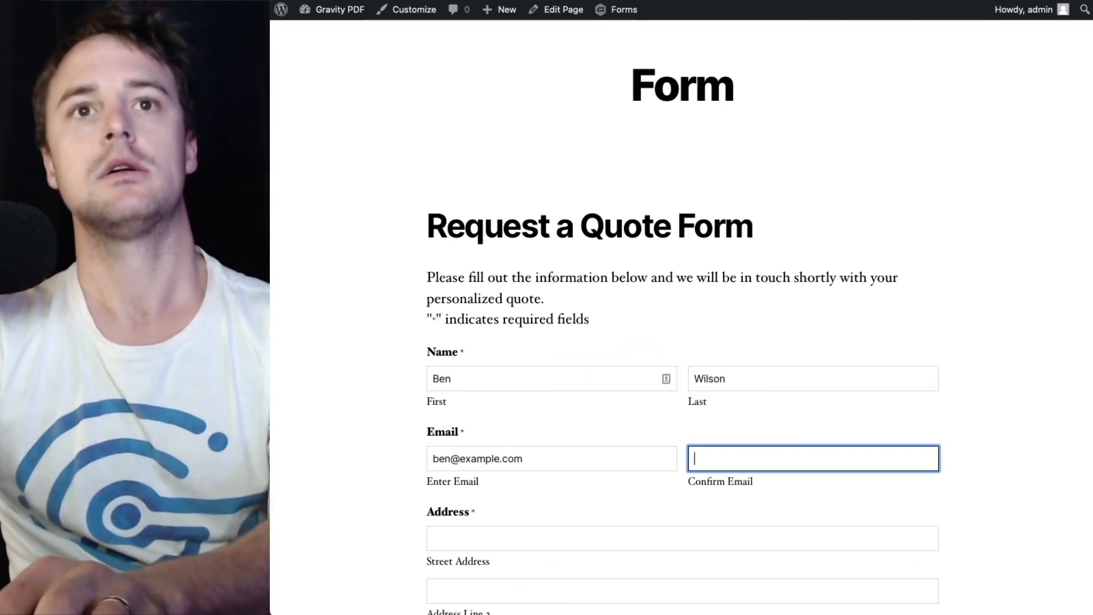
pyautogui.write('ben@example.c')
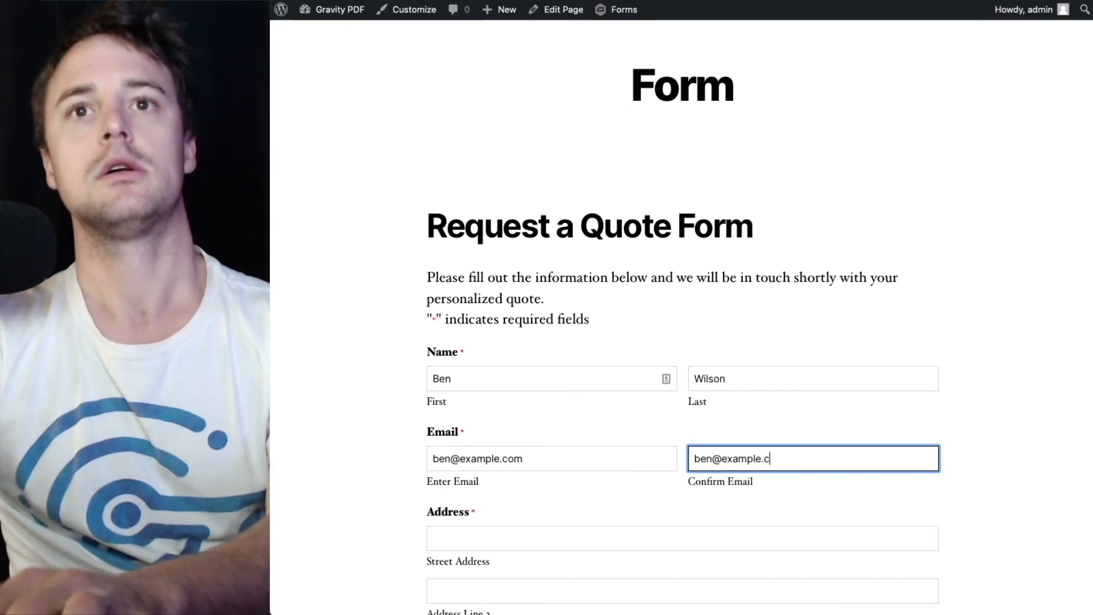
pyautogui.scroll(-3)
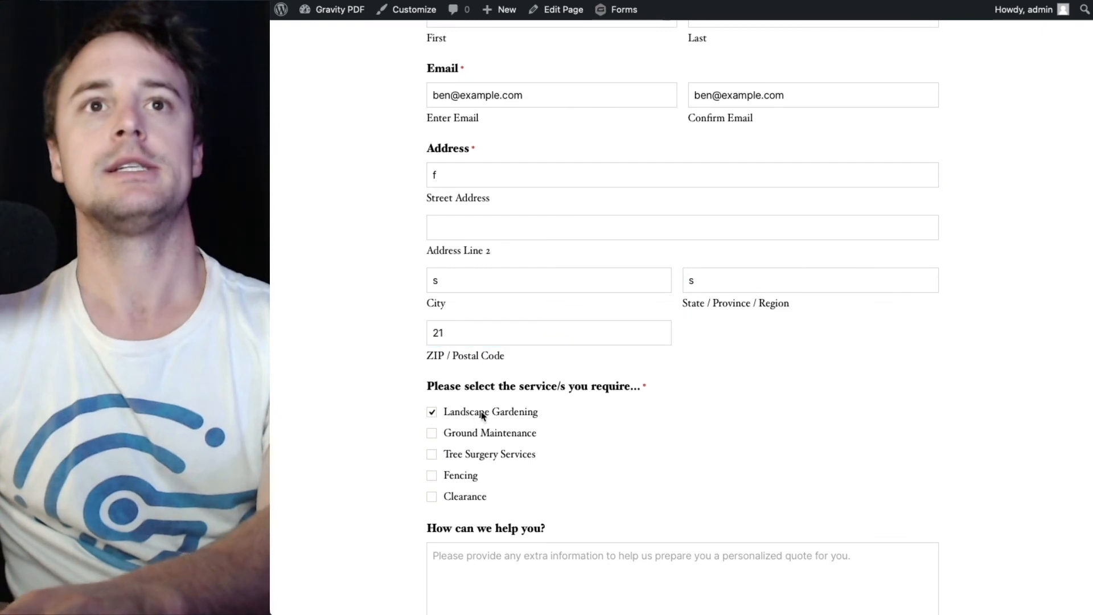
pyautogui.scroll(-3)
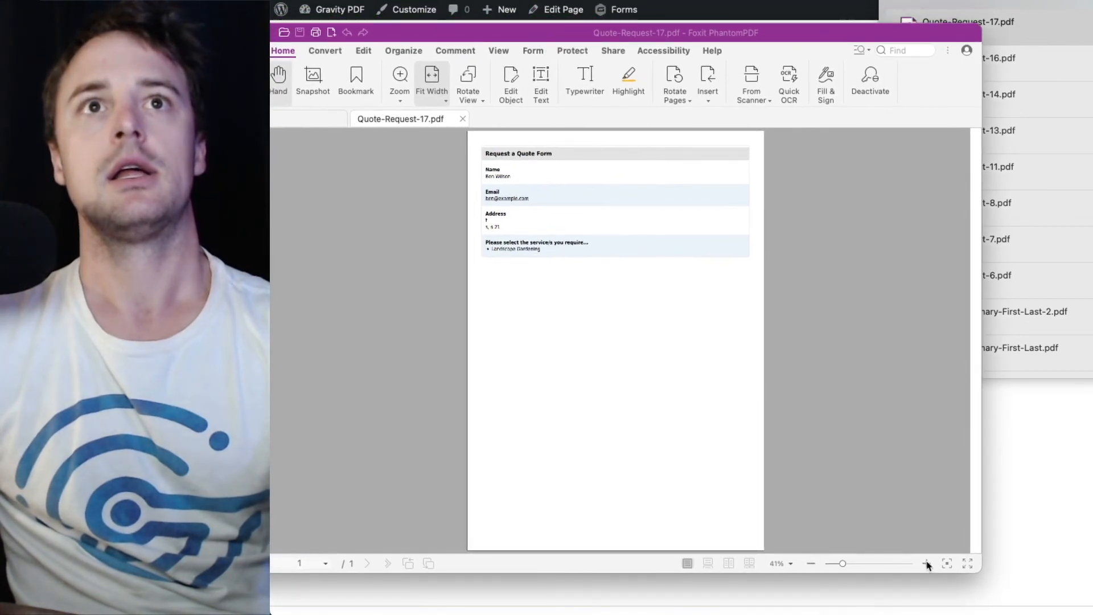
pyautogui.click(926, 563)
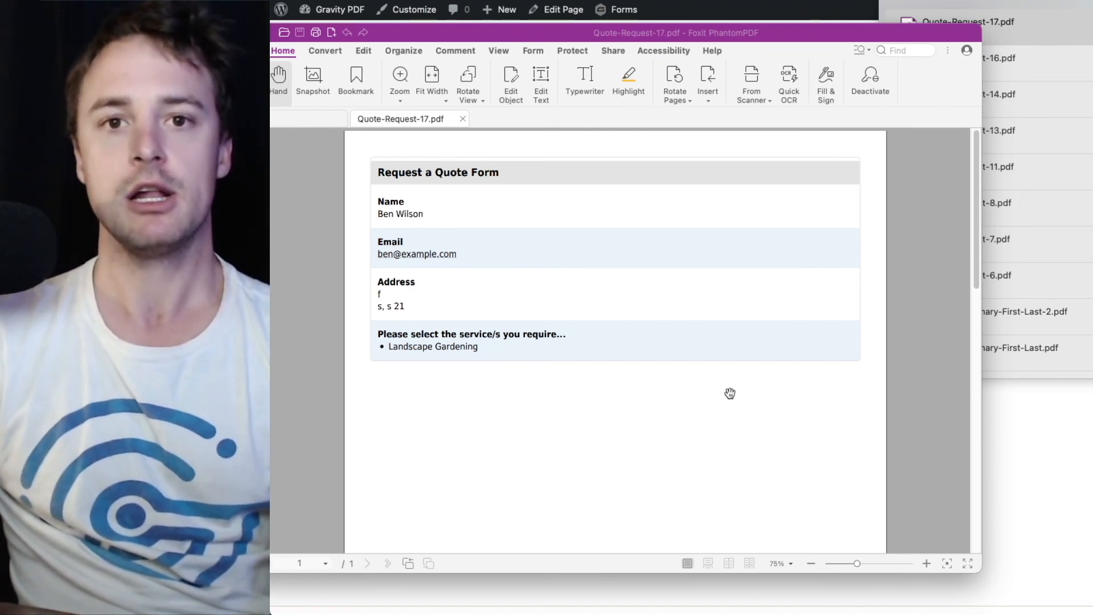
pyautogui.moveTo(786, 506)
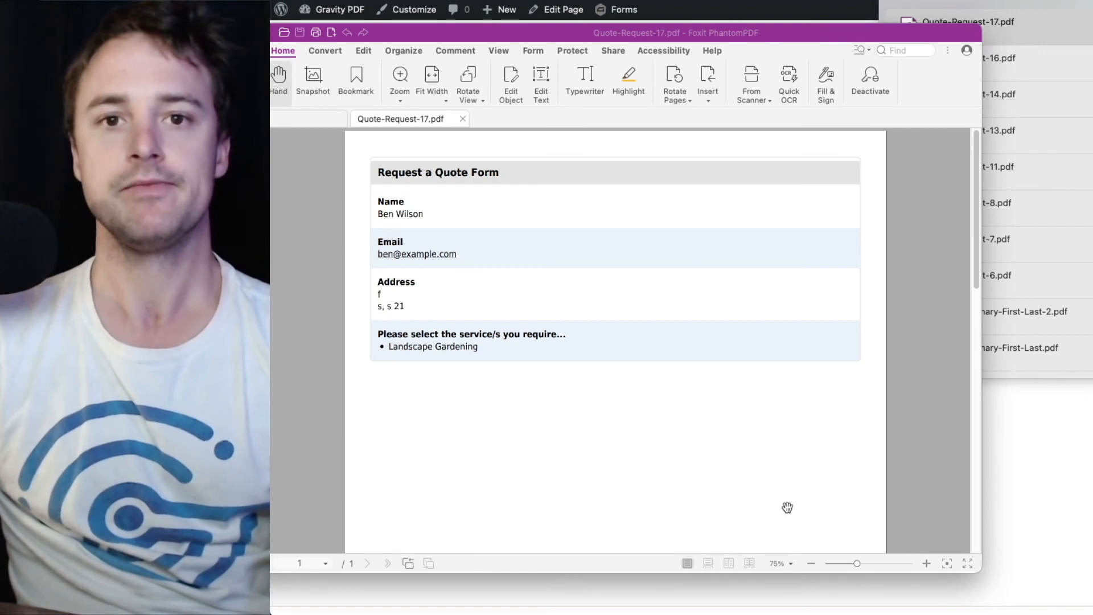